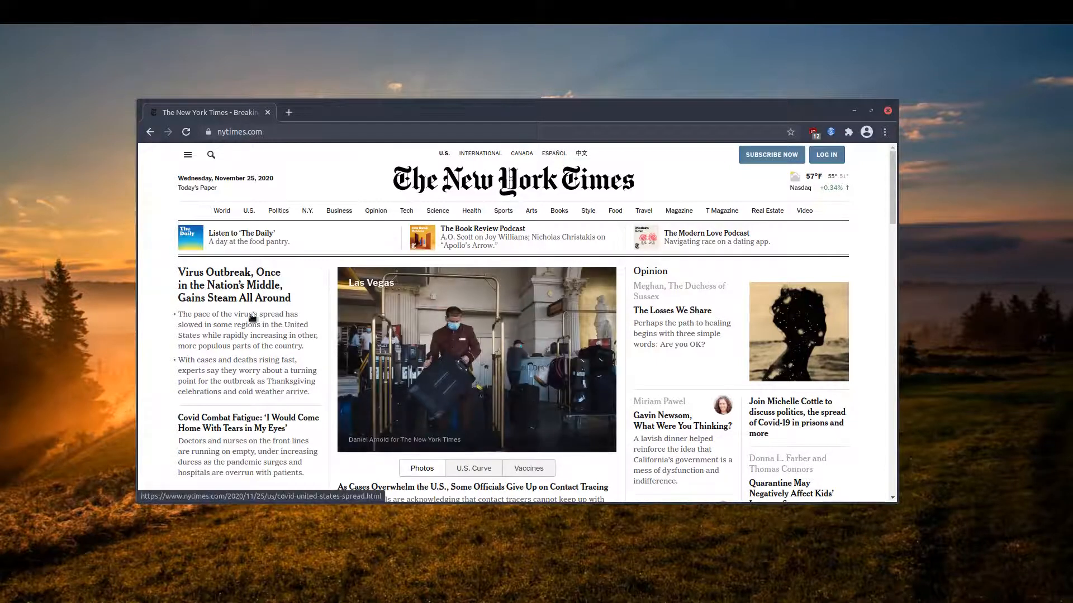
mouse_move(158, 363)
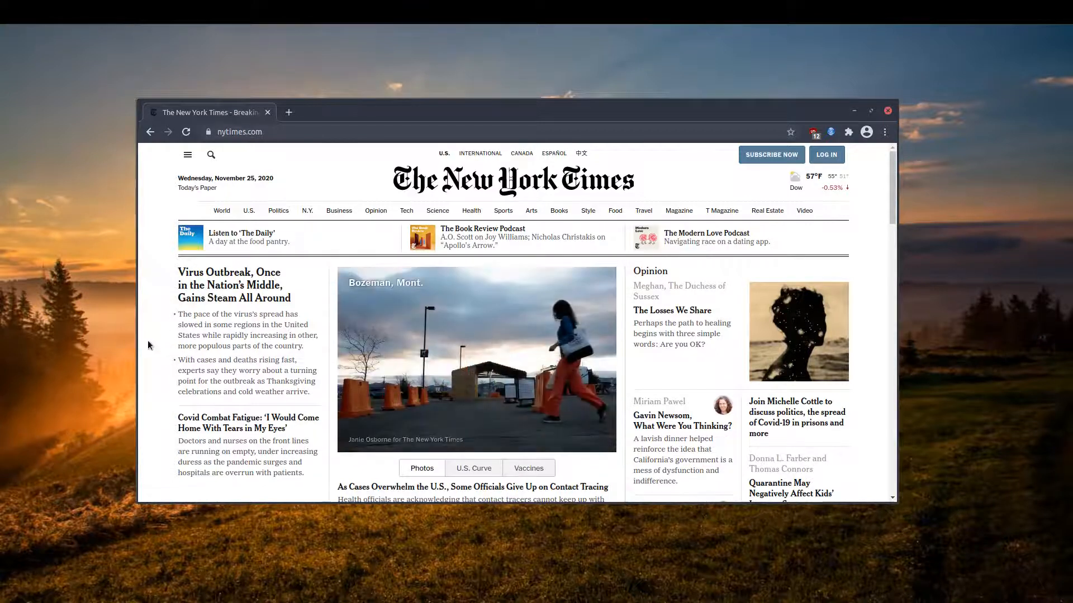
Step: Skim the Virus Outbreak lead story, then close it back to the homepage
click(288, 112)
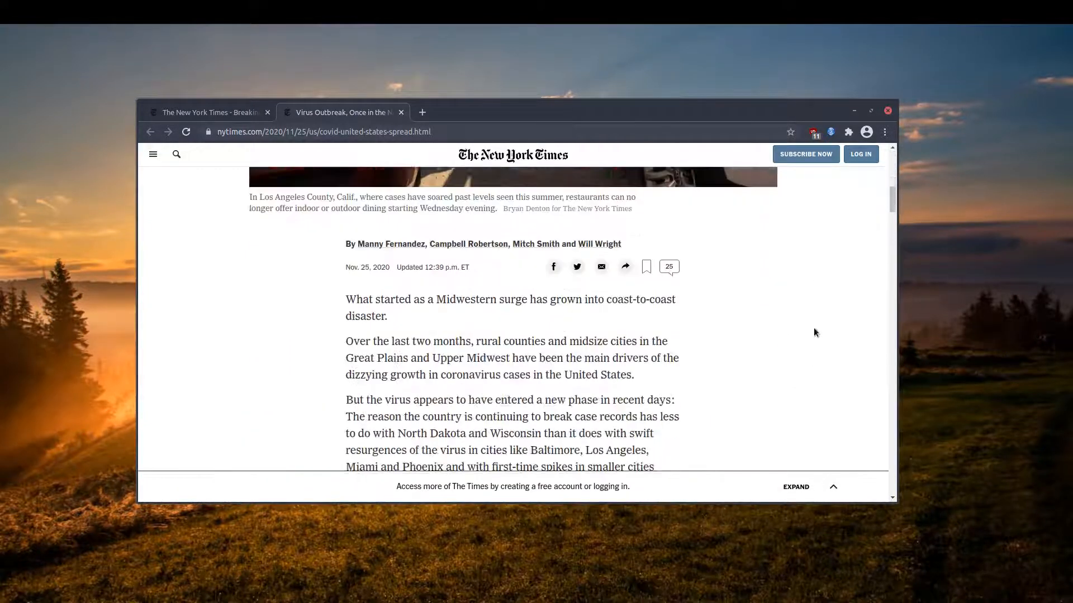
scroll(down, 3)
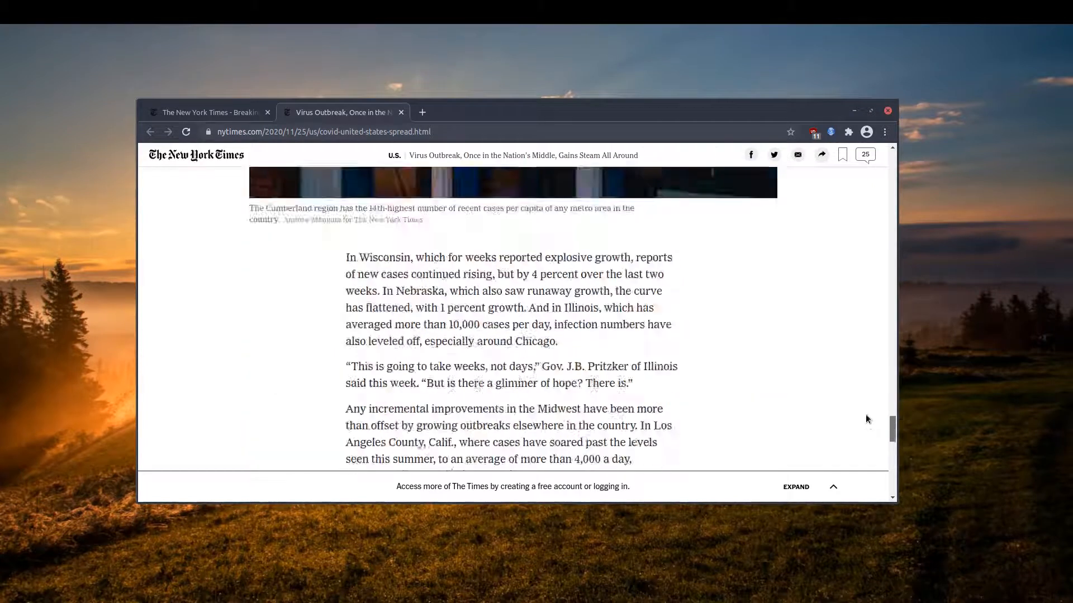
scroll(up, 3)
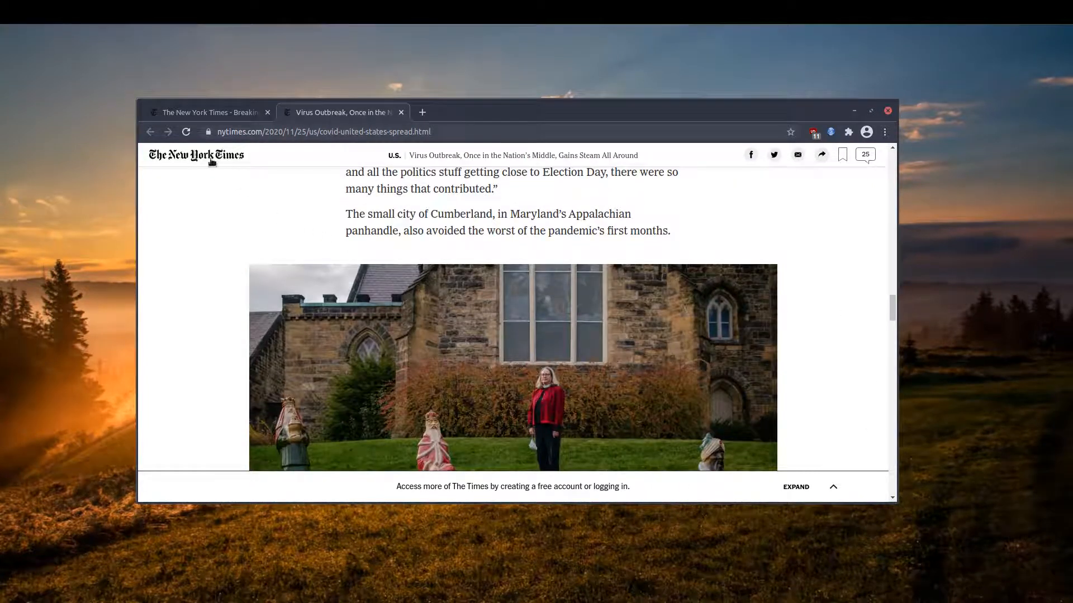
click(400, 112)
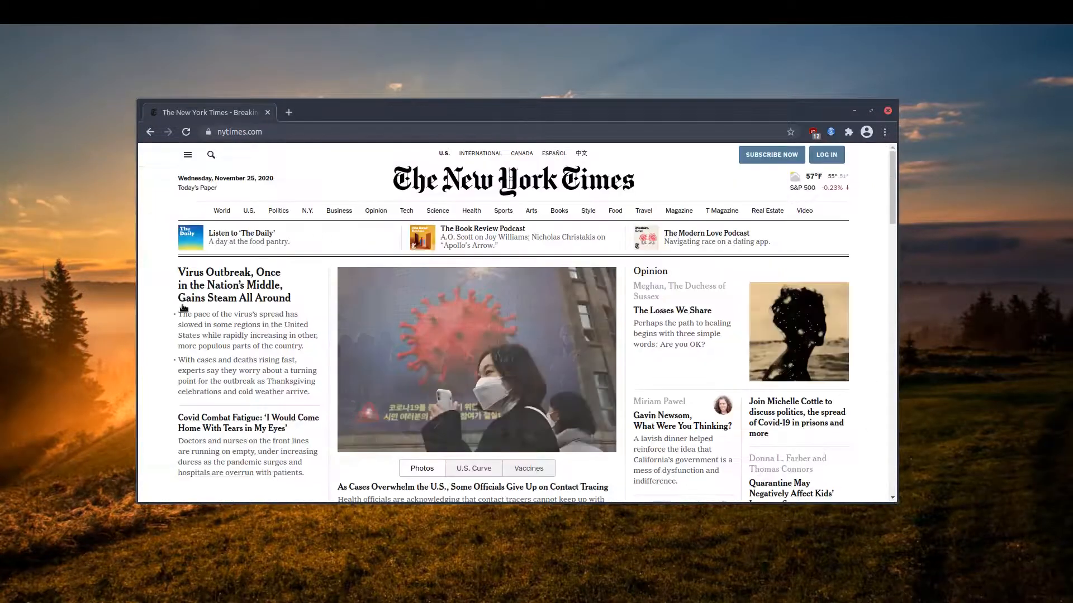
Step: Open the Covid Combat Fatigue story in its own tab via the link context menu
right_click(239, 321)
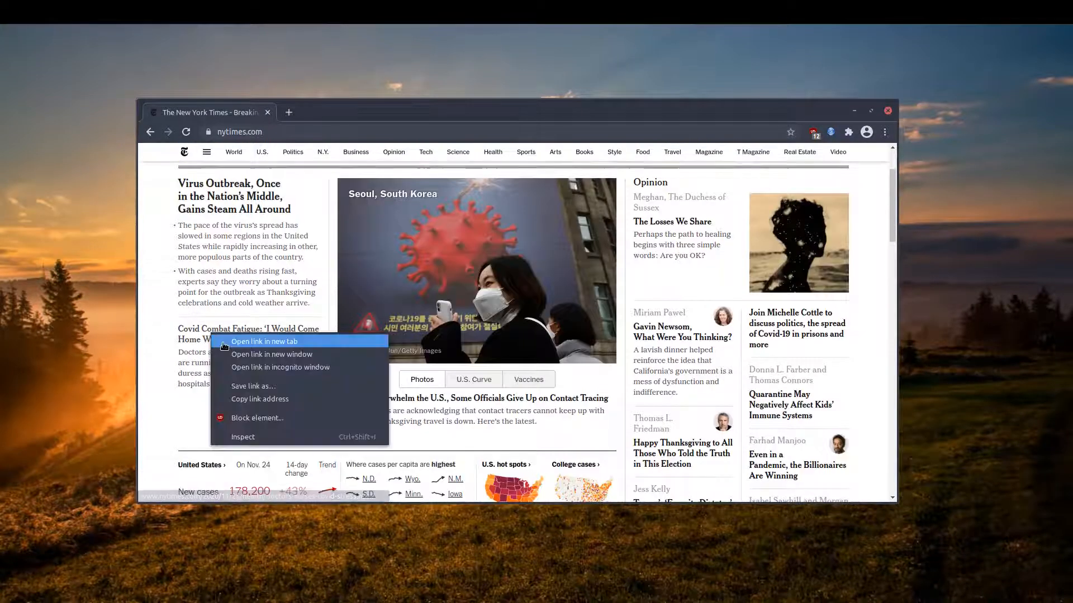
click(263, 342)
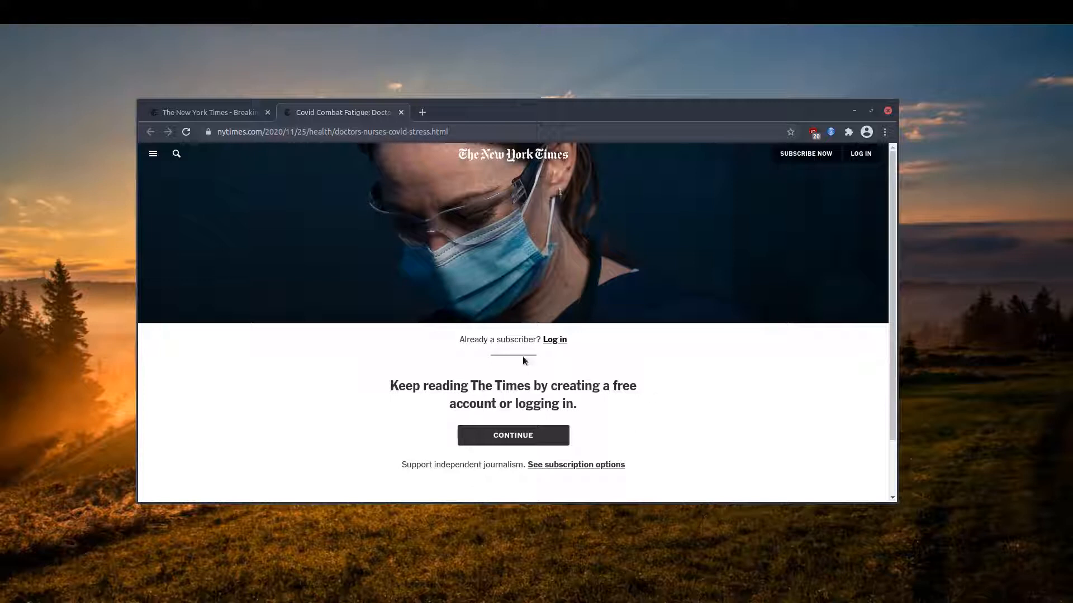
mouse_move(479, 220)
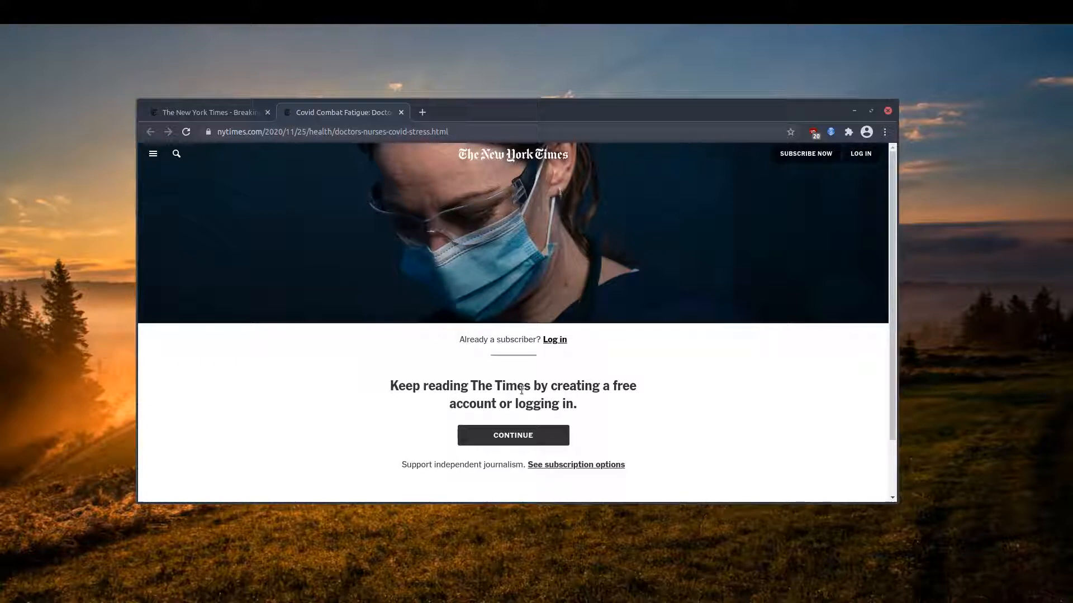
mouse_move(556, 200)
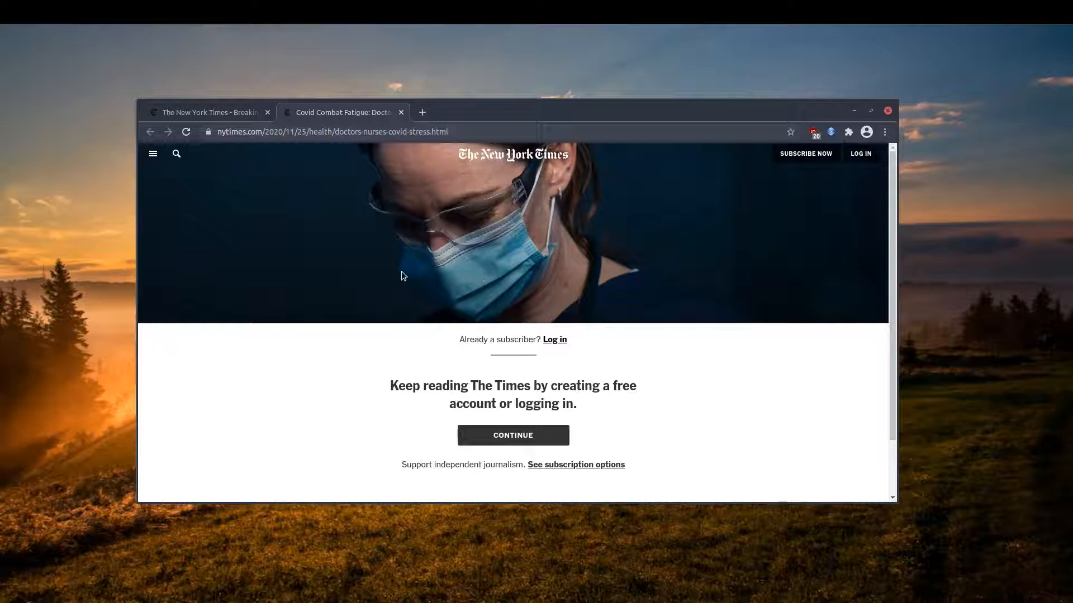
mouse_move(566, 303)
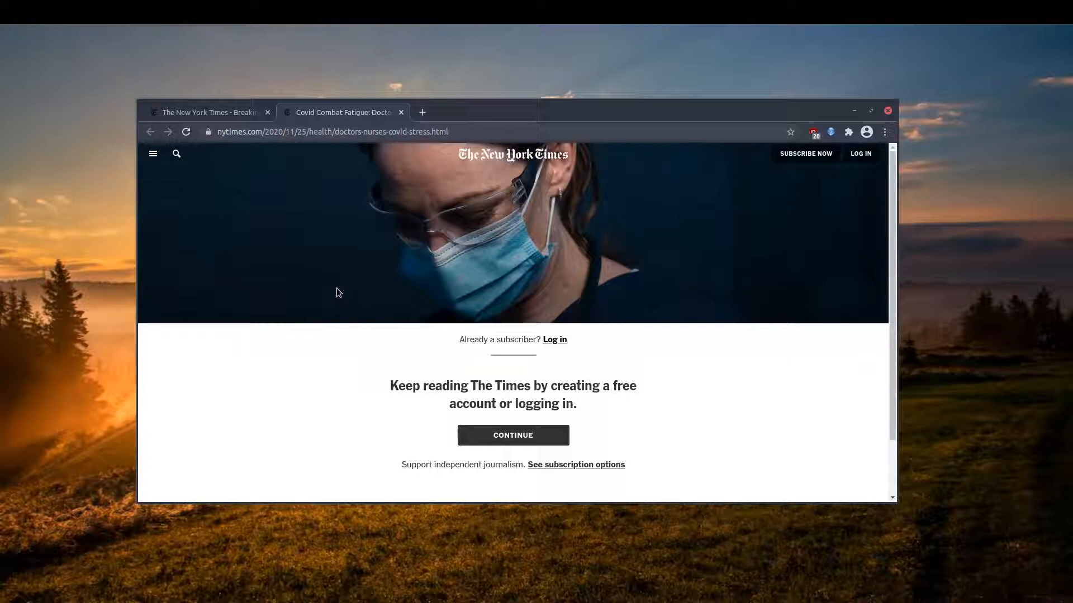
mouse_move(471, 405)
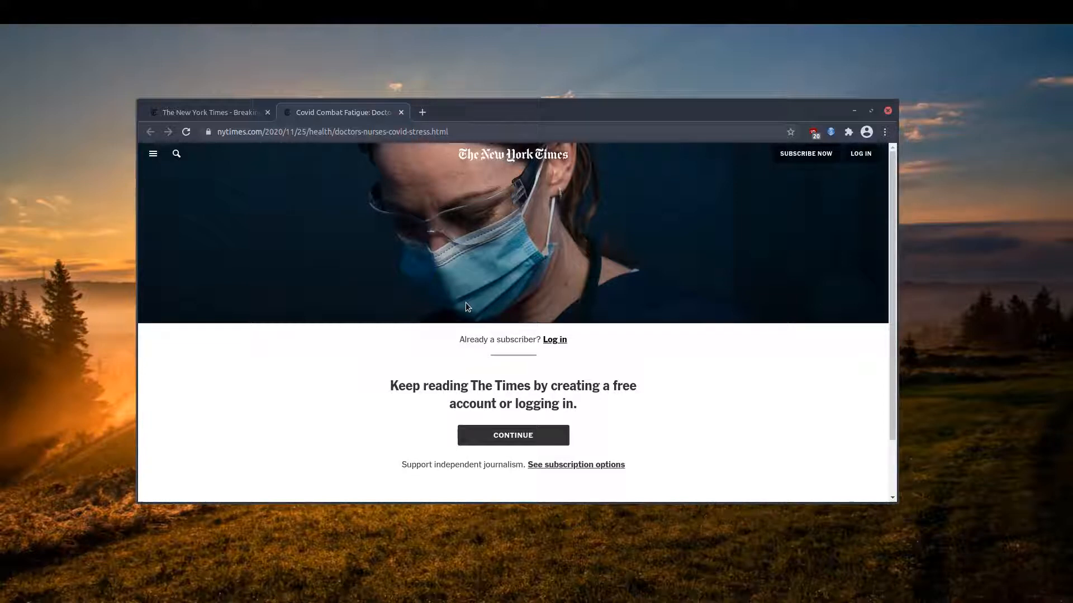
mouse_move(489, 288)
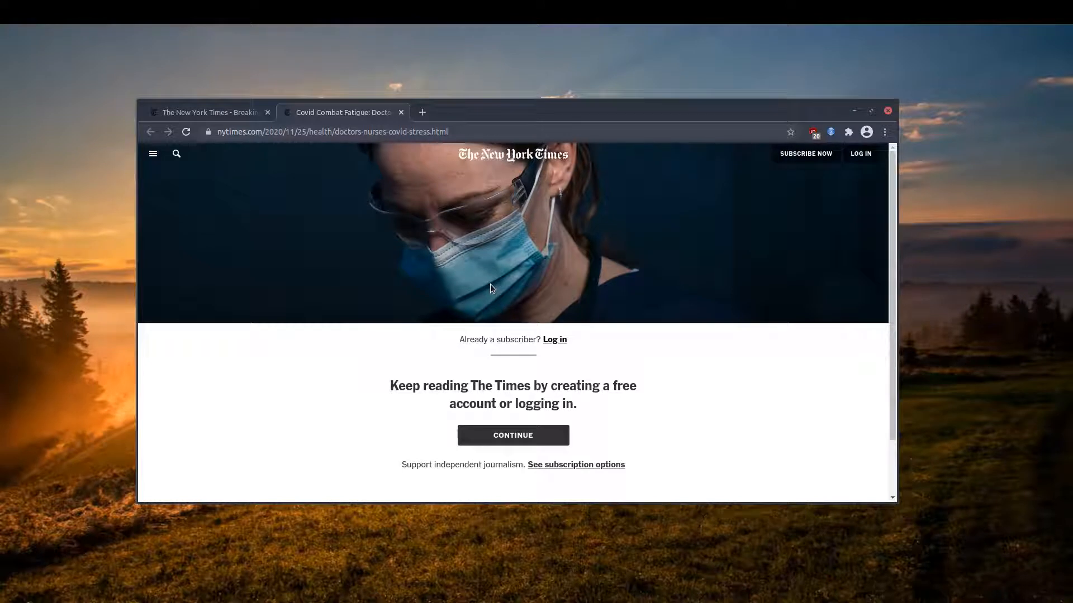
mouse_move(343, 349)
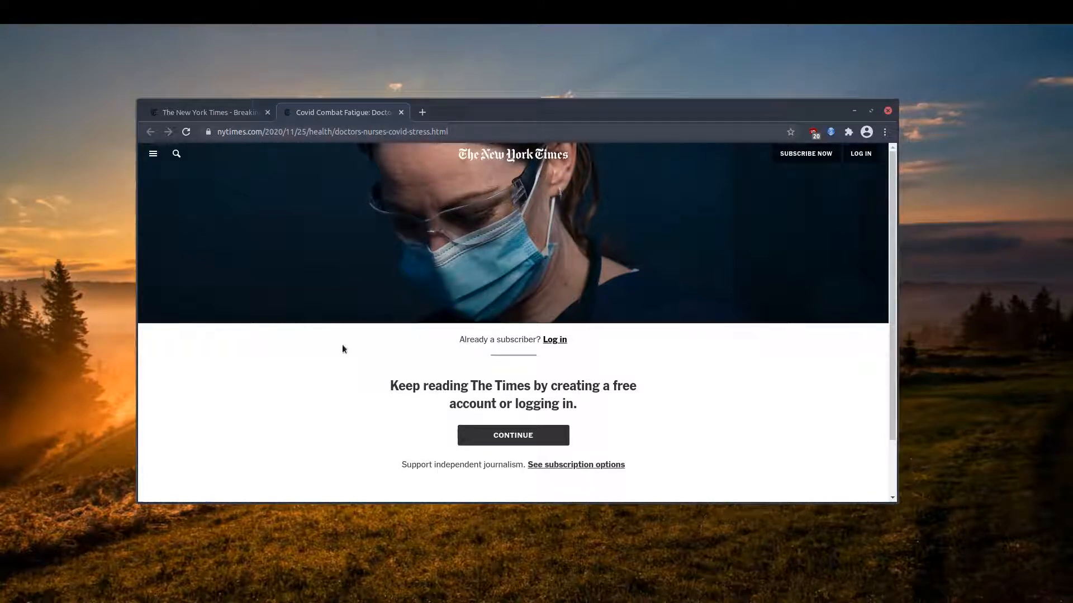
mouse_move(141, 330)
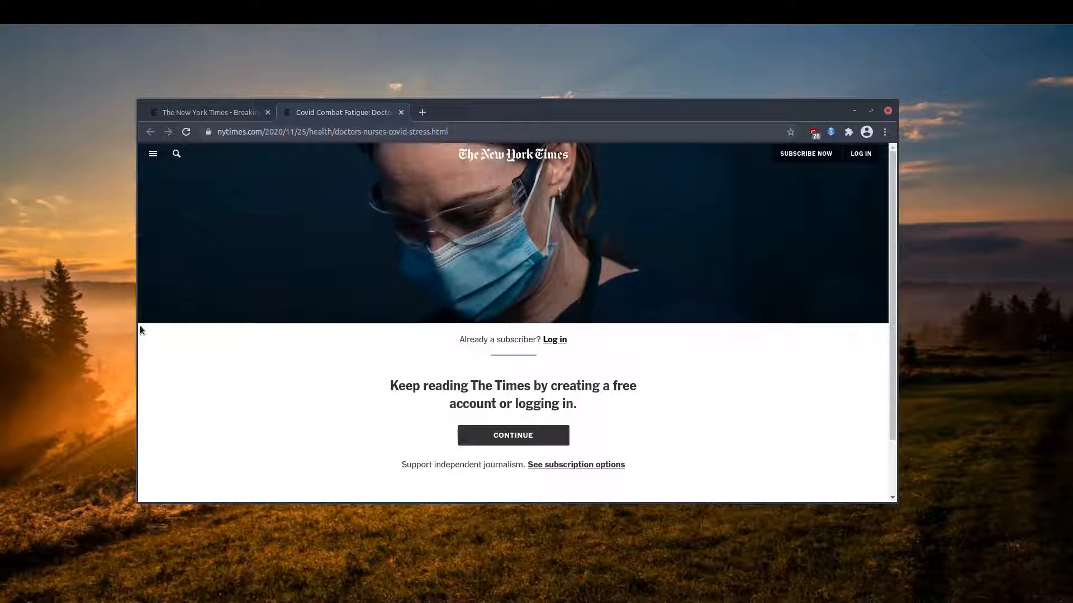
mouse_move(325, 306)
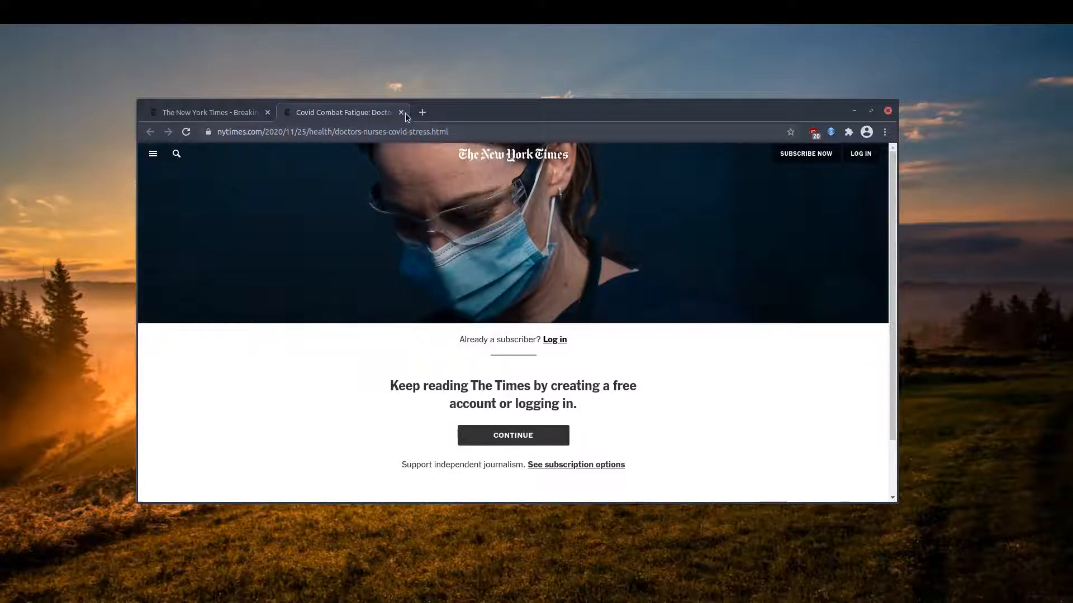
Step: Close the walled Covid Combat Fatigue tab and open The Losses We Share, stopping its load early
click(401, 112)
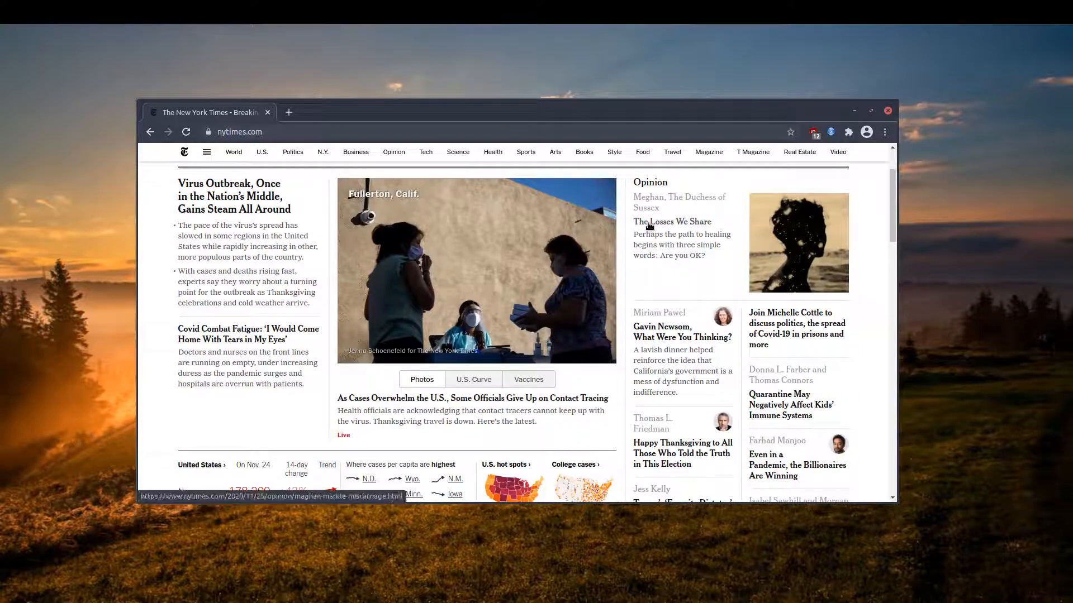
click(671, 221)
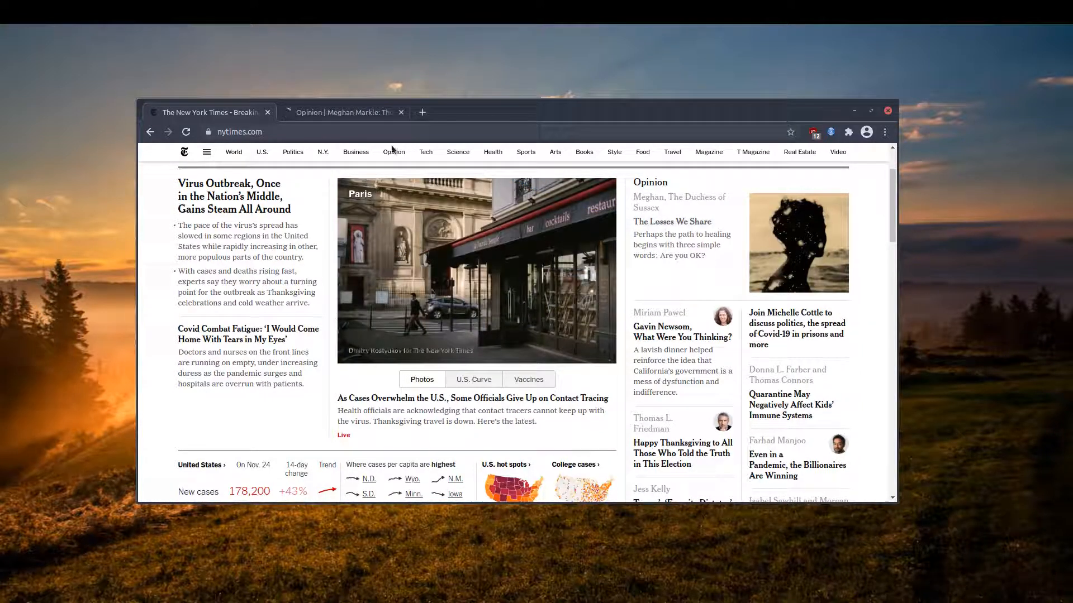
click(344, 111)
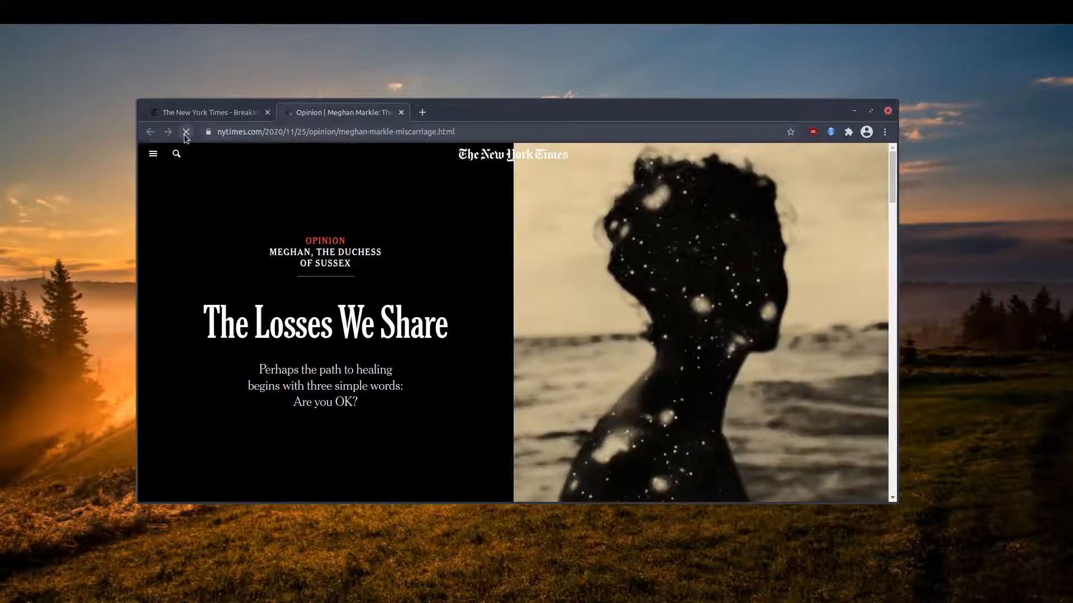
click(187, 132)
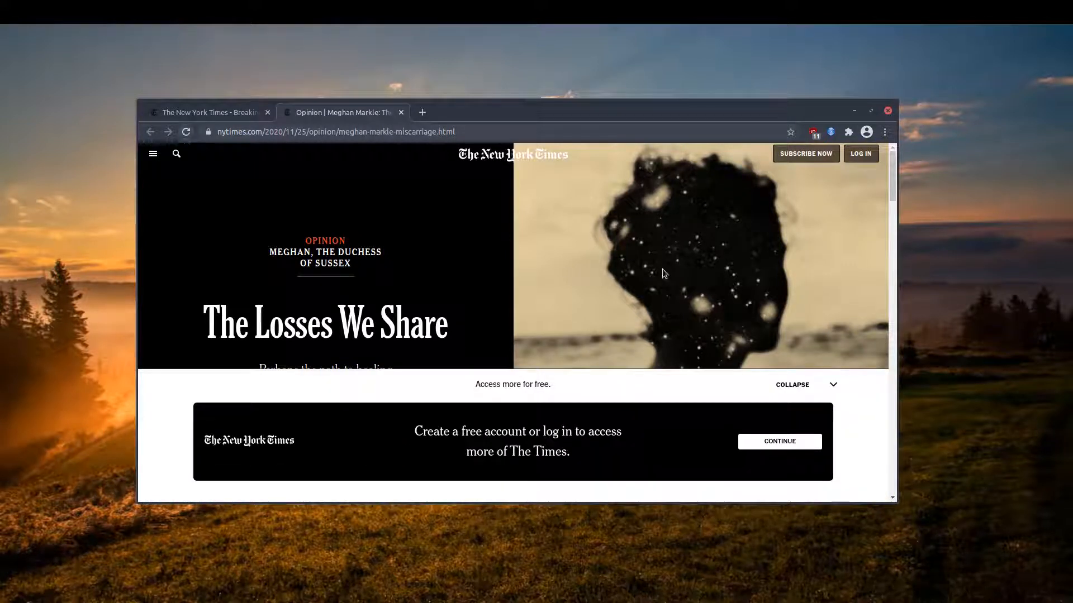
Step: Shrink the free-account prompt, scroll through The Losses We Share, then close its tab
click(792, 385)
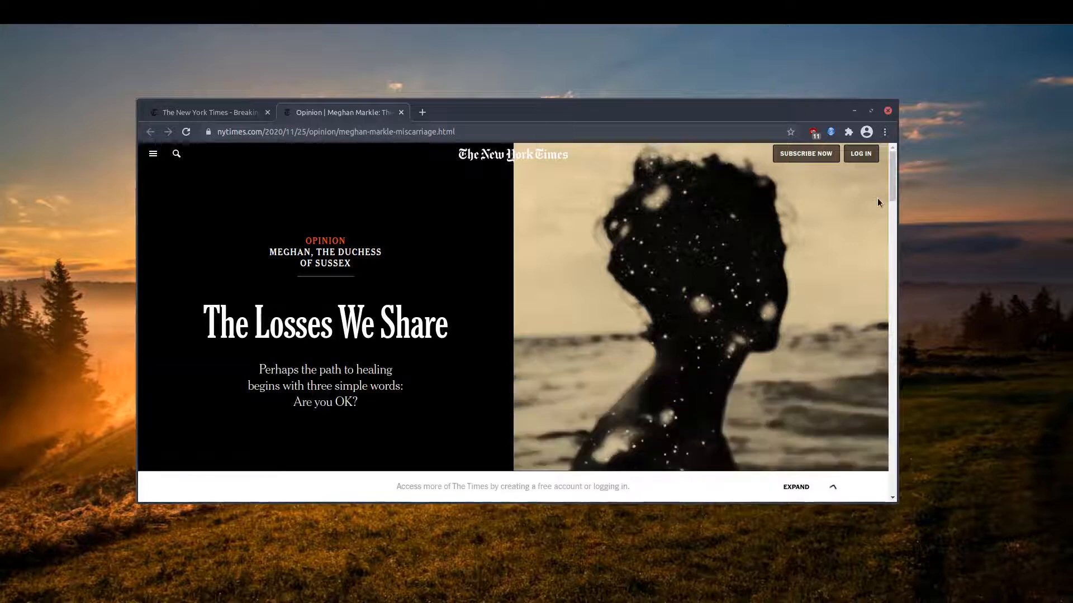
scroll(down, 3)
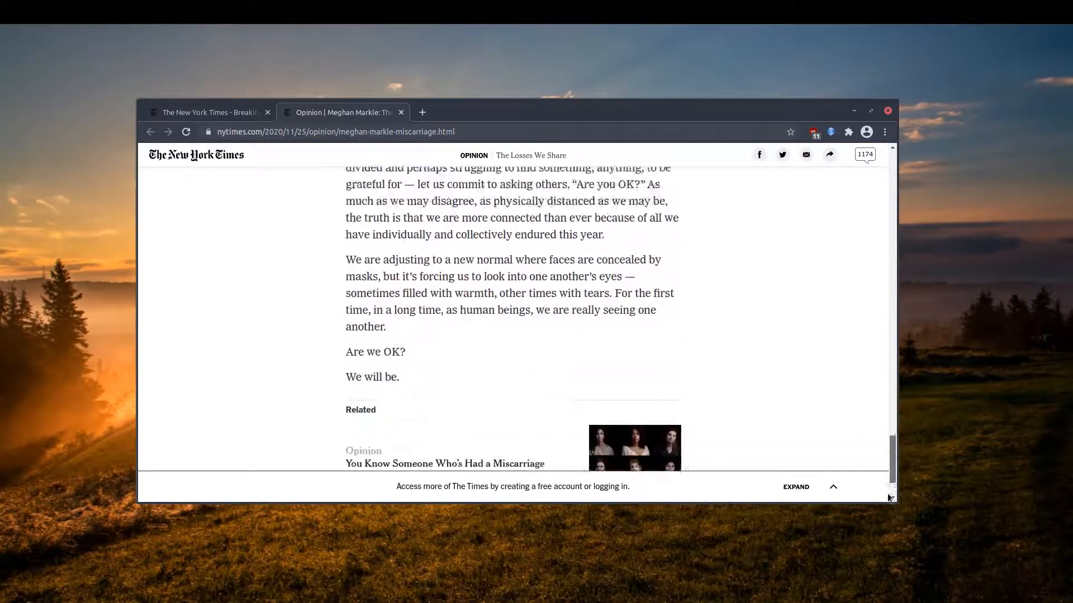
scroll(up, 3)
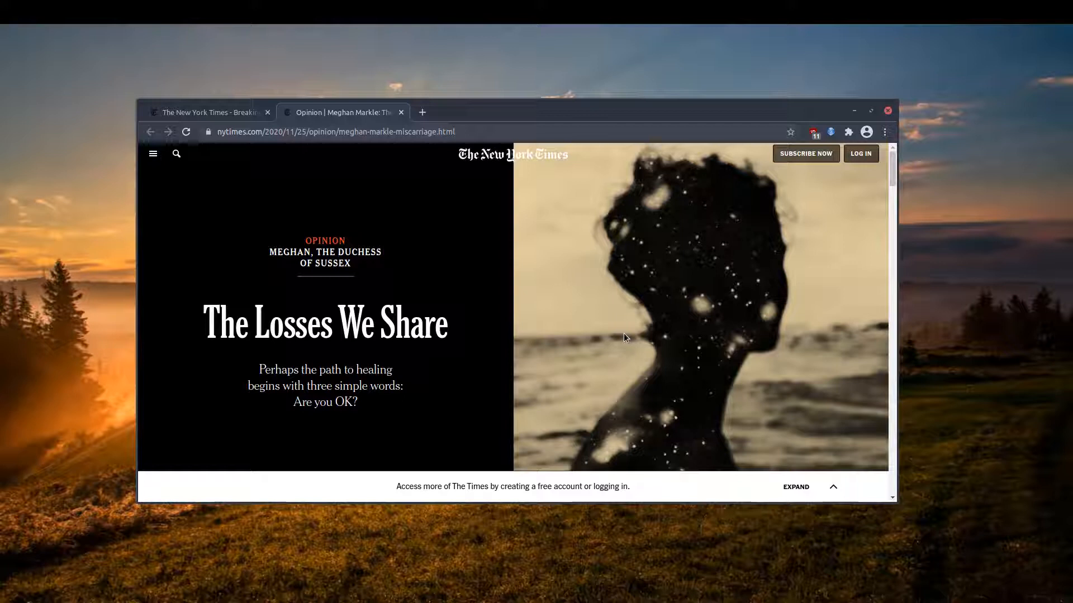
mouse_move(203, 152)
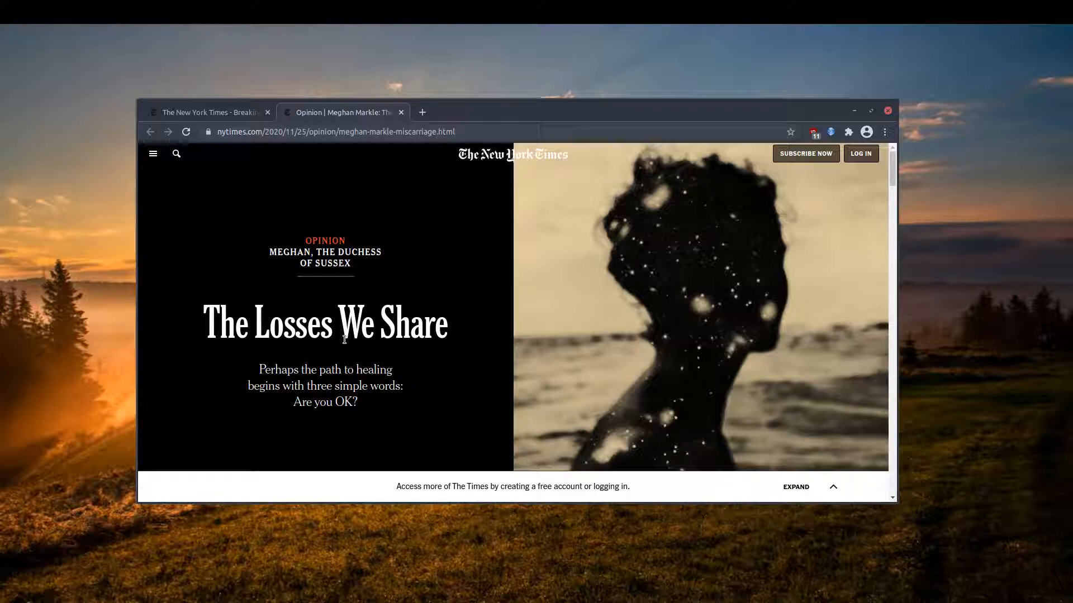
scroll(down, 3)
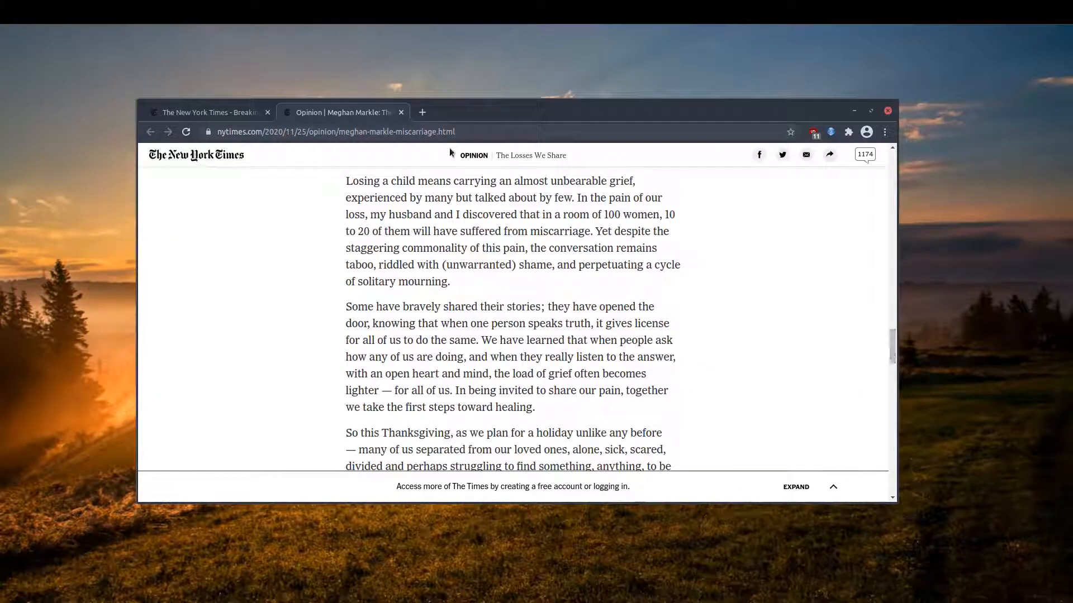
click(401, 111)
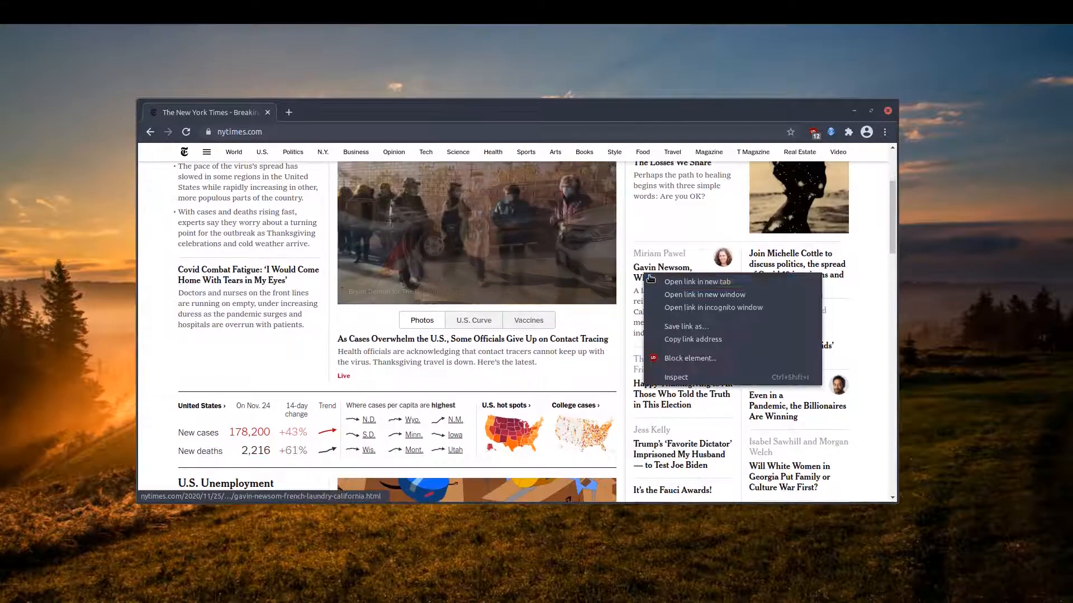
Step: Open the Gavin Newsom opinion piece in a new tab, stopping the load before the wall
click(696, 282)
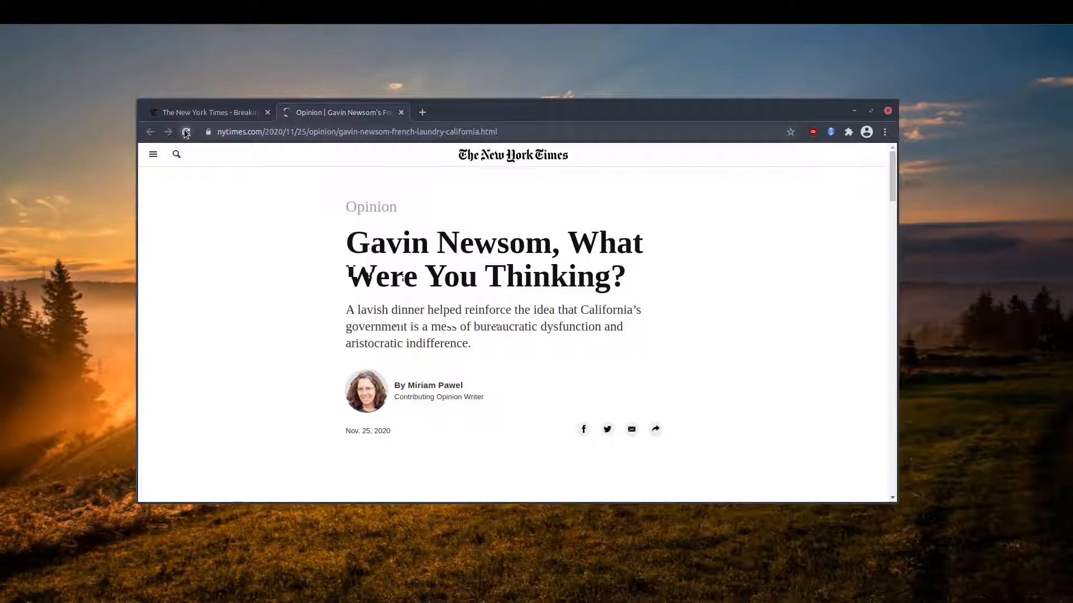
click(186, 132)
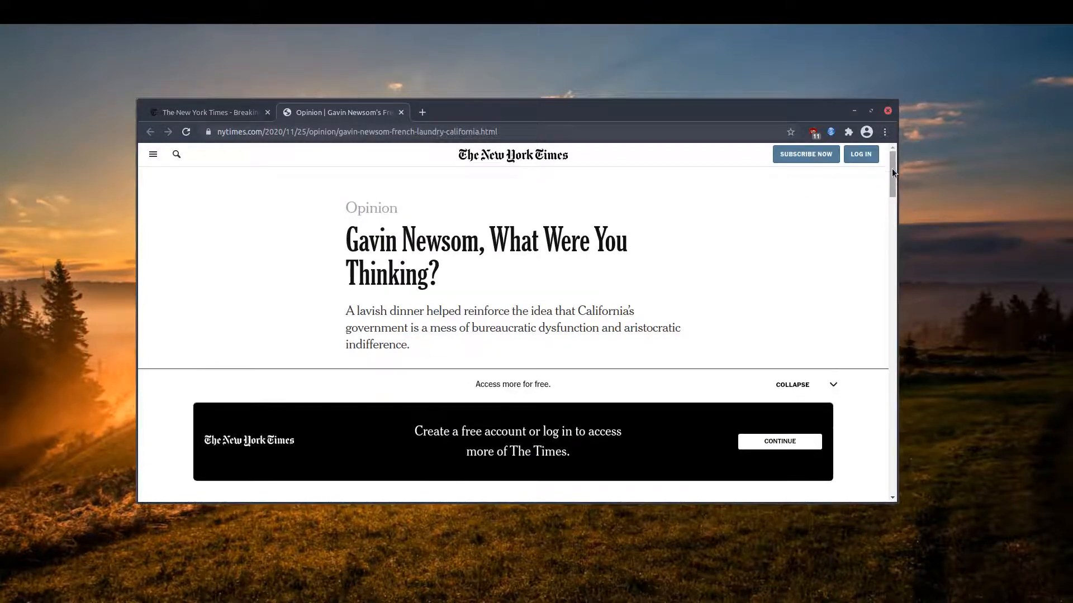
scroll(down, 3)
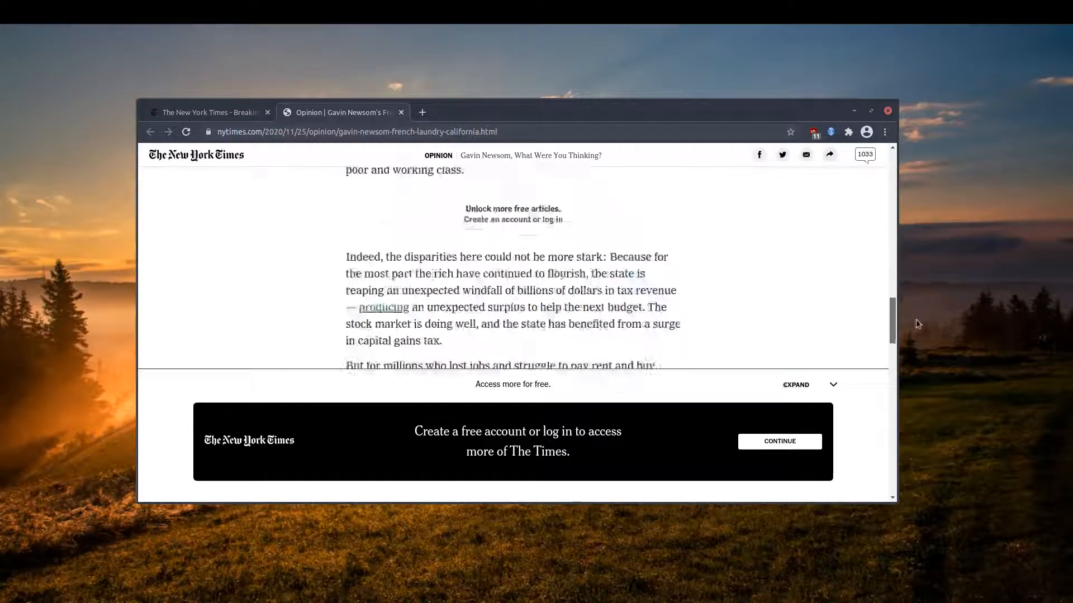
scroll(down, 3)
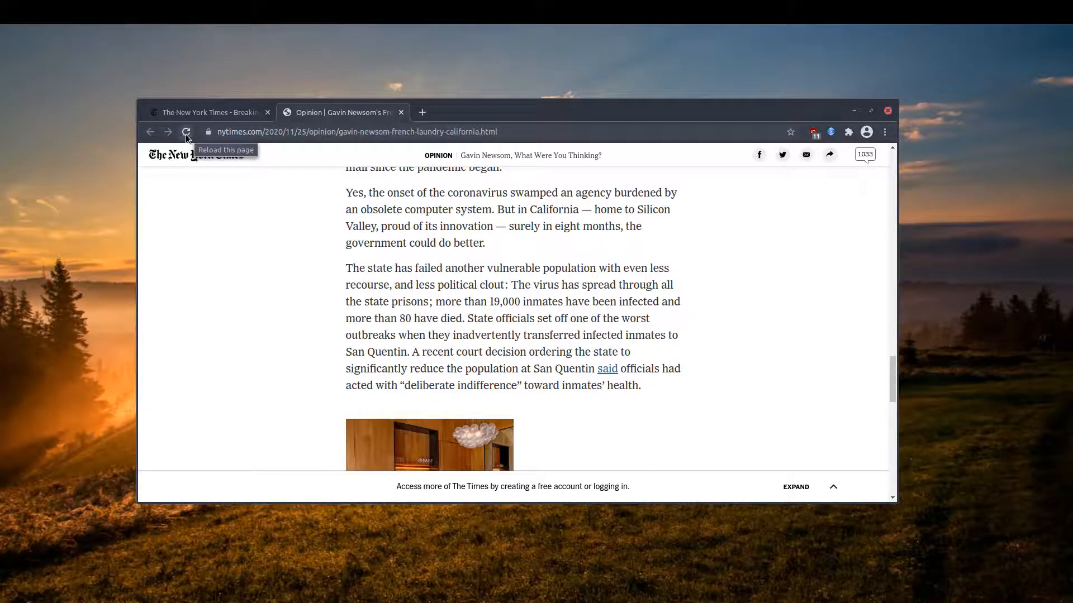
Step: Reload the Newsom article and stop it early so the full text reads past the login wall
click(186, 132)
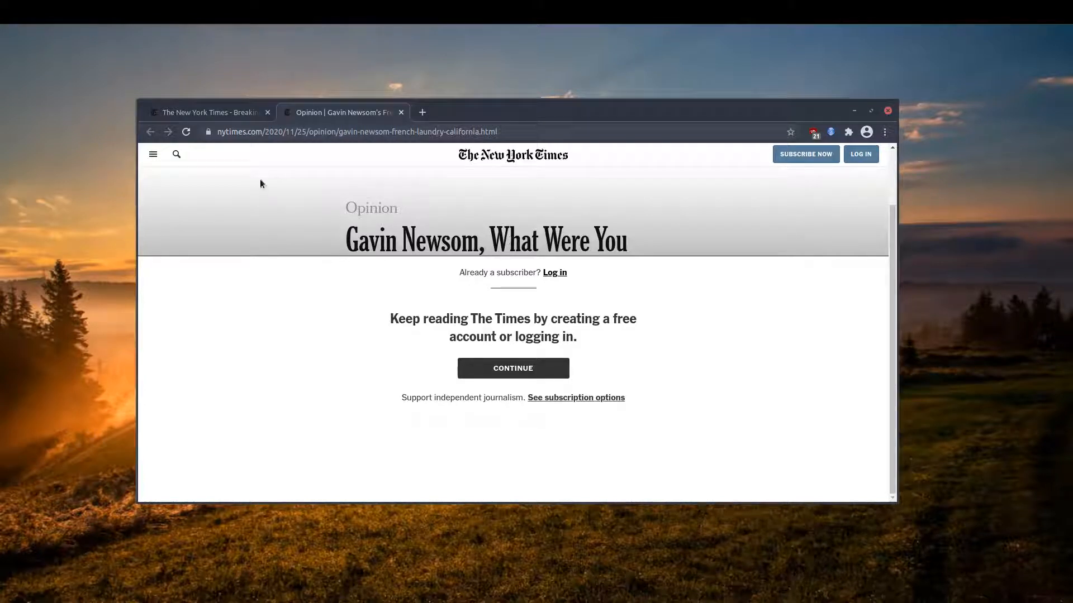
mouse_move(186, 132)
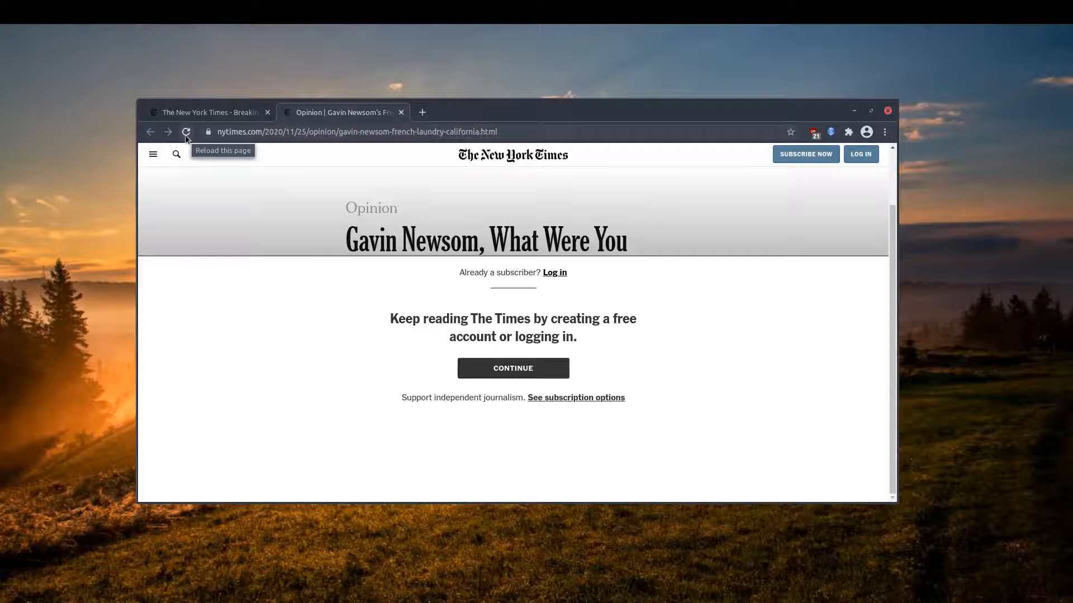
click(185, 132)
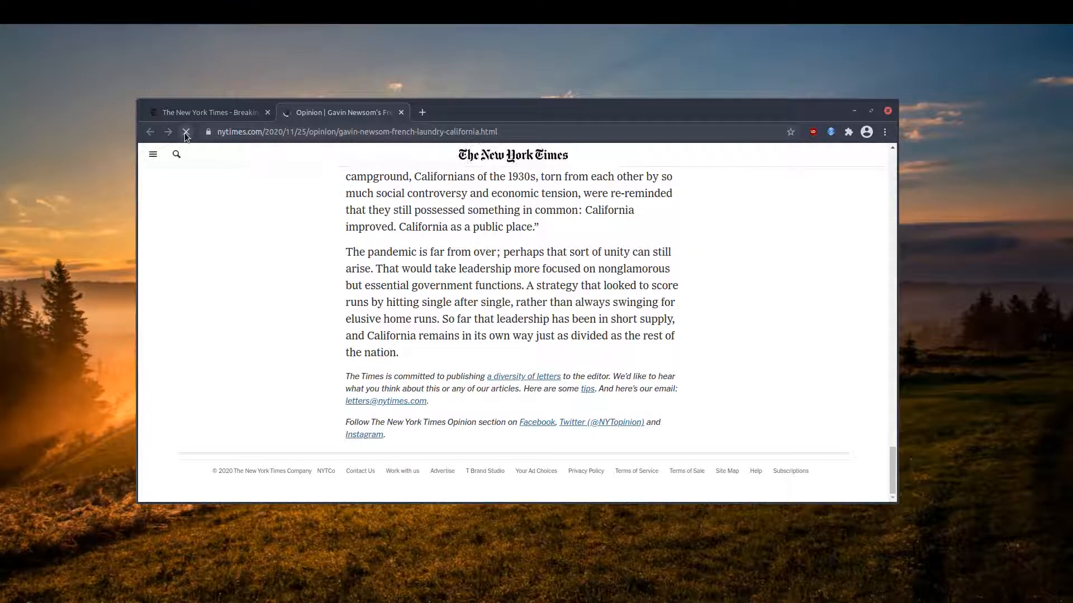
click(186, 132)
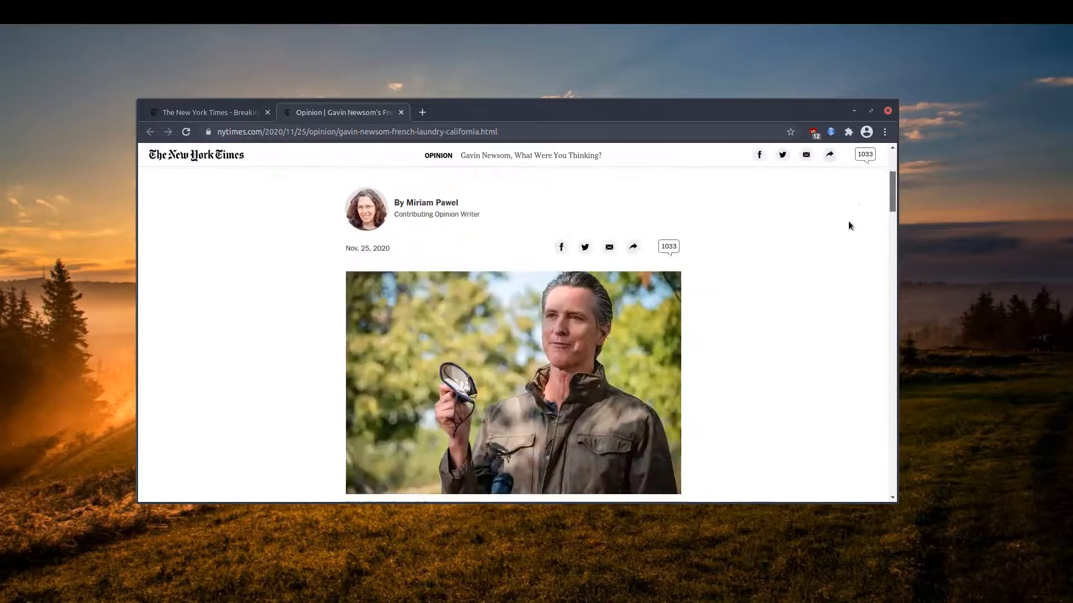
scroll(down, 3)
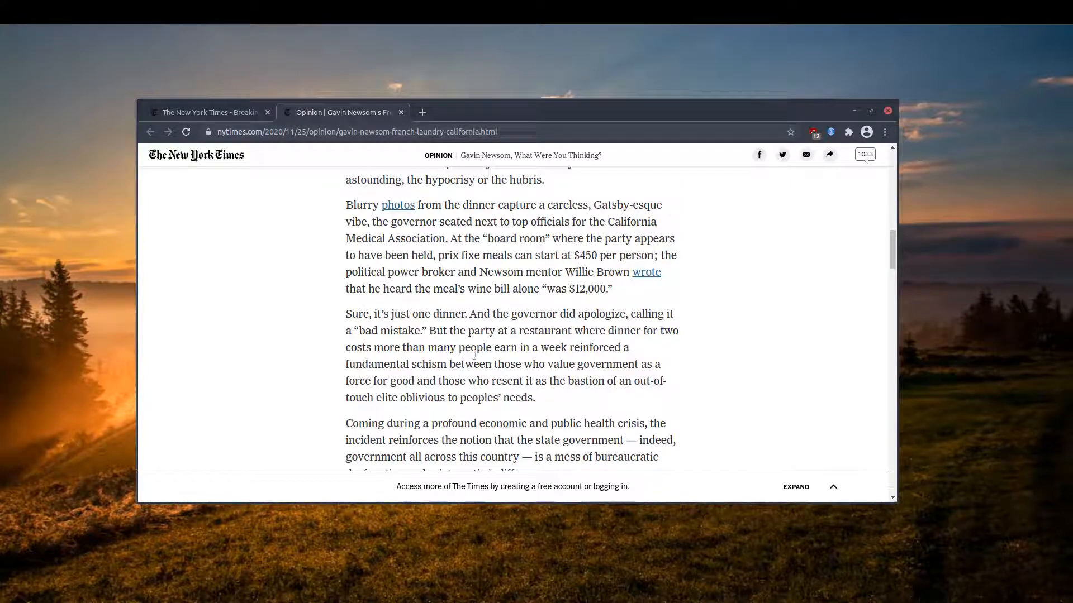
mouse_move(295, 357)
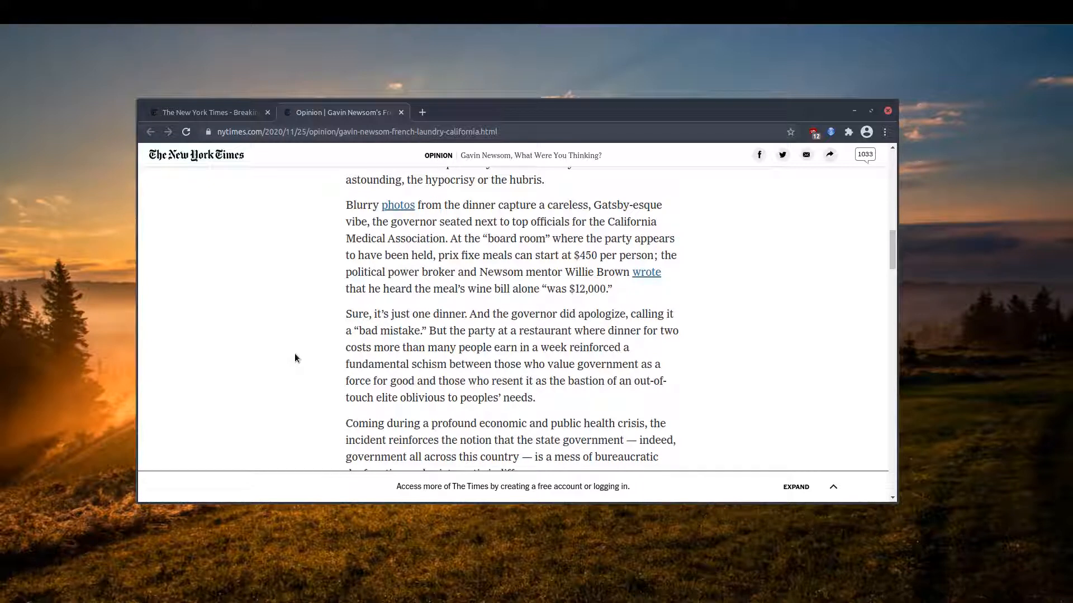
mouse_move(333, 363)
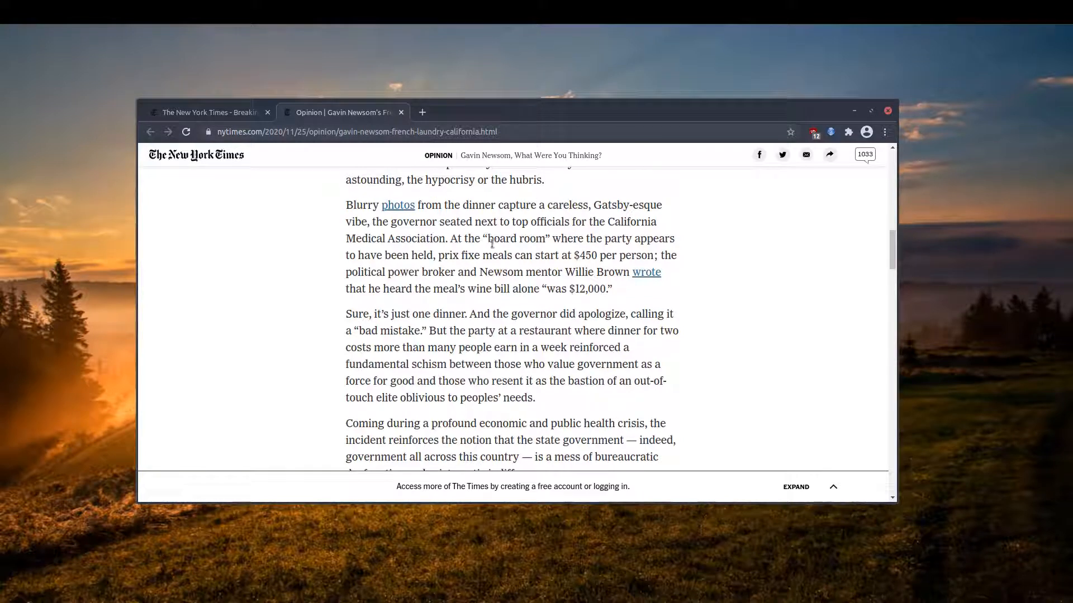
mouse_move(277, 256)
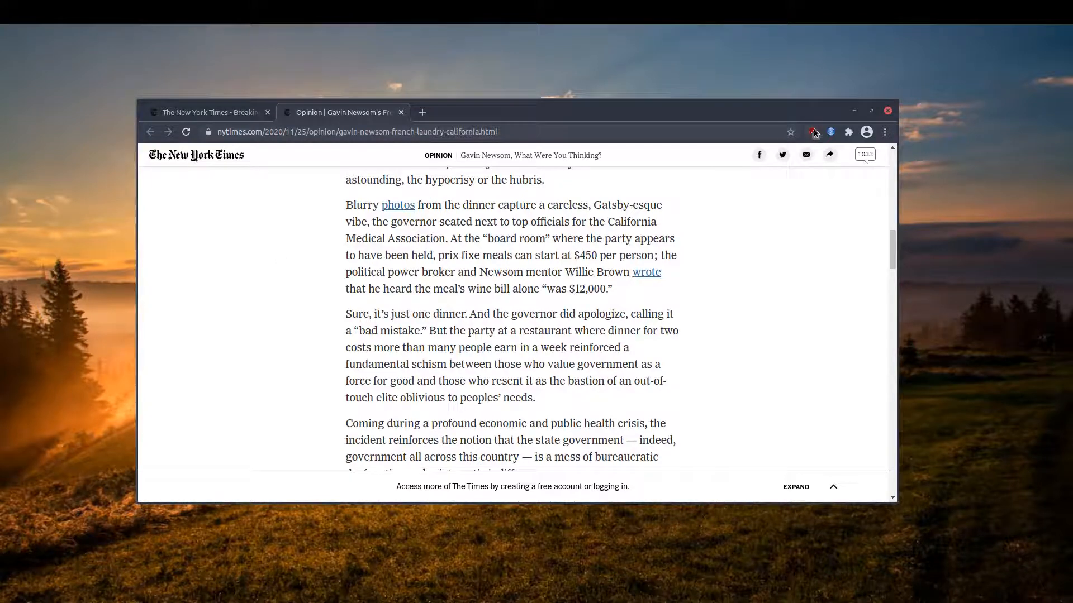
click(813, 132)
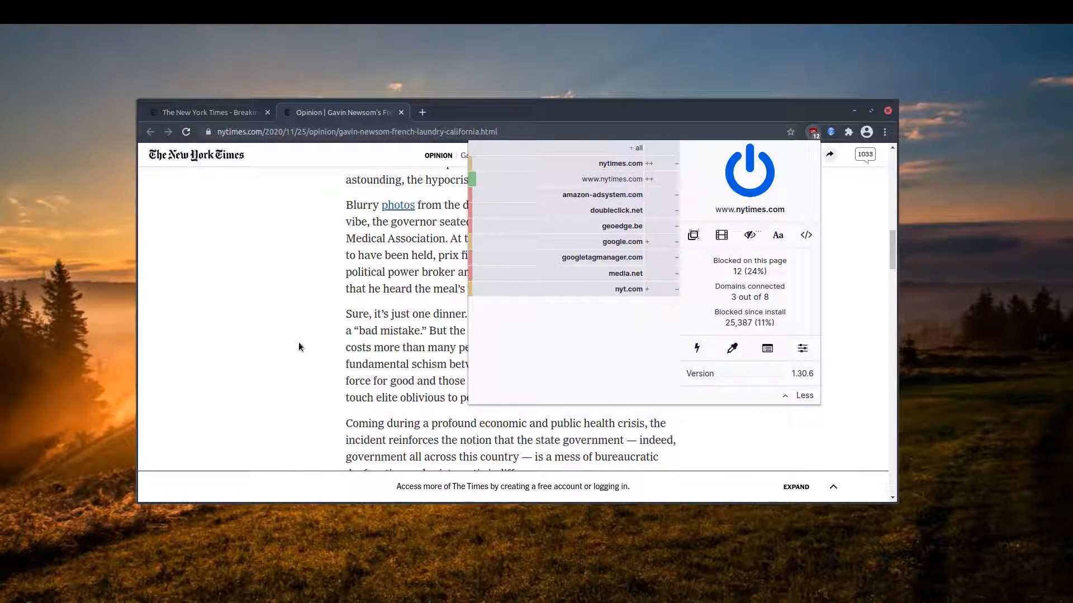
click(298, 346)
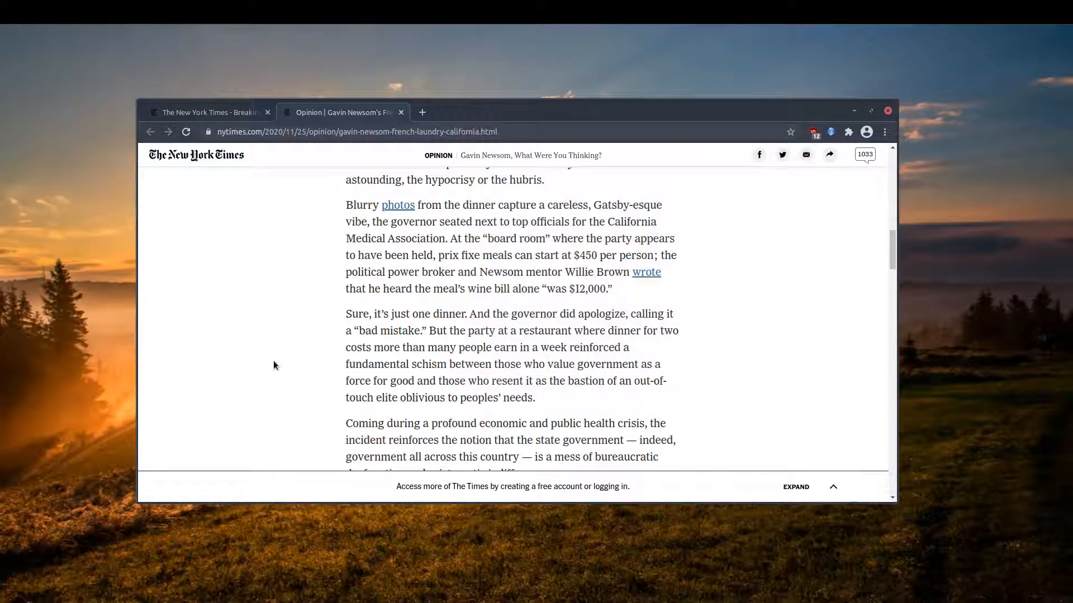
mouse_move(548, 401)
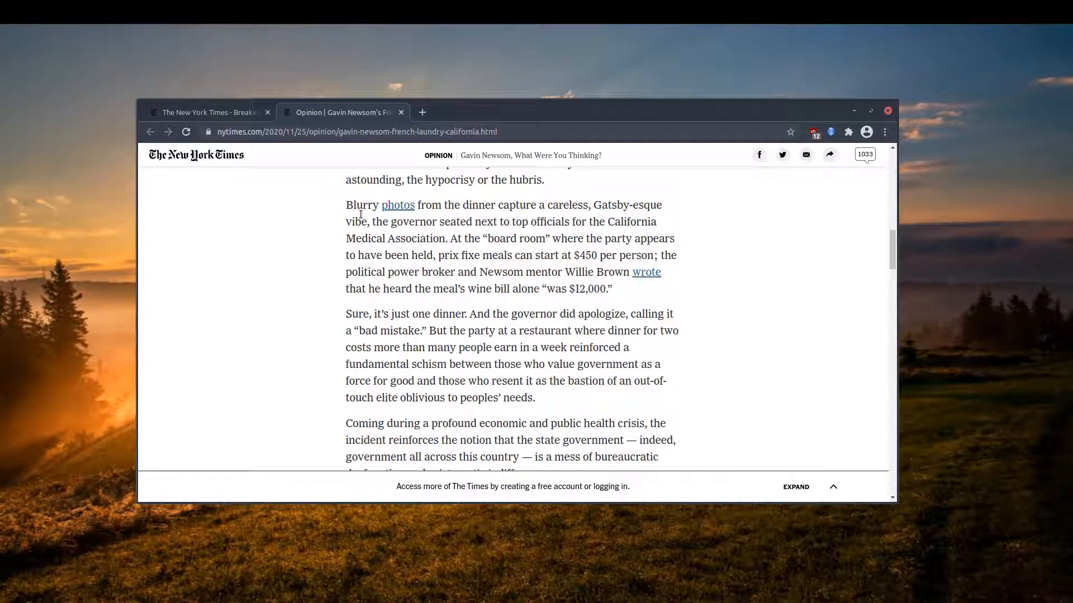
mouse_move(410, 327)
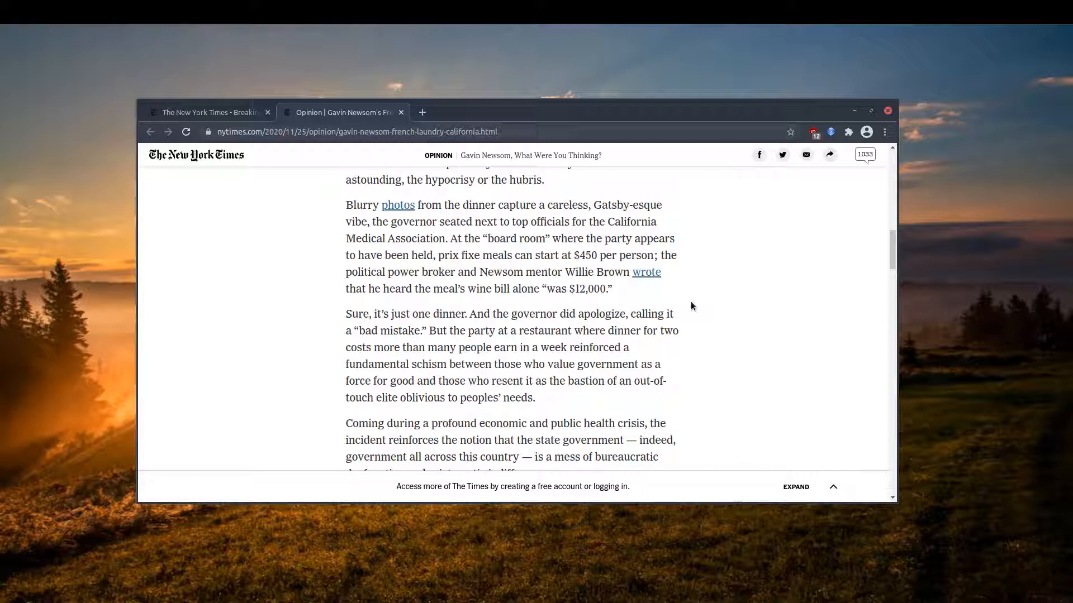
mouse_move(543, 219)
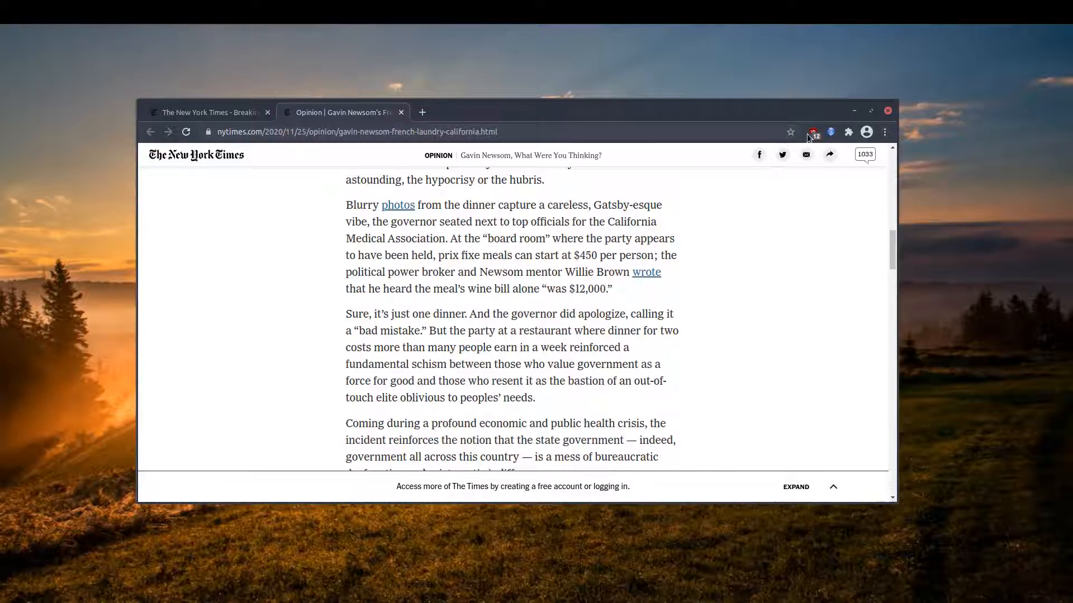
click(813, 132)
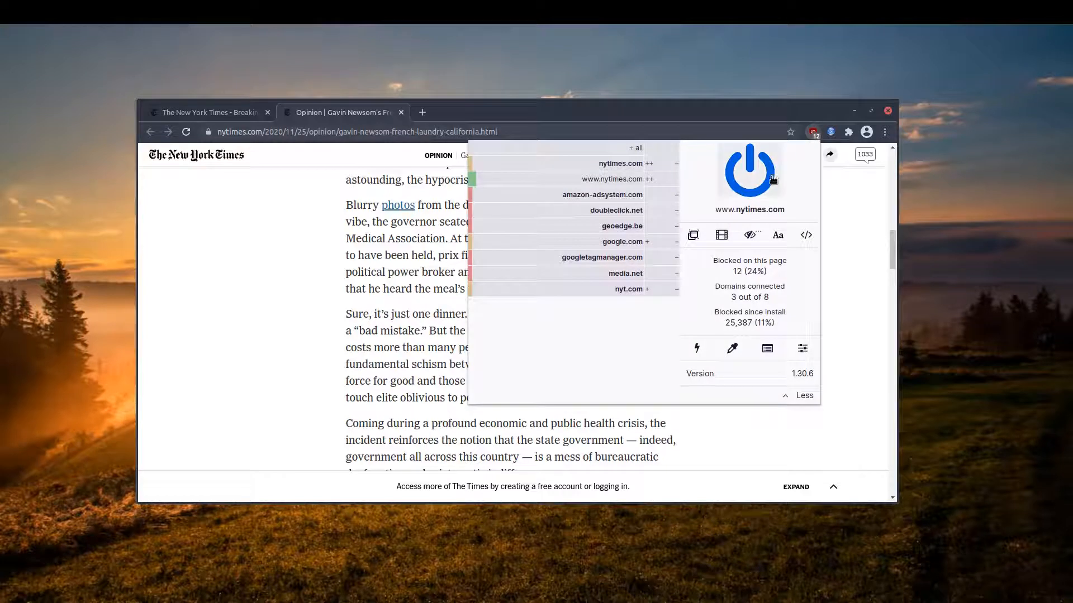
mouse_move(619, 348)
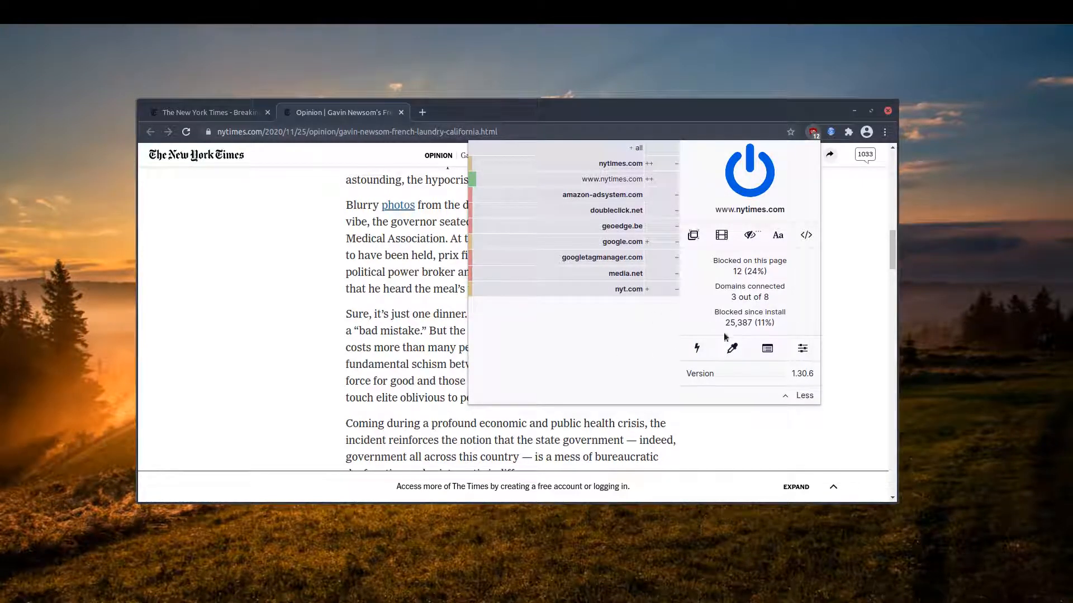
mouse_move(553, 352)
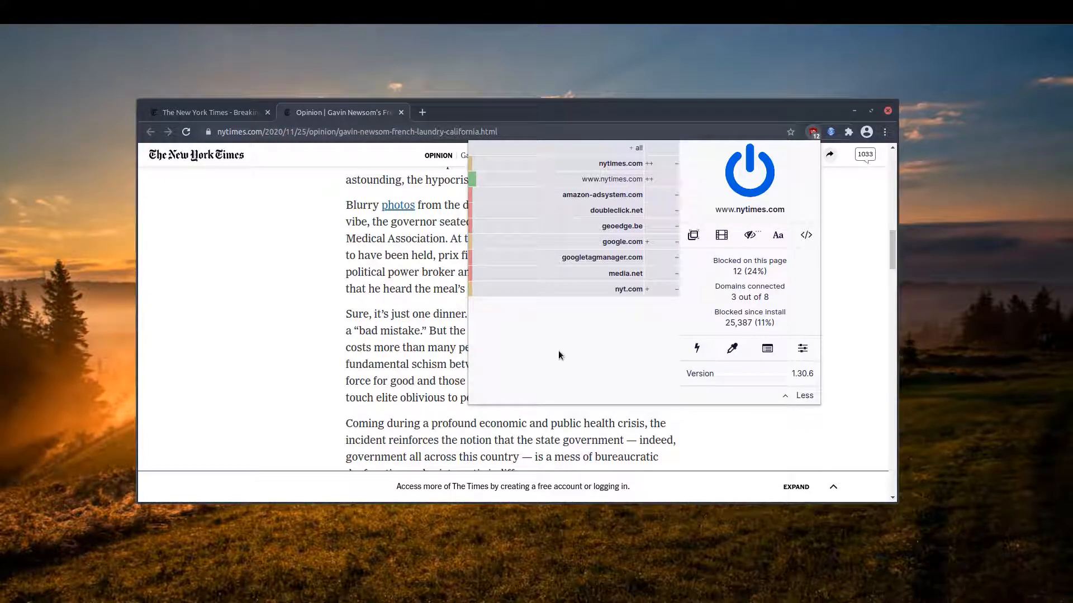
mouse_move(812, 284)
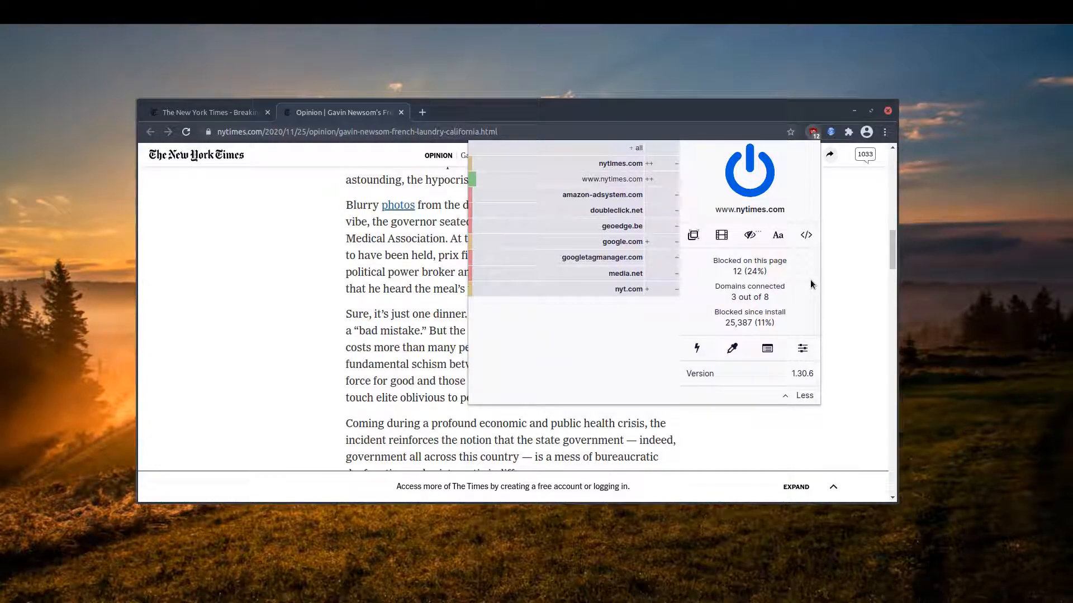
mouse_move(806, 235)
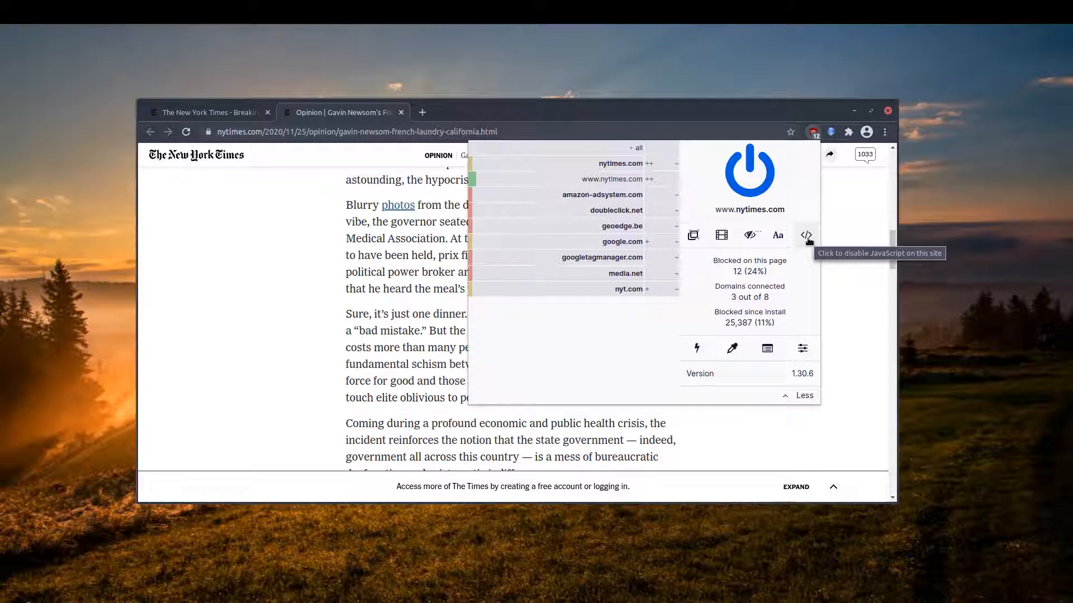
Step: Disable JavaScript for nytimes.com in uBlock Origin and reload the Newsom article
click(805, 234)
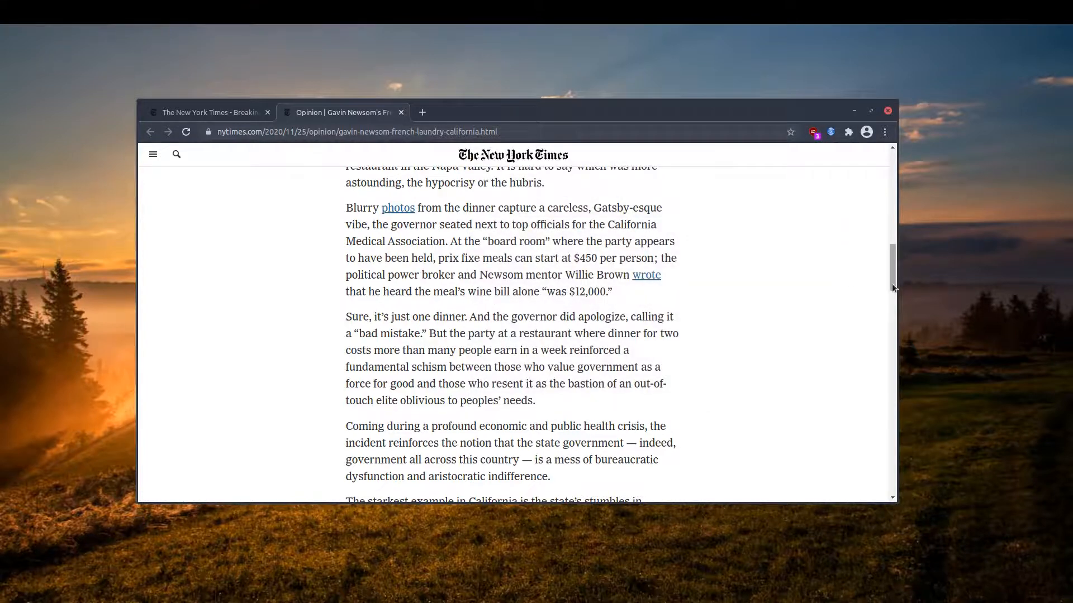
scroll(down, 3)
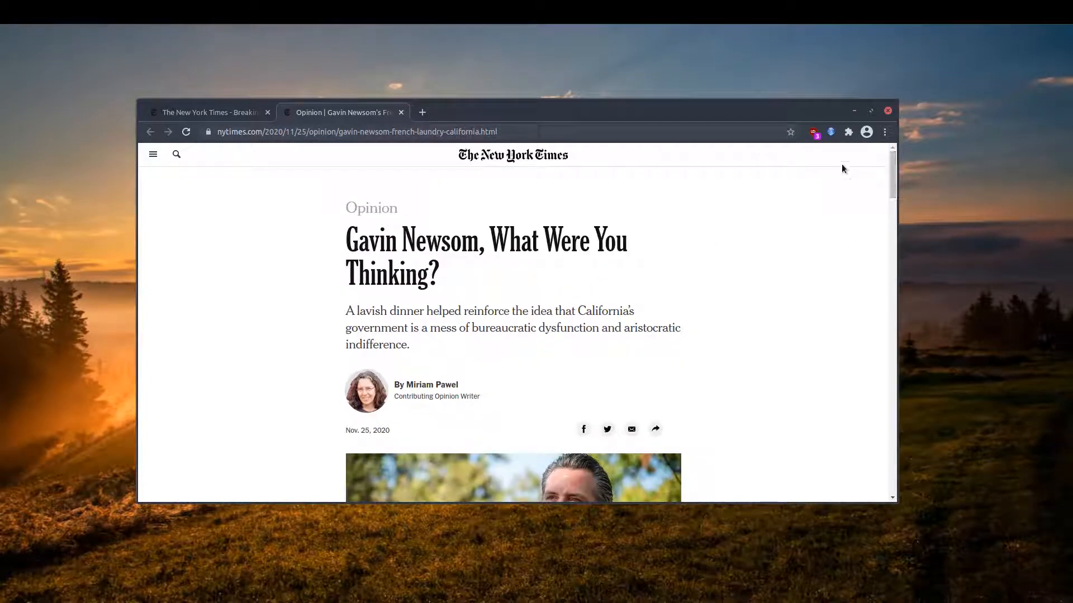
click(814, 132)
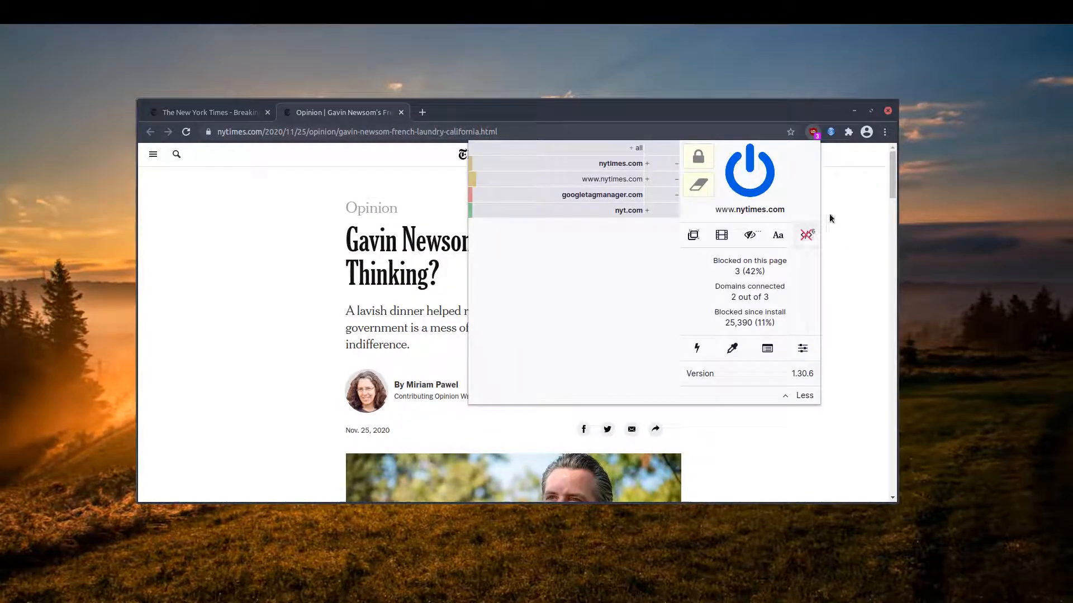
click(272, 366)
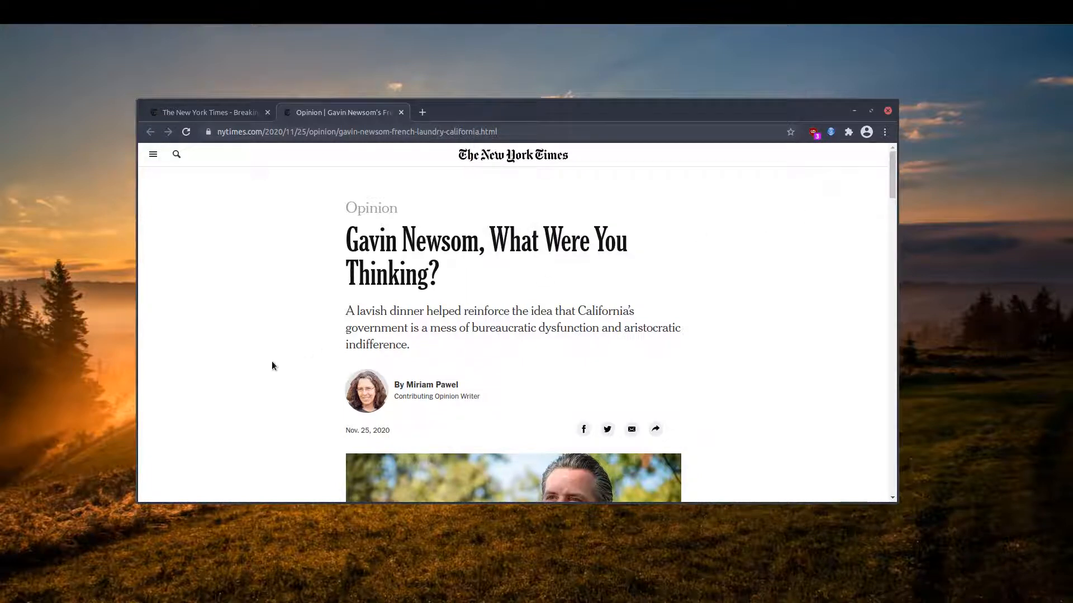
scroll(down, 3)
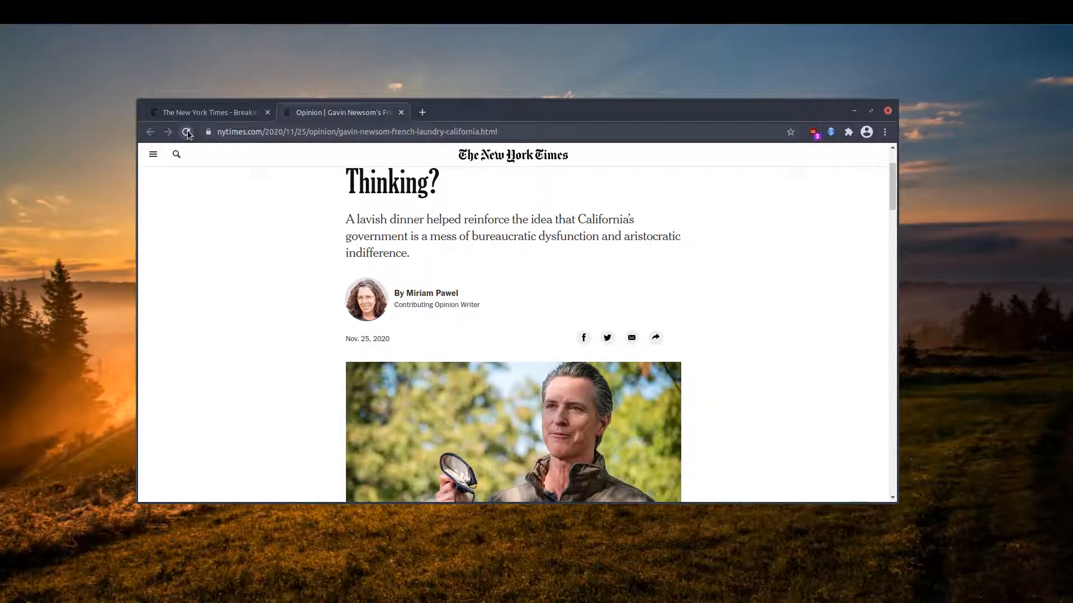
click(187, 132)
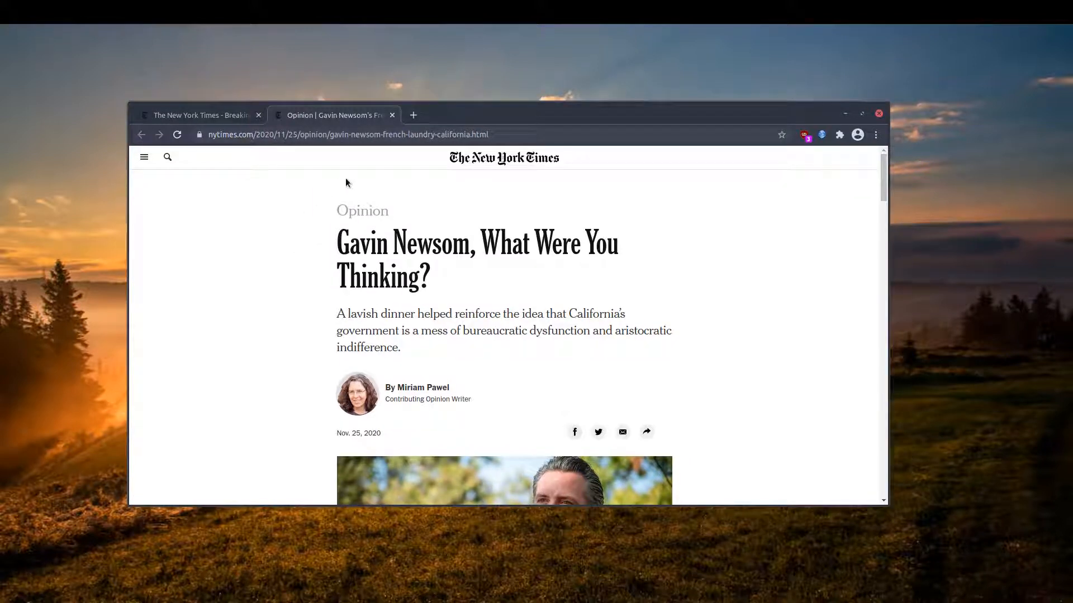
mouse_move(479, 284)
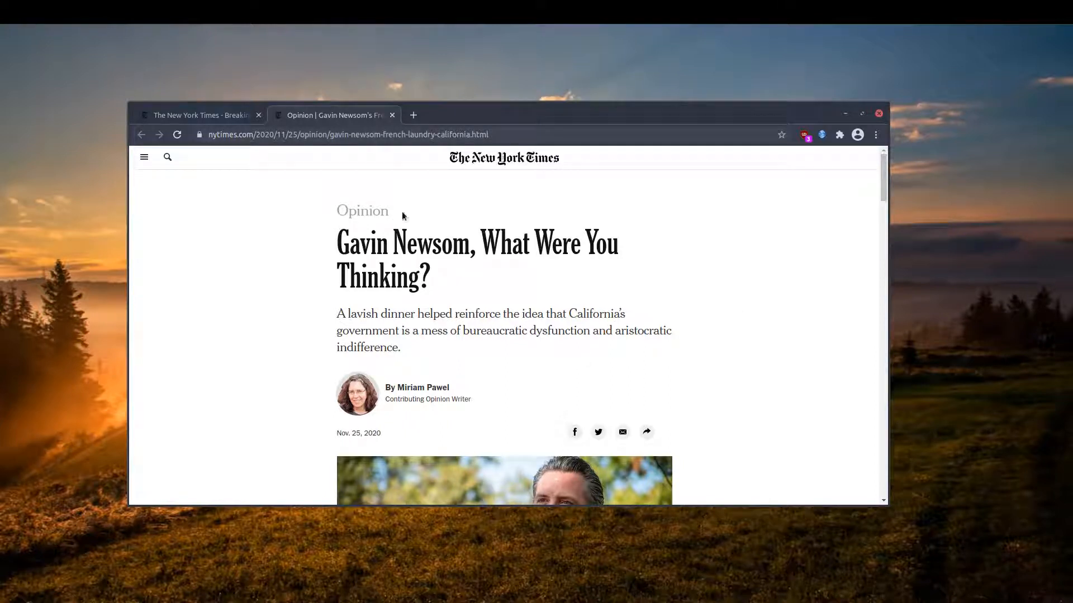
mouse_move(443, 227)
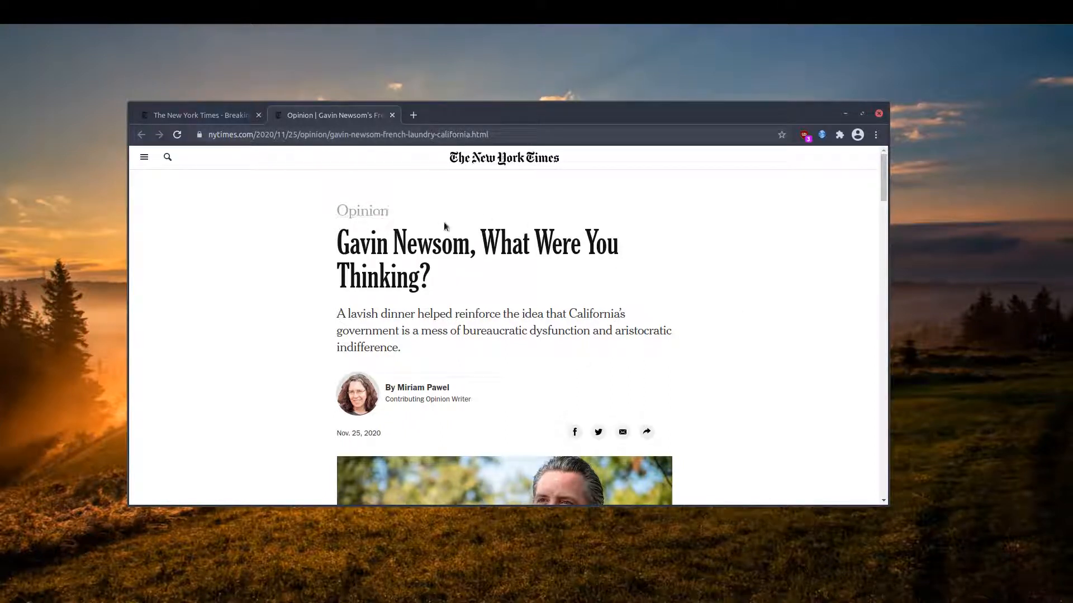
Step: Confirm the blocker setting and read the Newsom article now free of any sign-in banner
click(802, 135)
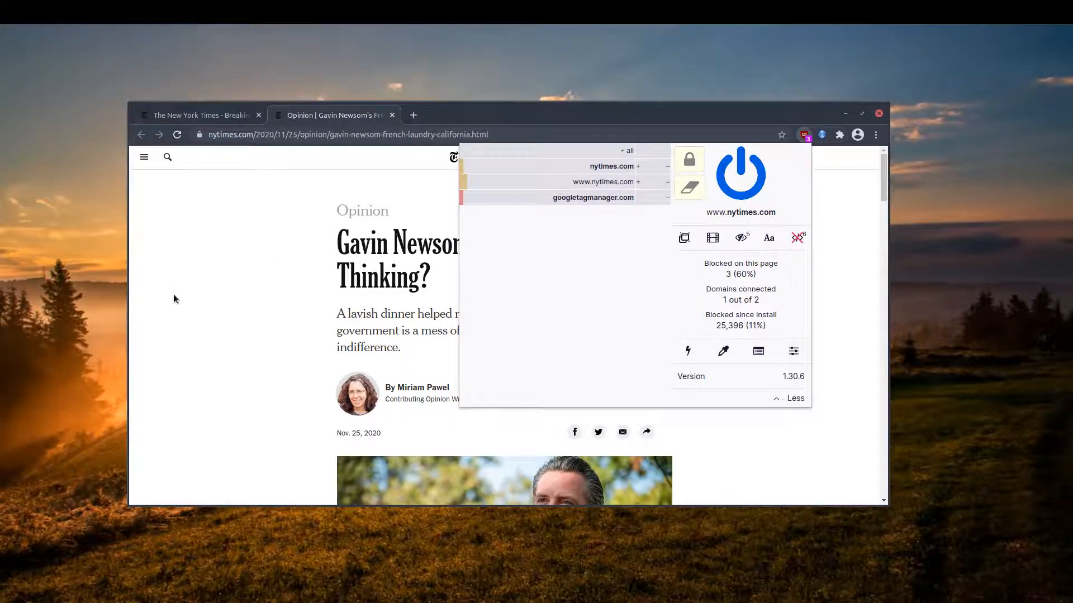
click(753, 312)
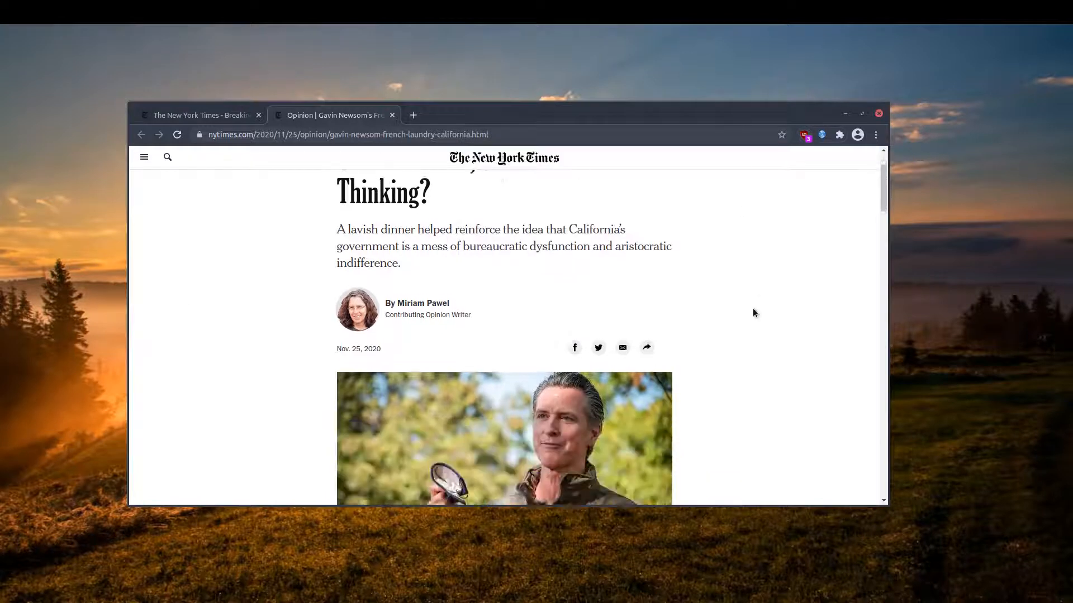
scroll(down, 3)
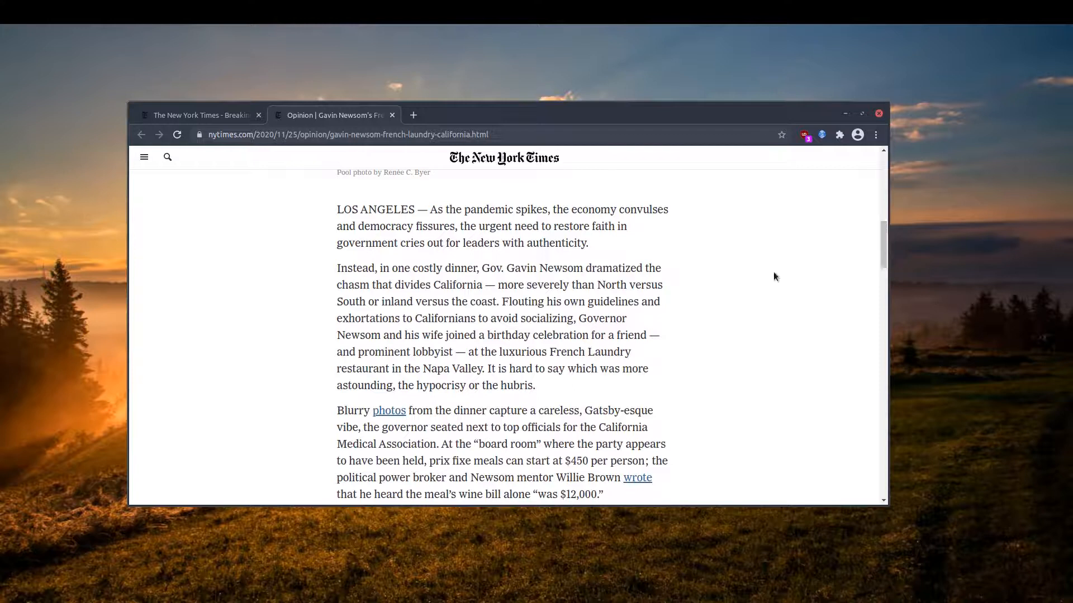
scroll(down, 3)
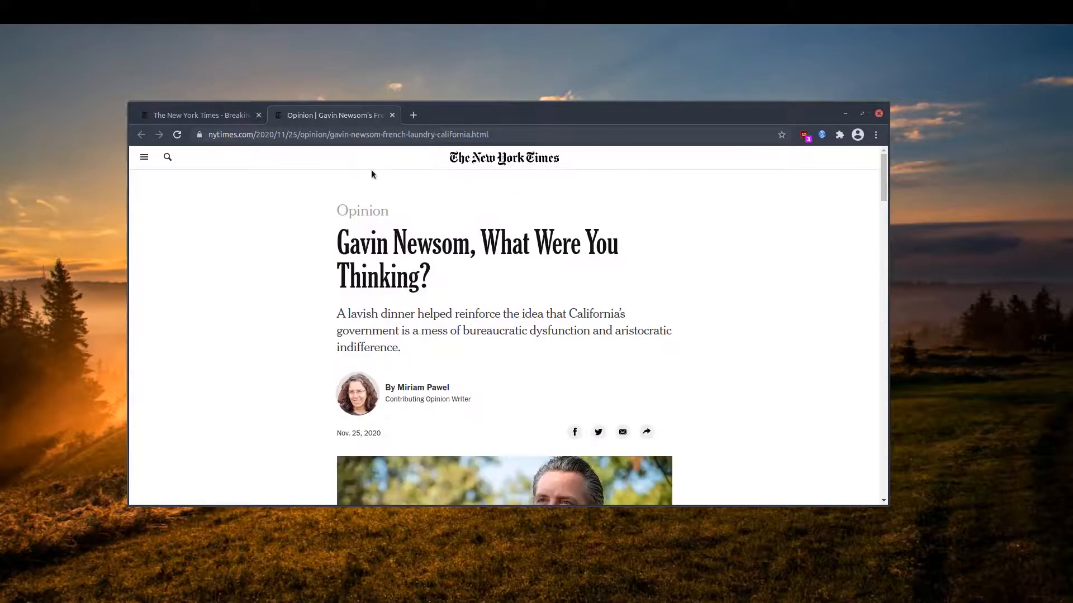
mouse_move(828, 225)
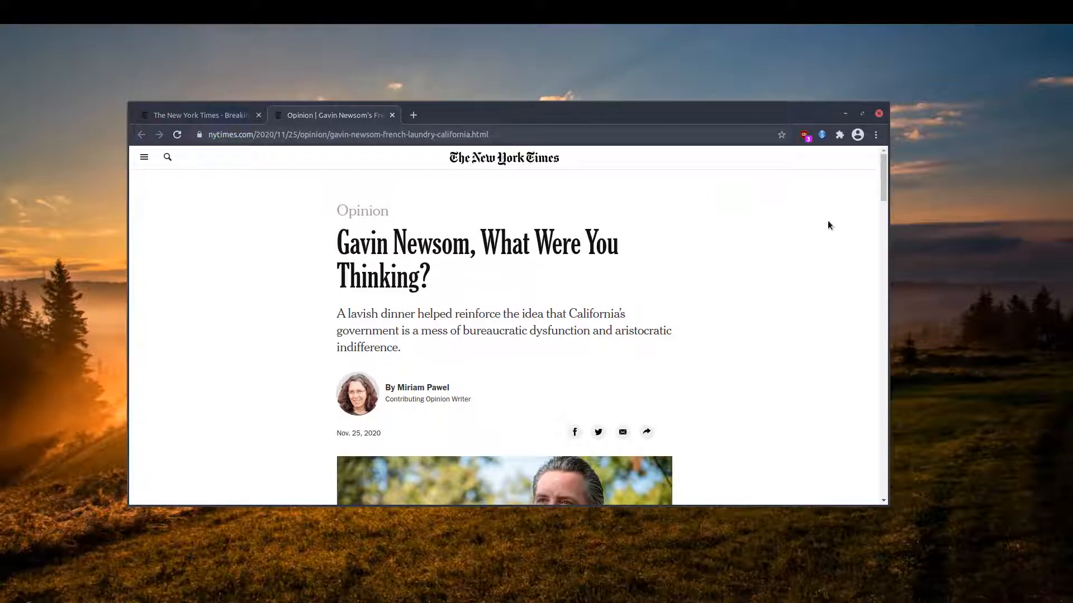
scroll(down, 3)
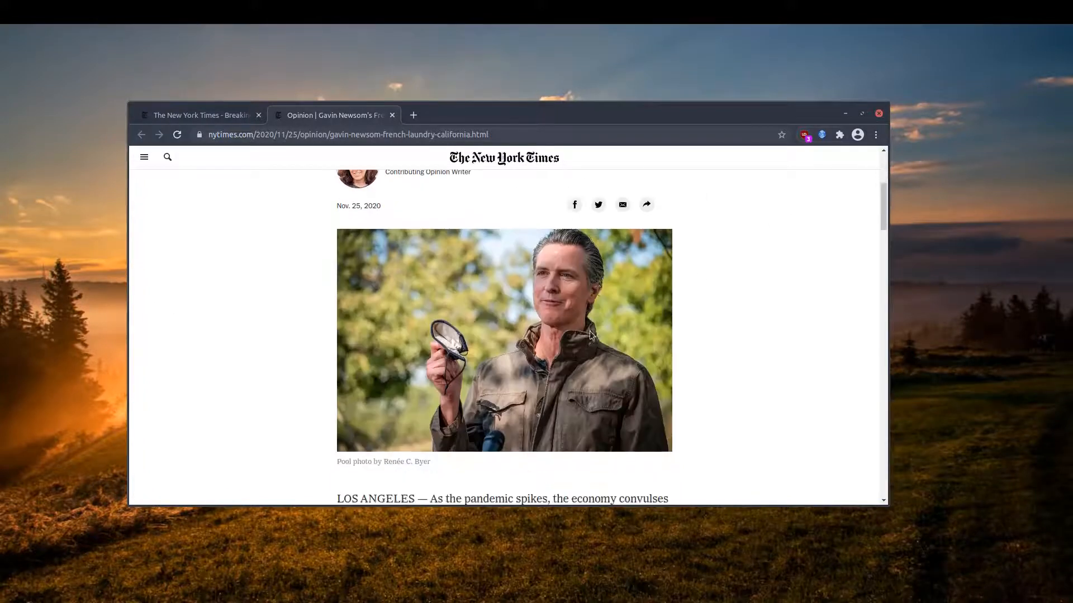
scroll(down, 3)
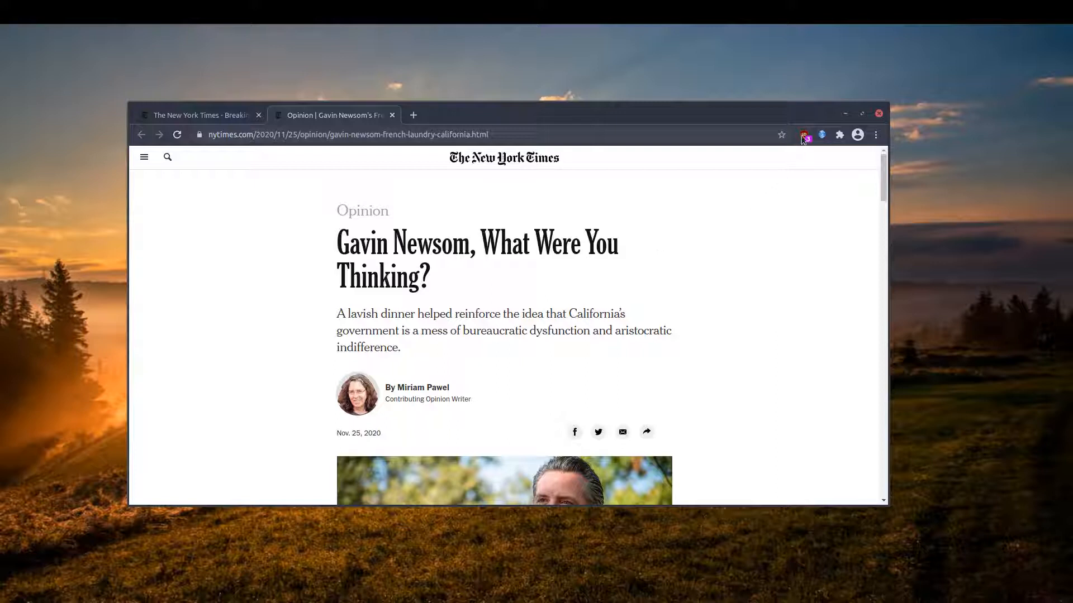
Step: Re-enable JavaScript for nytimes.com in uBlock Origin so the article reloads with scripts
click(803, 136)
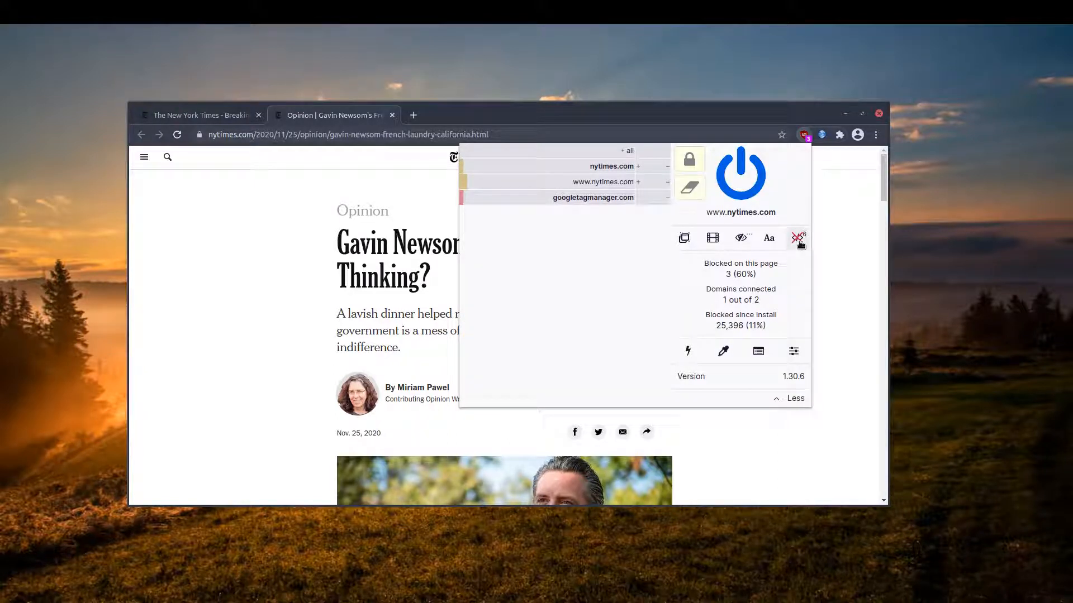
mouse_move(798, 238)
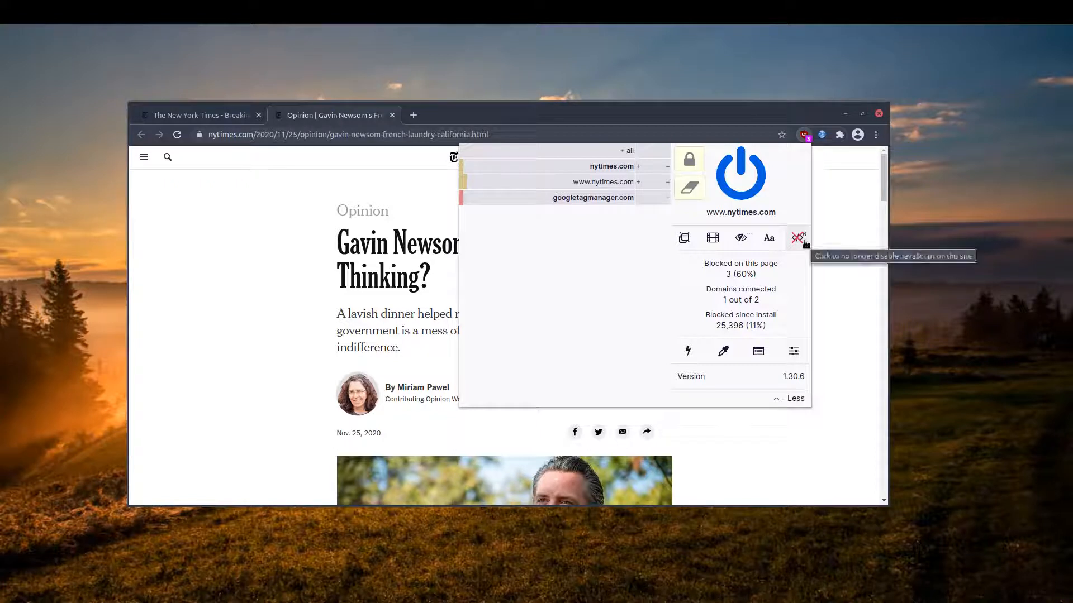
mouse_move(802, 129)
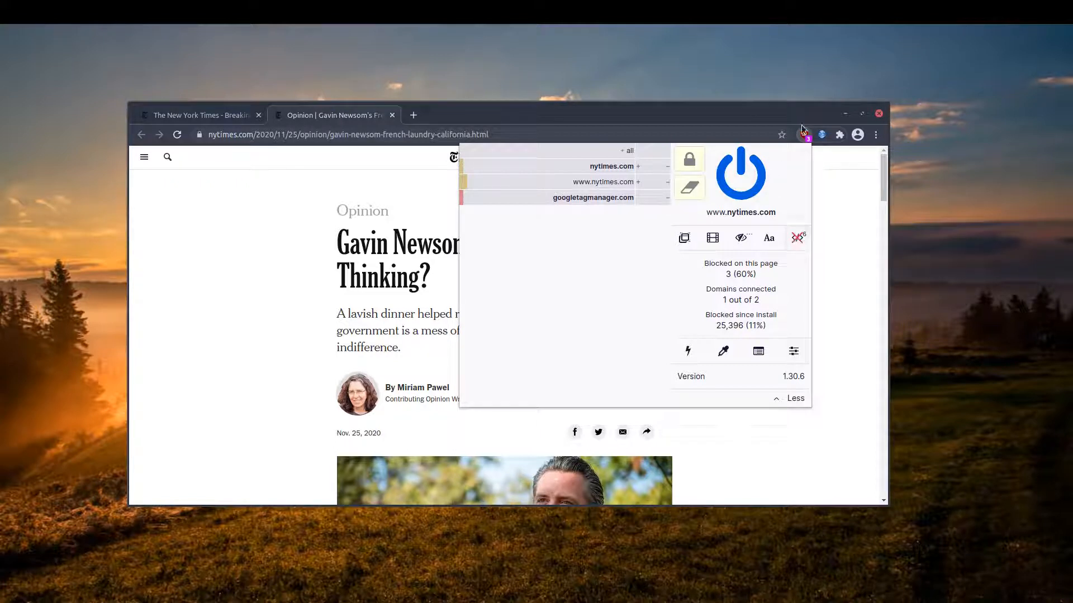
mouse_move(803, 135)
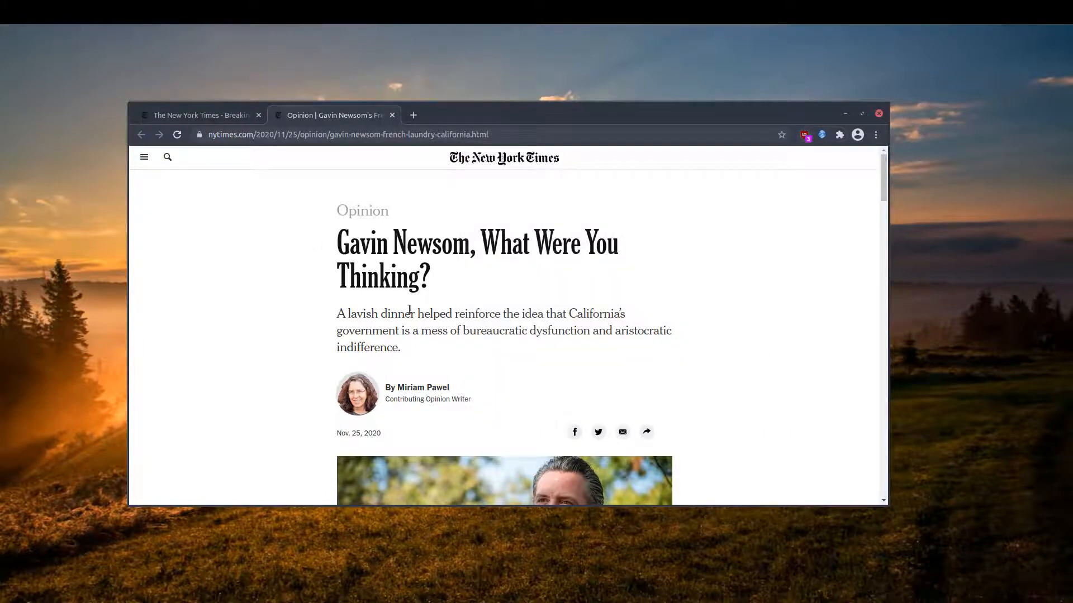
scroll(down, 3)
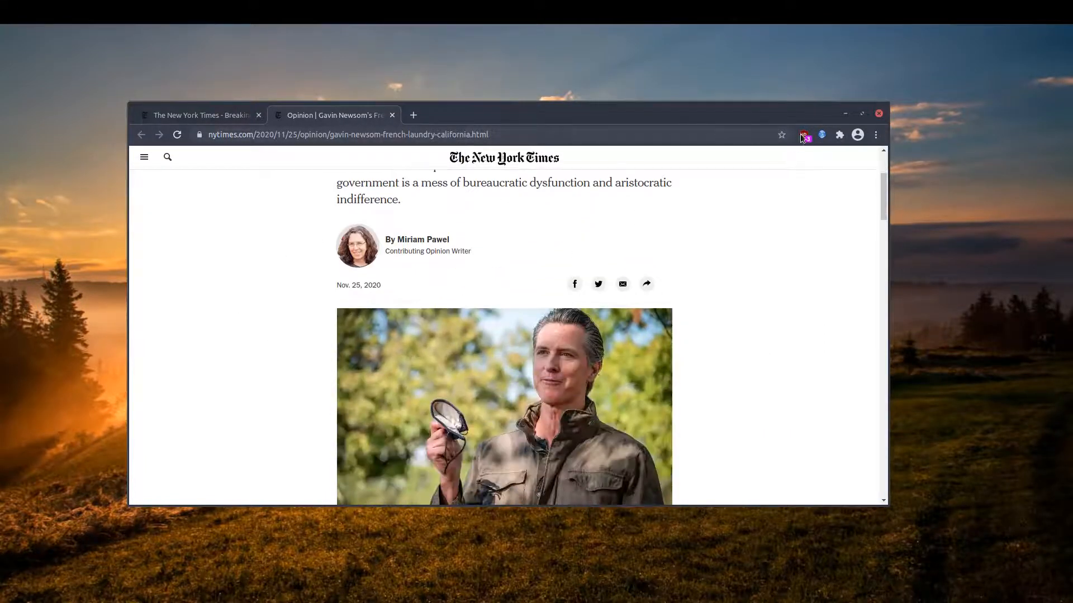
click(803, 135)
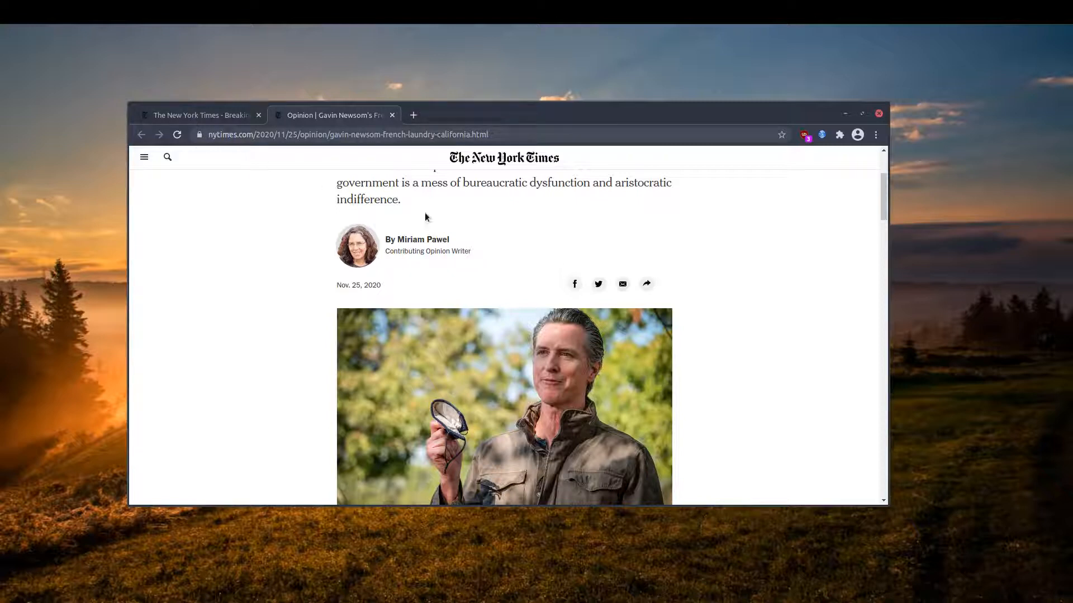
mouse_move(793, 153)
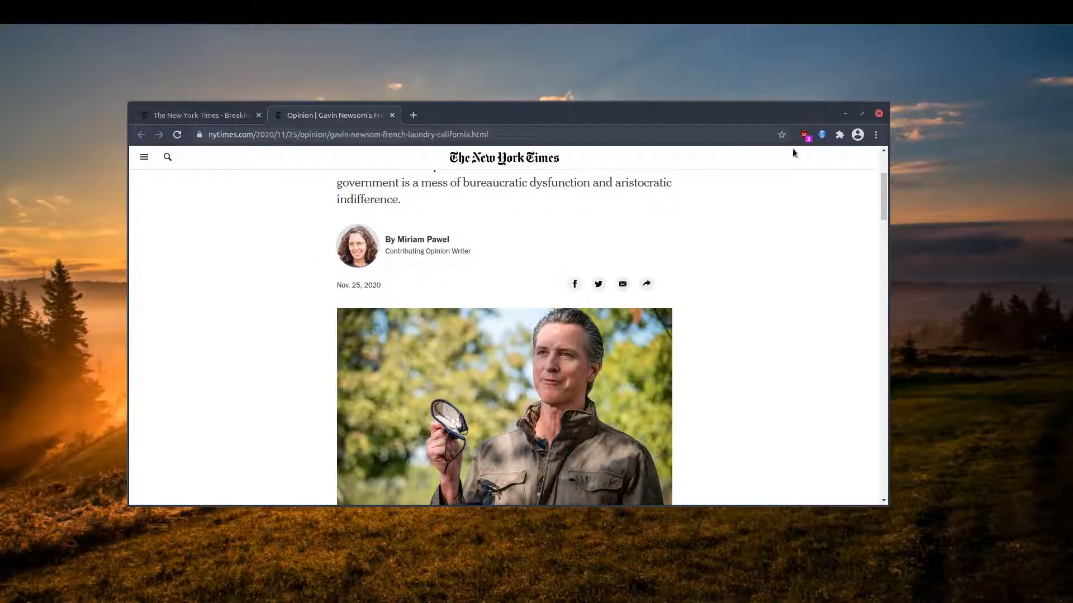
click(803, 135)
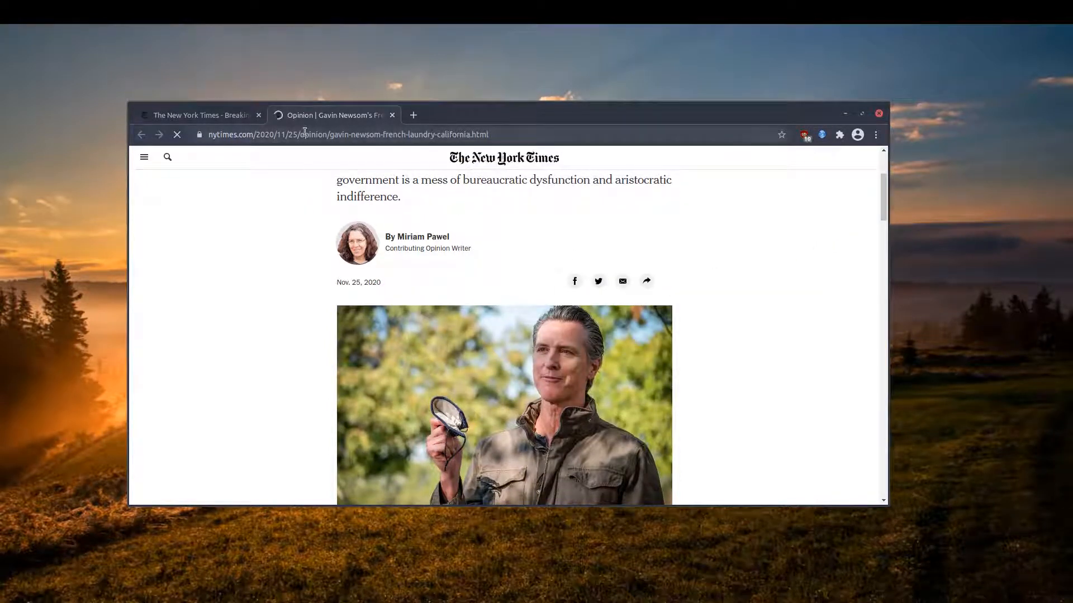
mouse_move(274, 122)
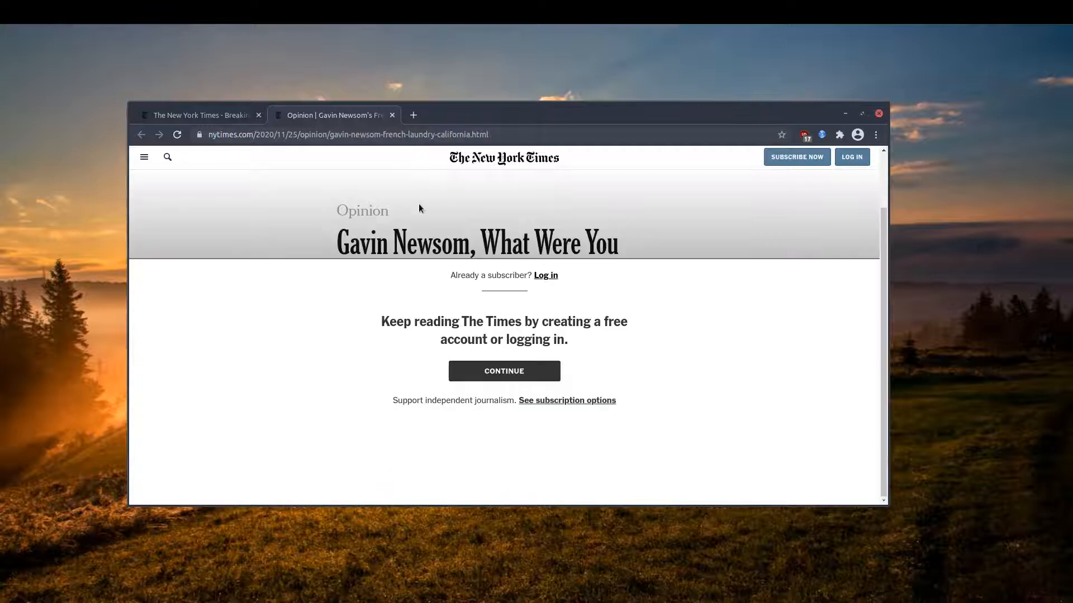
mouse_move(267, 239)
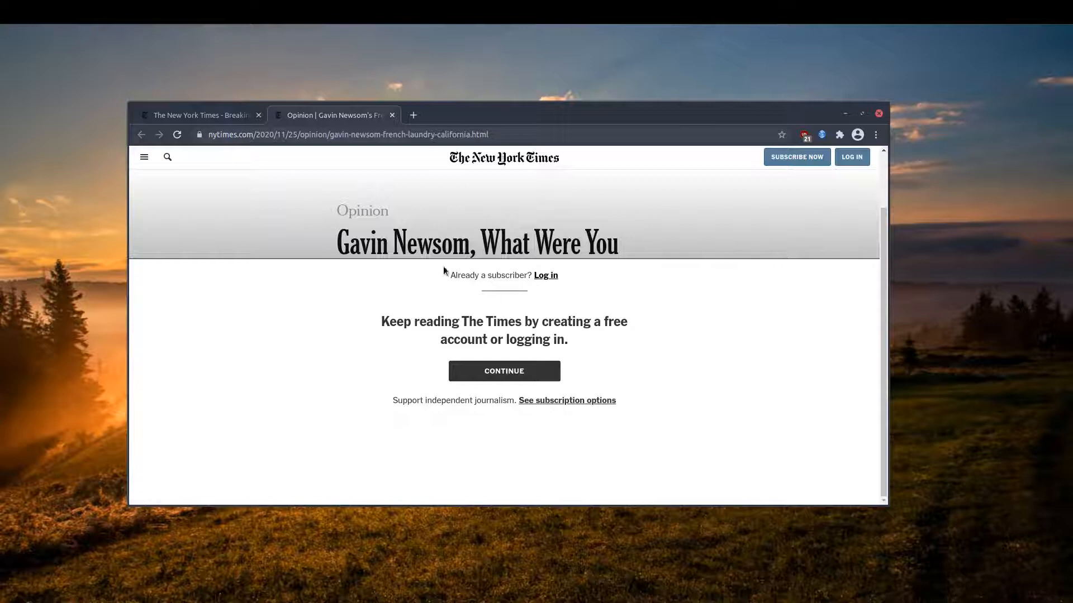
mouse_move(201, 241)
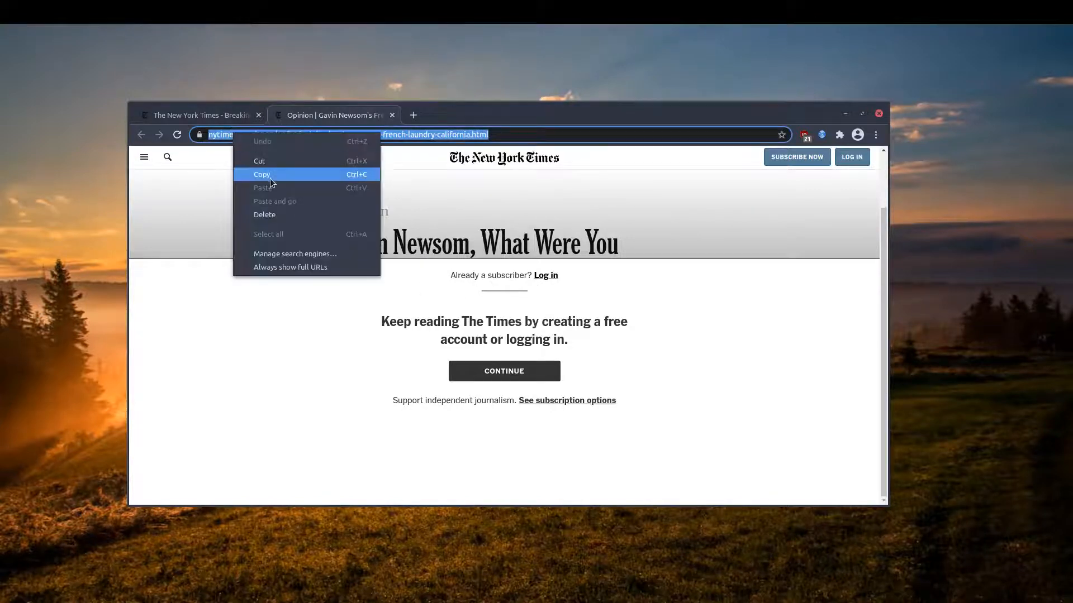
Step: Copy the Newsom article URL and search it in the Wayback Machine on archive.org
click(262, 174)
text(a)
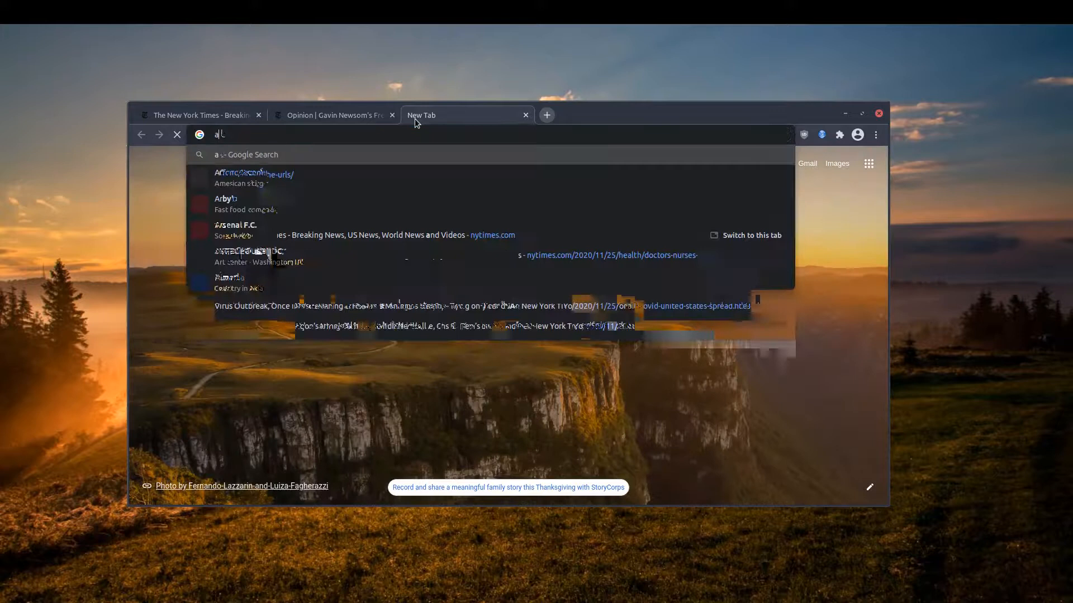
text(rchive.org)
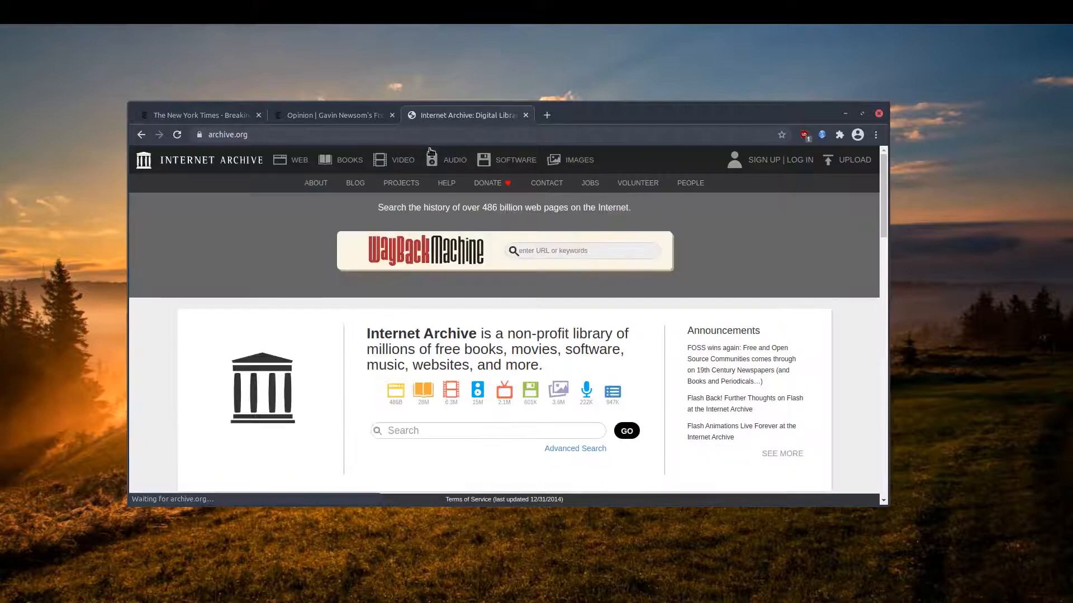
right_click(557, 250)
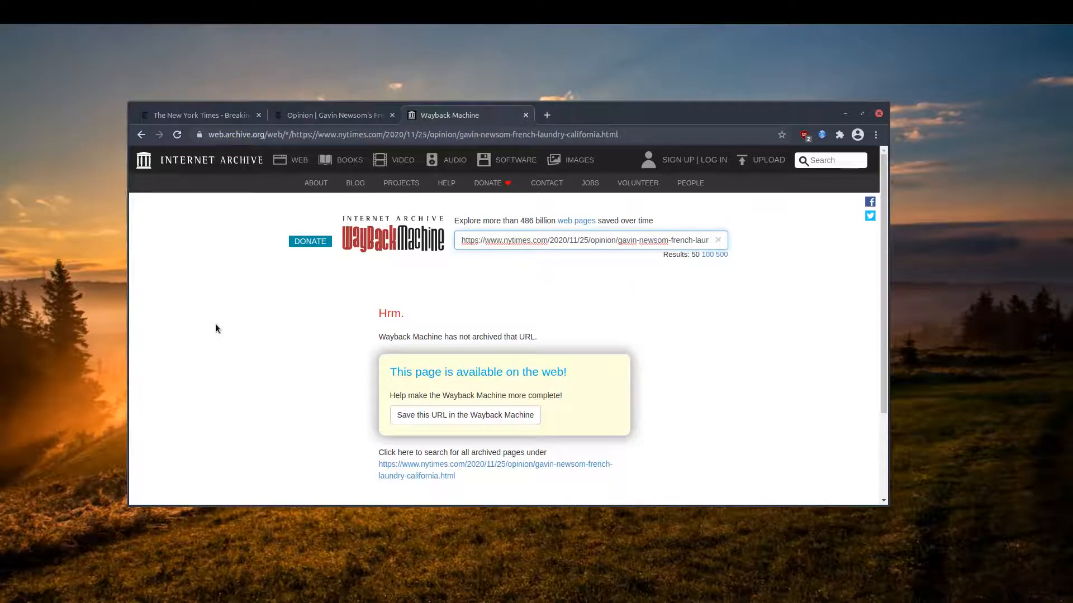
Step: Scroll through the Wayback Machine's not-archived 'Hrm.' result page
scroll(down, 3)
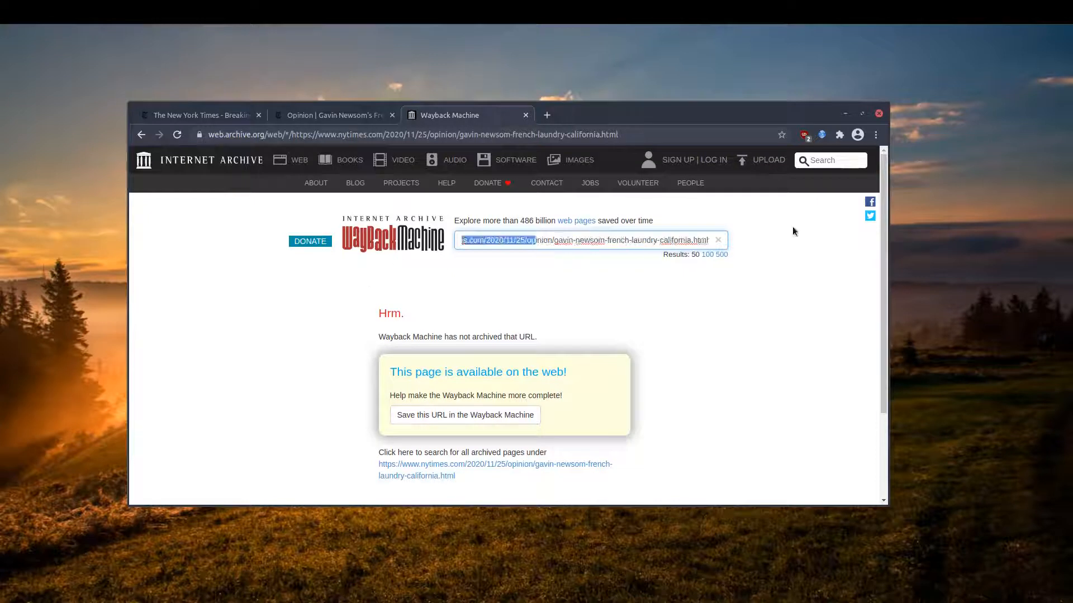
scroll(down, 3)
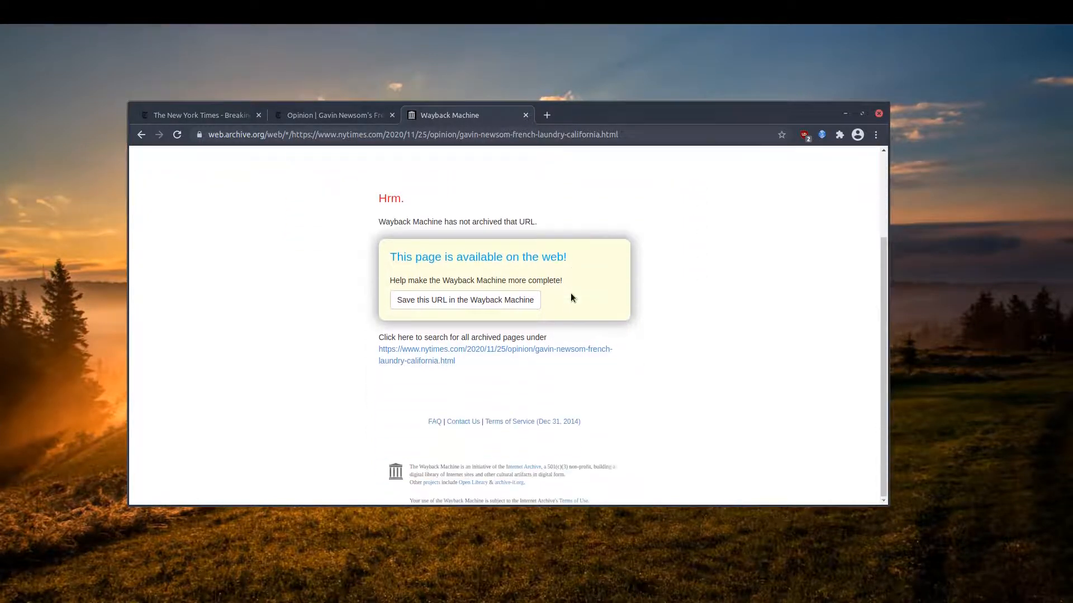
mouse_move(364, 324)
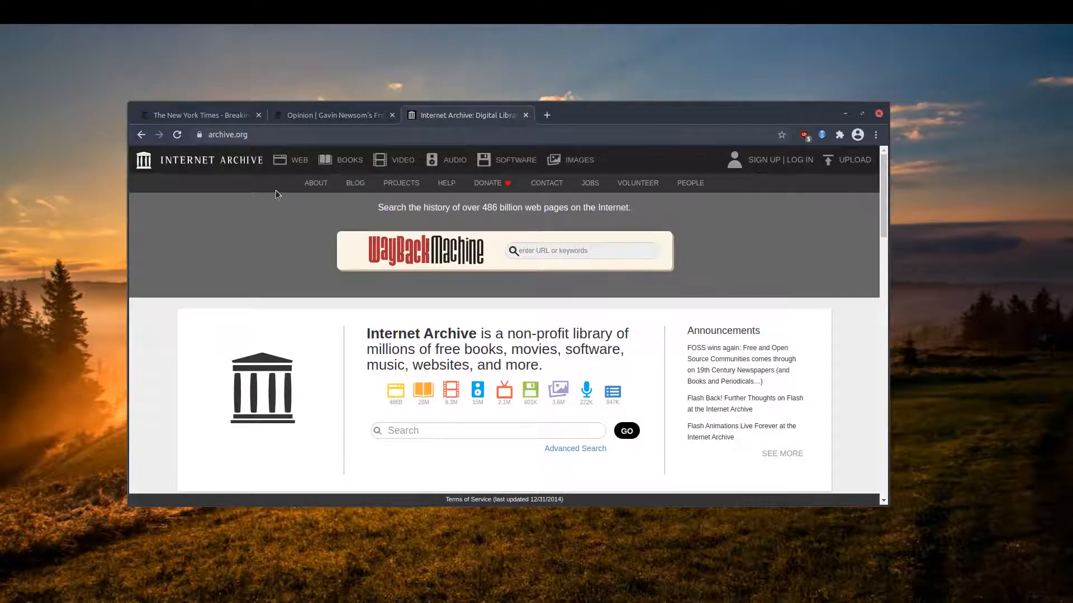
Step: Paste the Newsom URL into Save Page Now and start a Wayback Machine capture
click(299, 160)
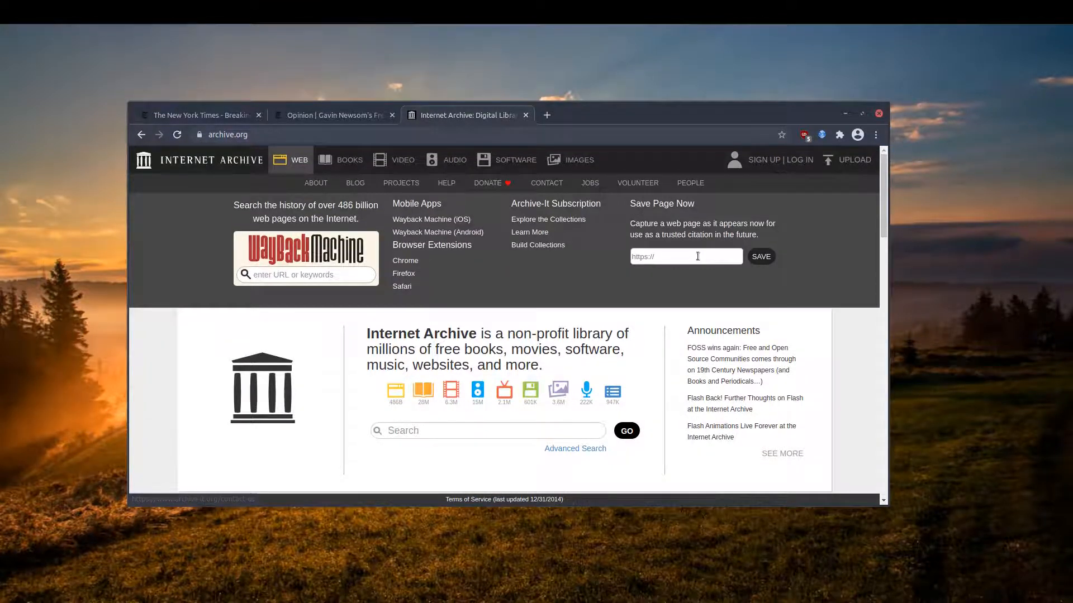
right_click(685, 256)
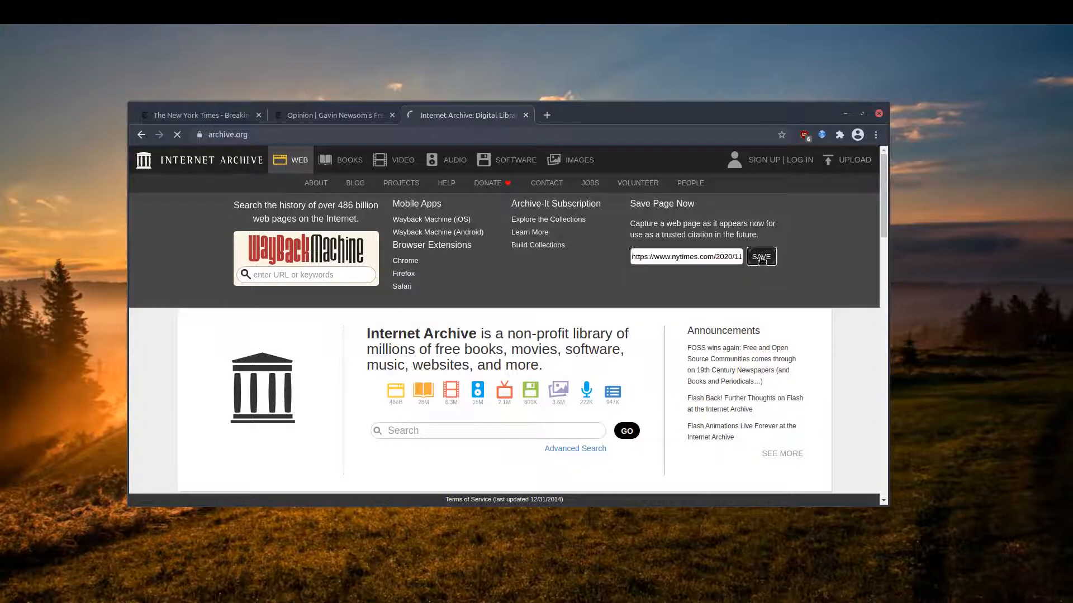
click(760, 256)
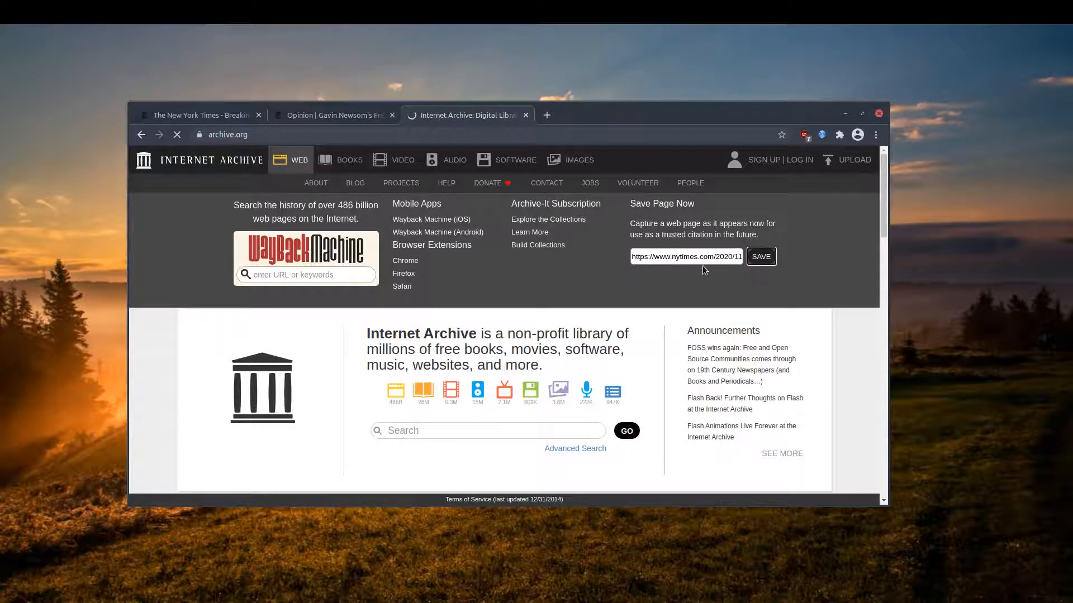
click(760, 256)
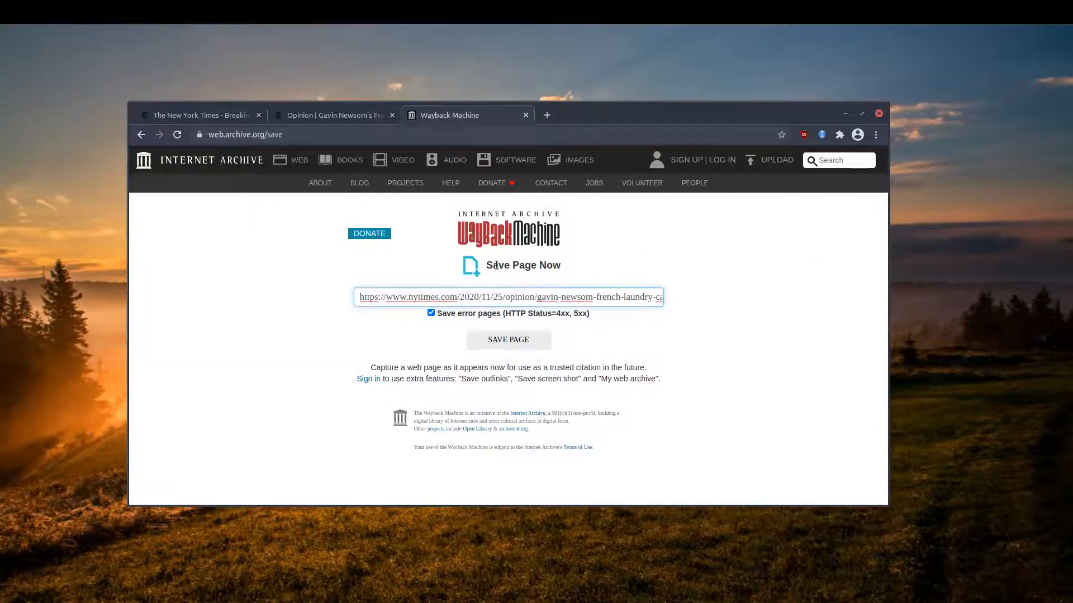
click(508, 339)
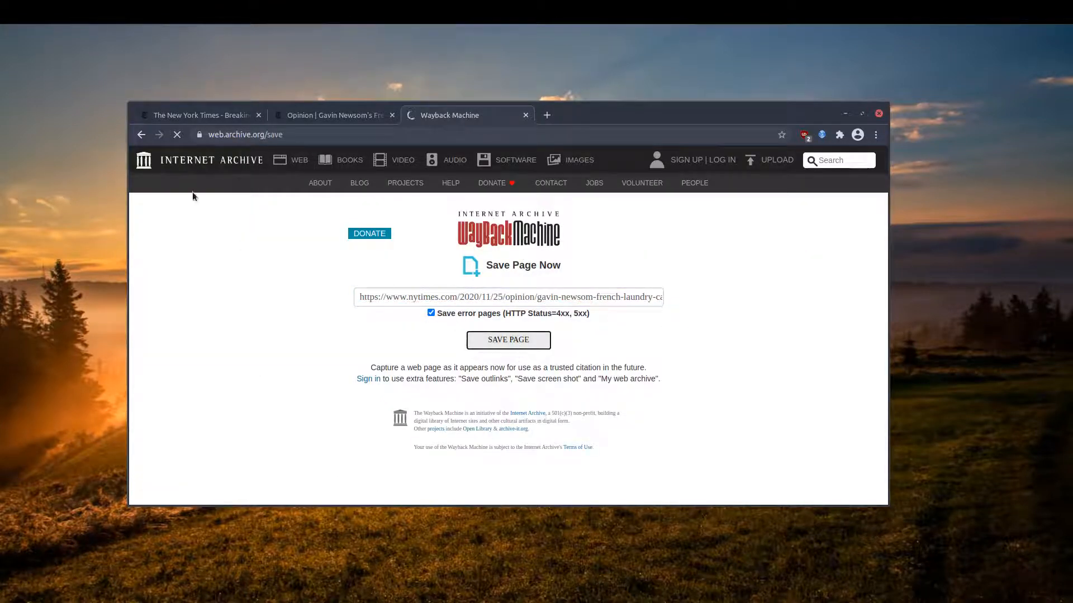
click(507, 340)
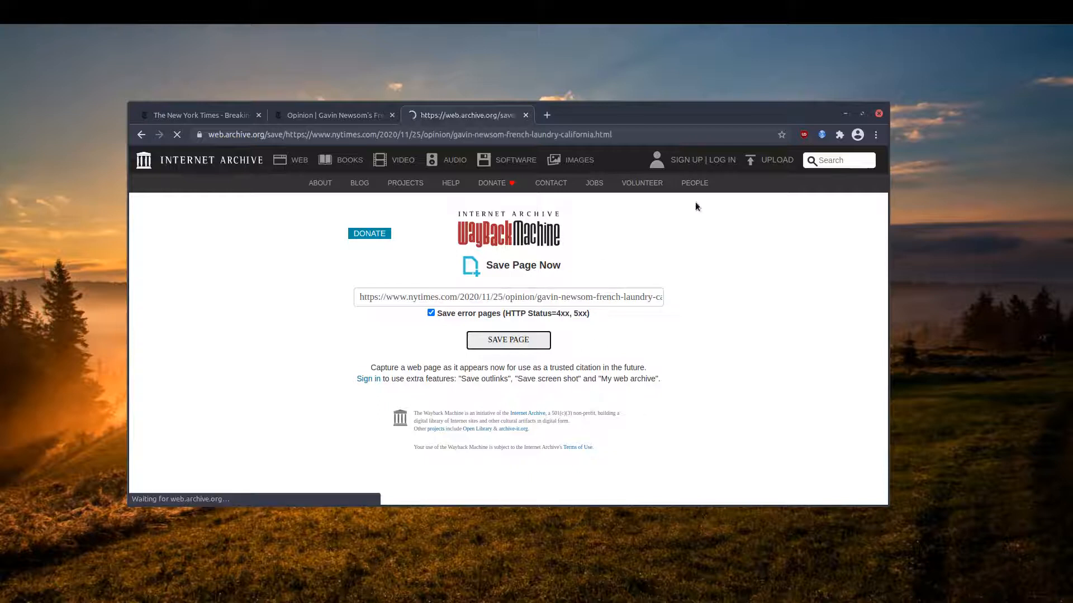
click(507, 339)
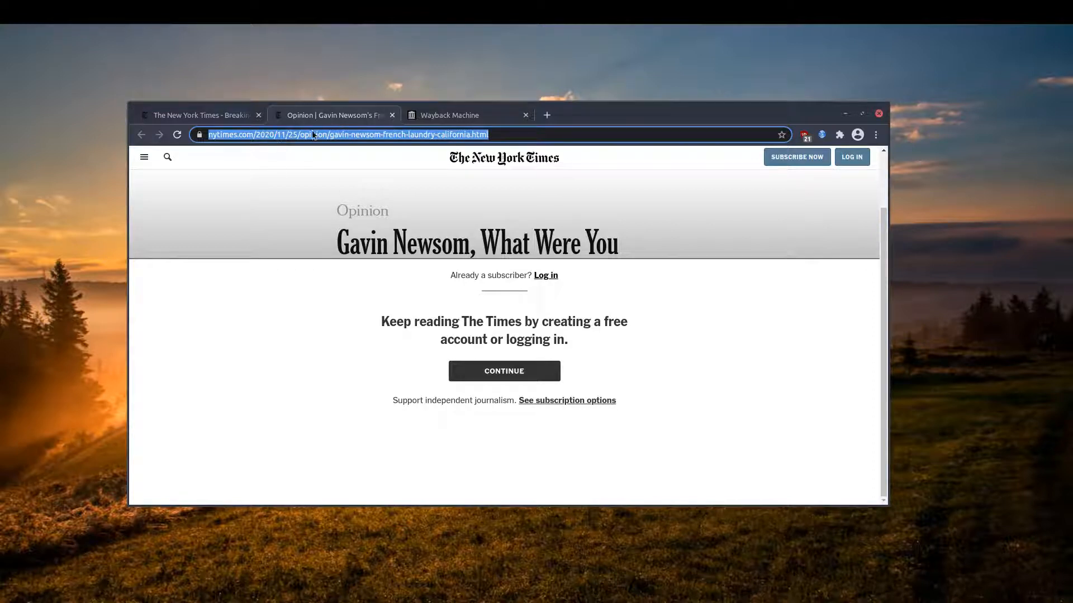
Step: Check the saving tab, then switch to a fresh archive.org tab
click(449, 115)
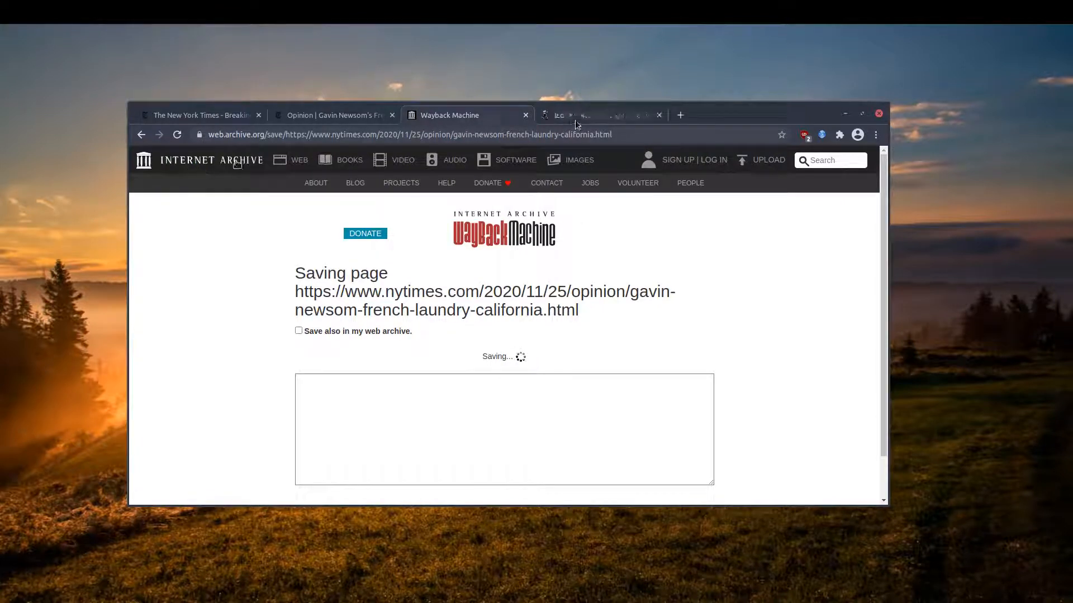
click(601, 115)
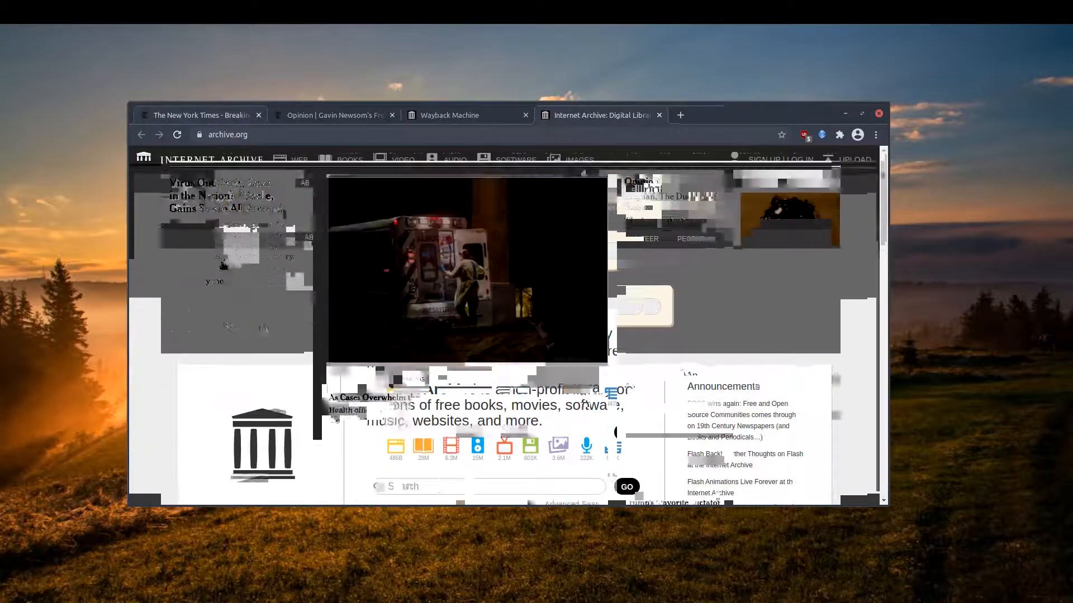
Step: Paste The Losses We Share article address into the Wayback Machine search to look up captures
click(200, 115)
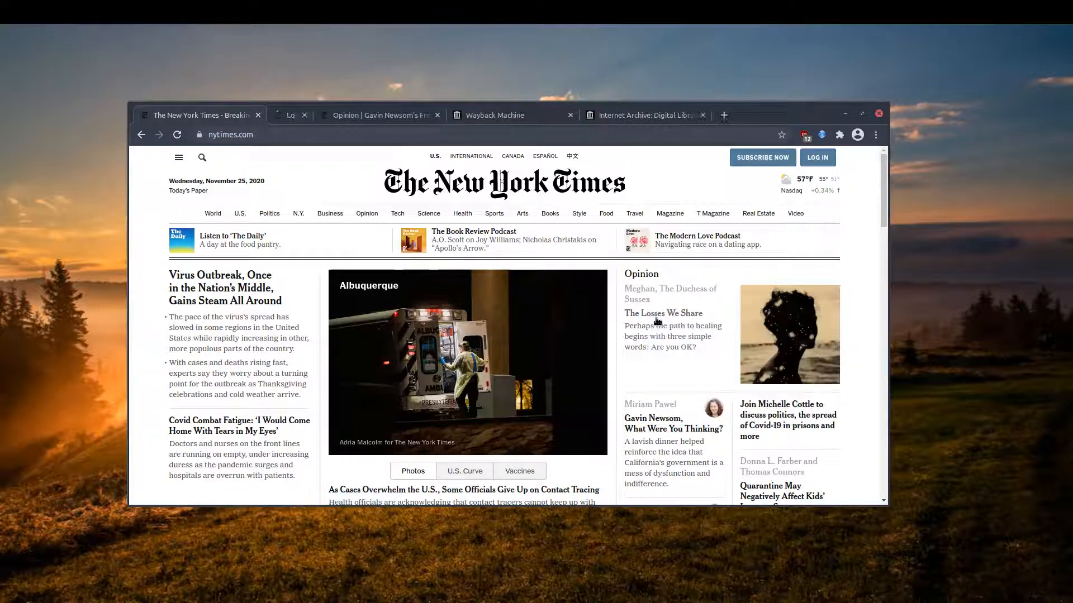
click(663, 313)
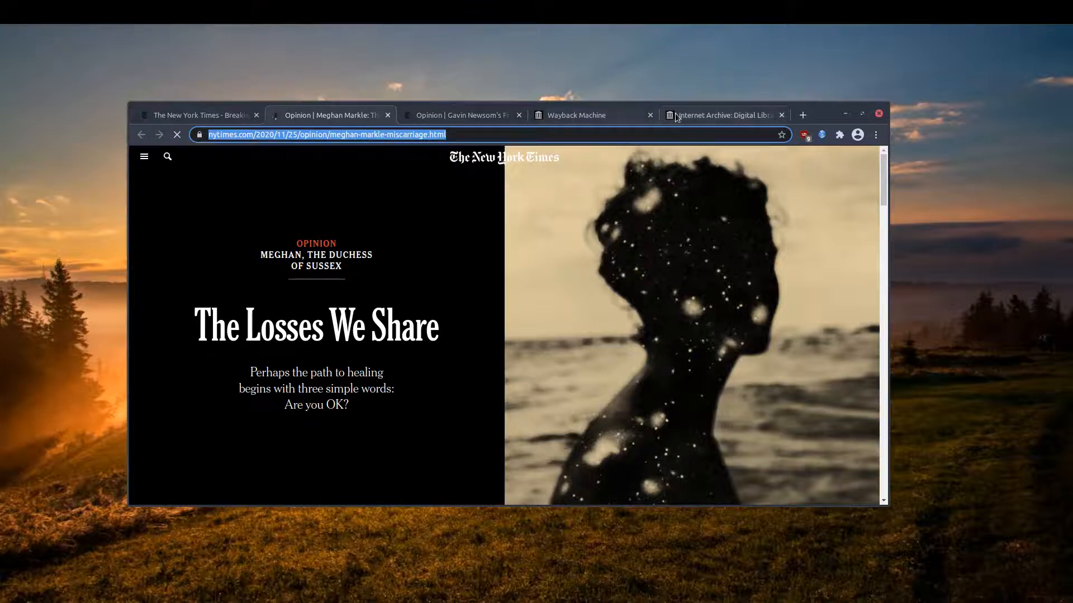
right_click(582, 251)
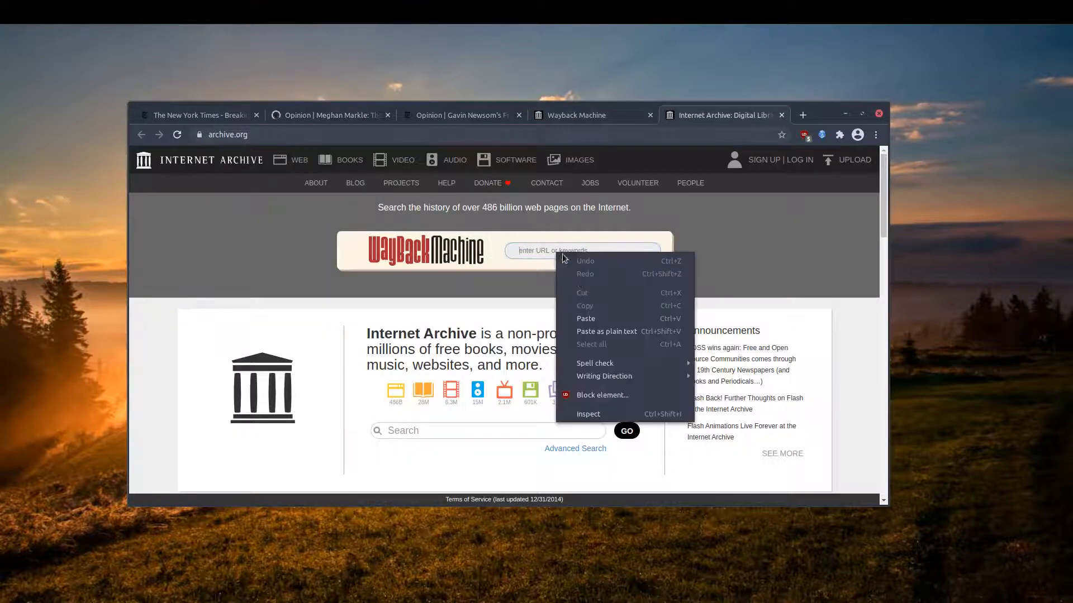
mouse_move(584, 318)
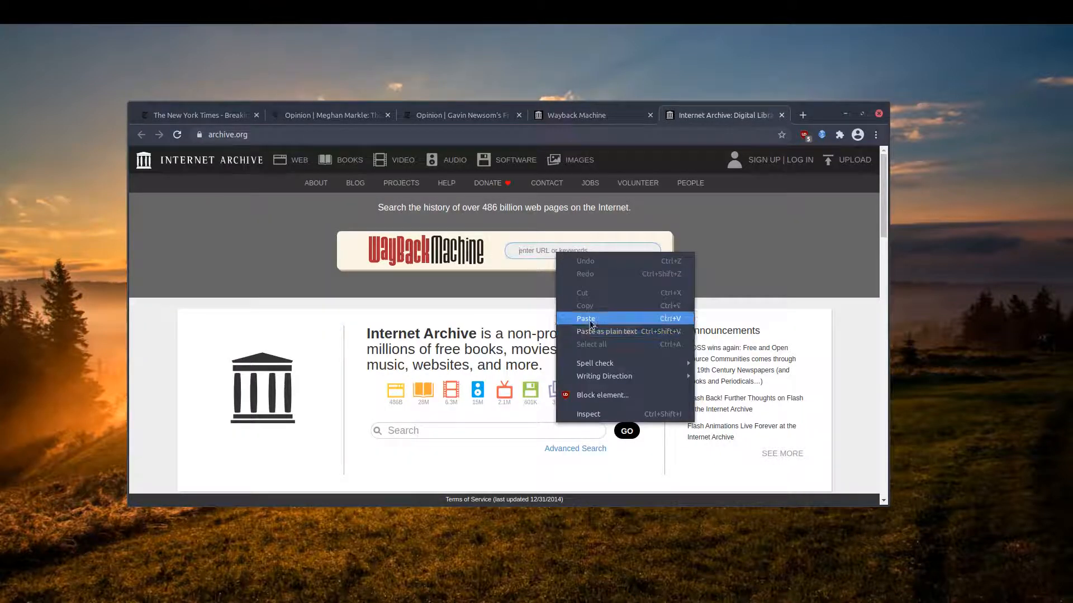
click(586, 319)
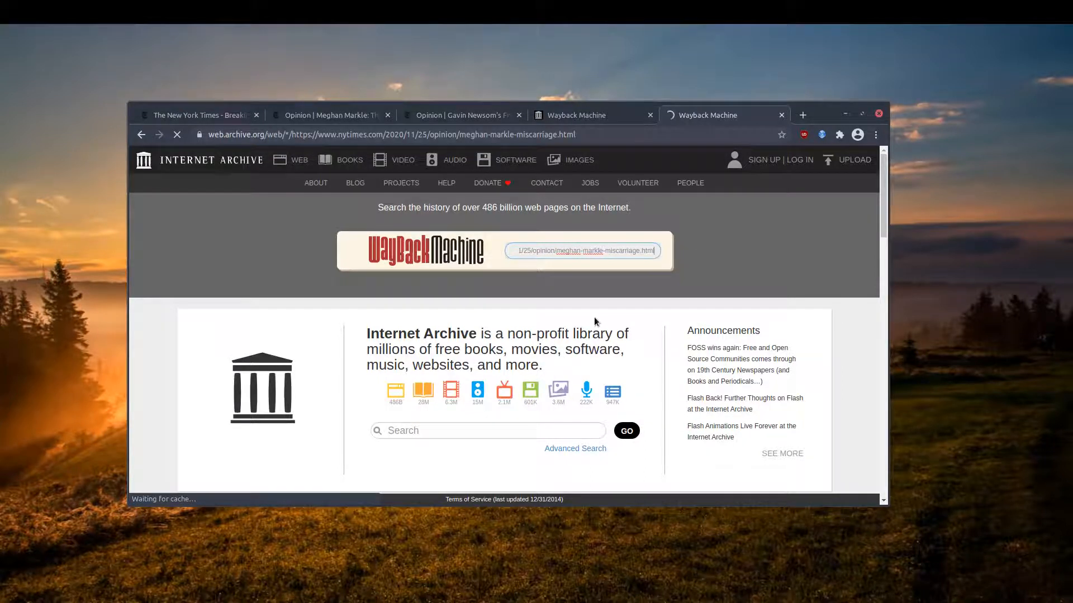
Step: Load the article's capture history, find November 25, 2020 and open its 10:55:29 snapshot
key(Enter)
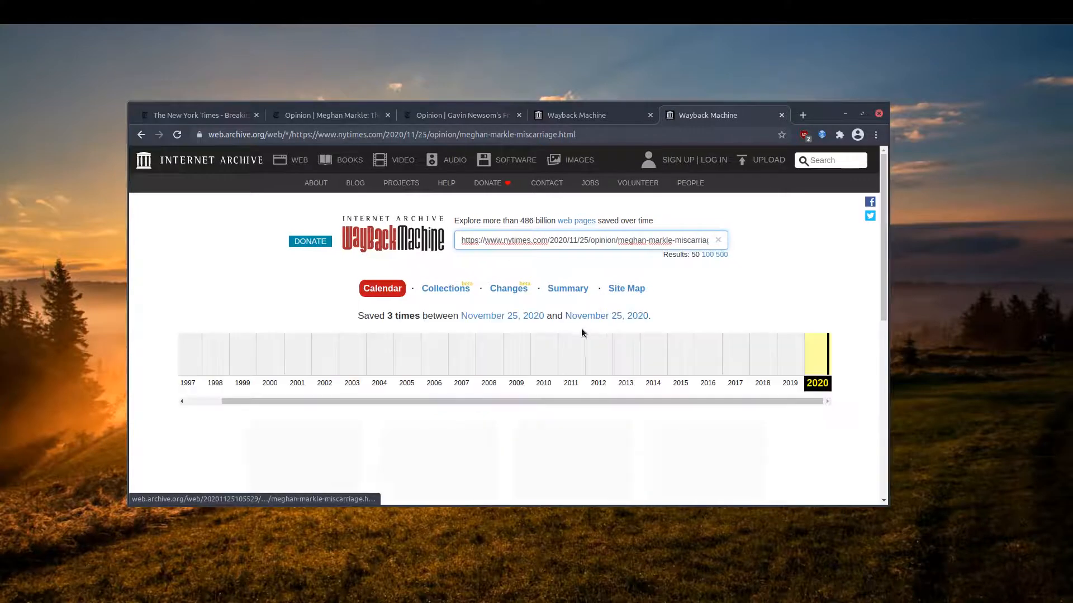
scroll(down, 3)
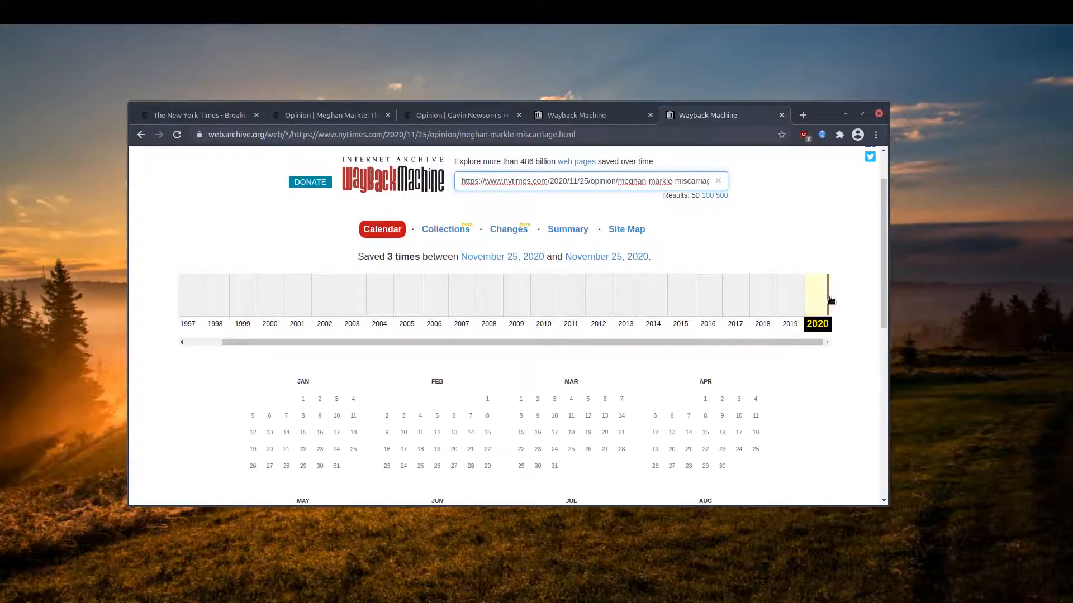
scroll(down, 3)
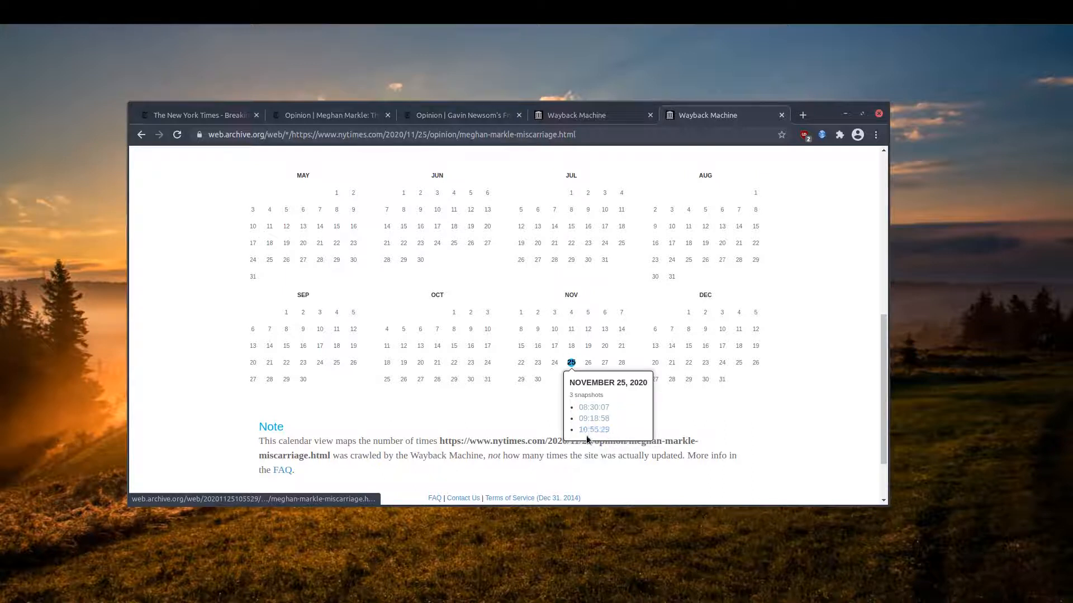
click(593, 429)
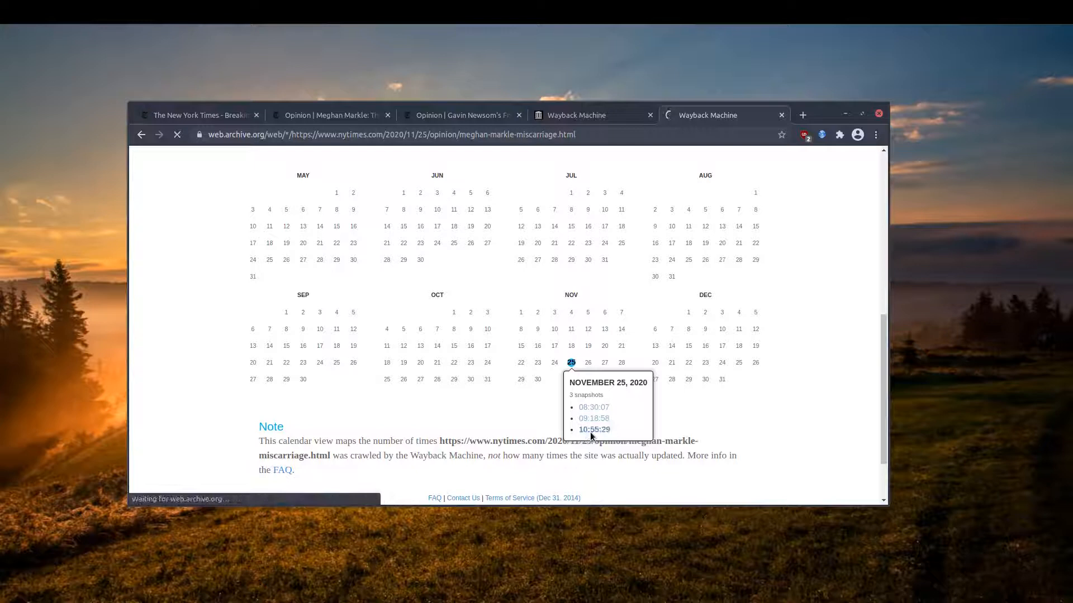
click(594, 429)
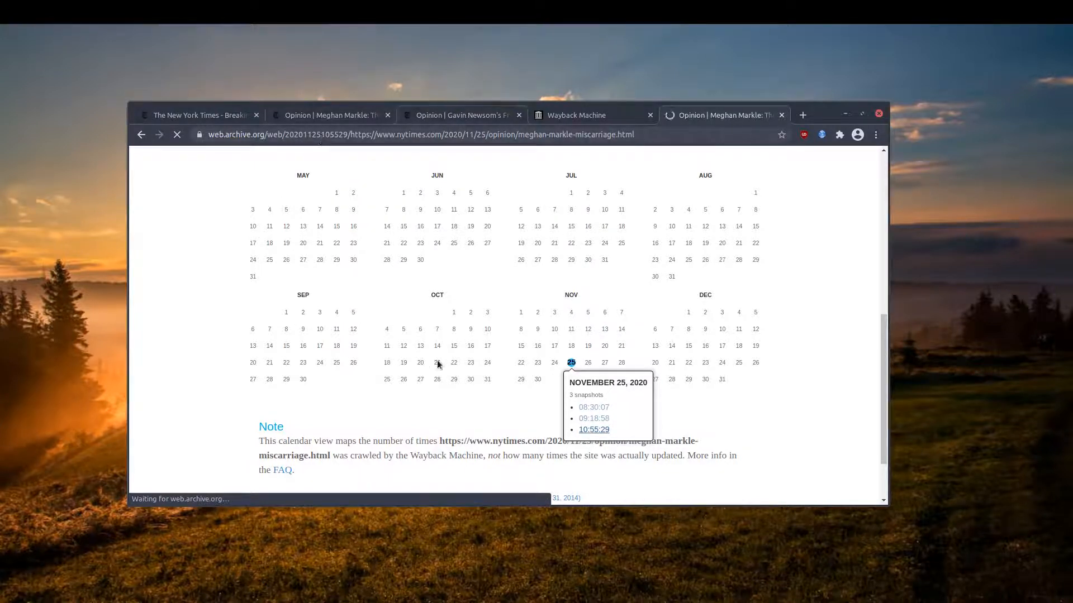
Step: Scroll through the archived 'The Losses We Share' article, reading its full unwalled text
click(593, 429)
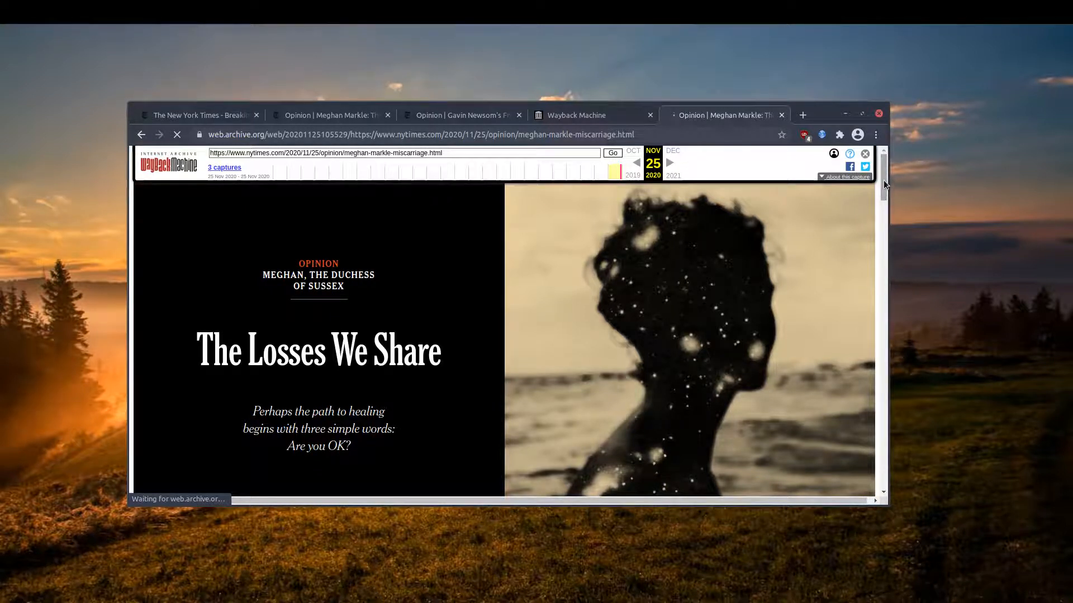
scroll(down, 3)
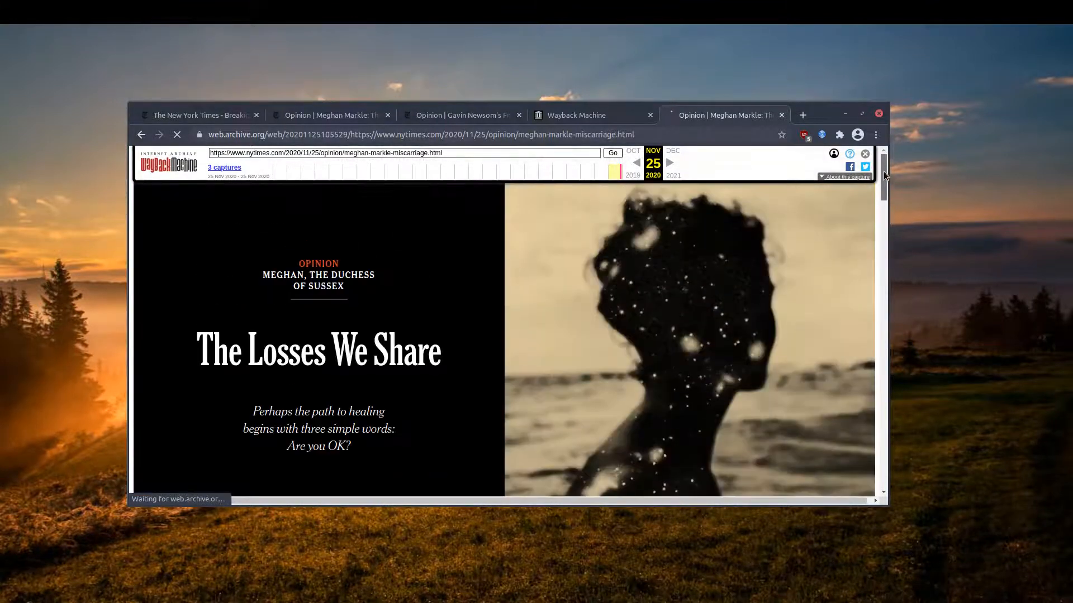
scroll(down, 3)
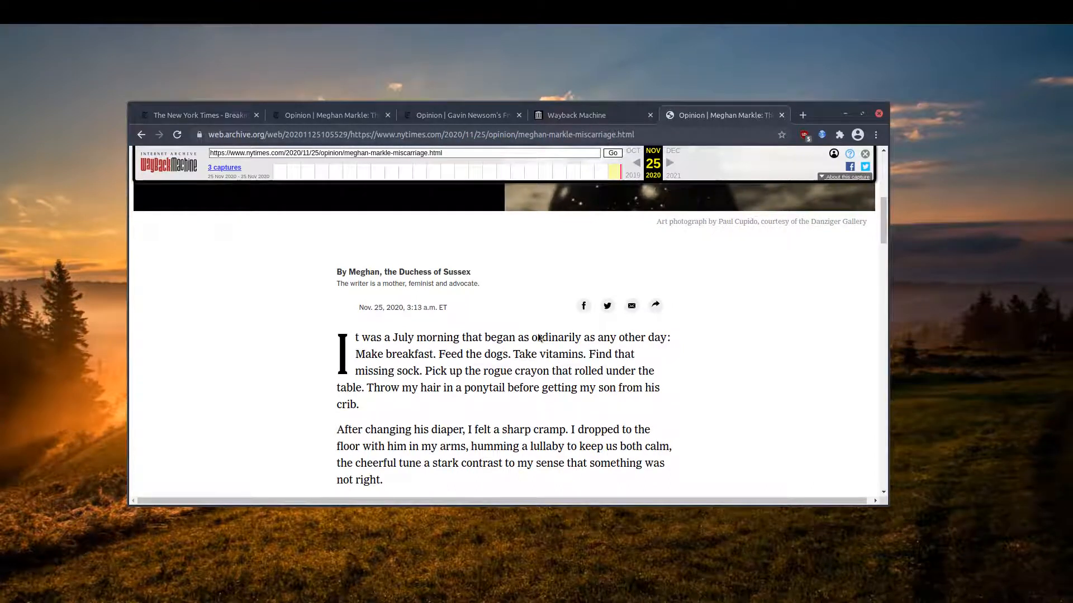
scroll(down, 3)
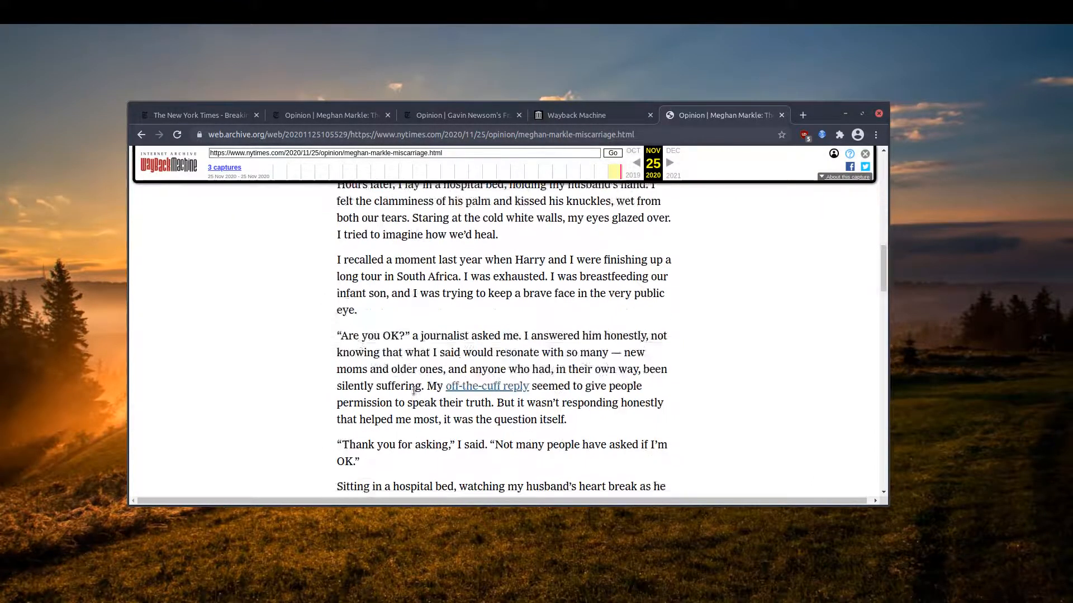
scroll(down, 3)
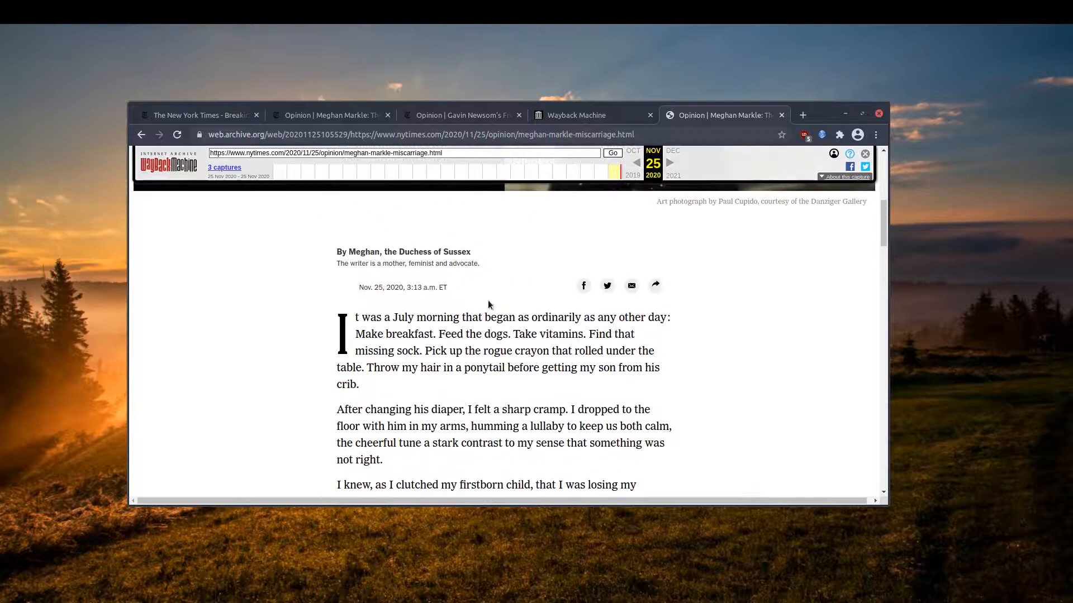
mouse_move(222, 299)
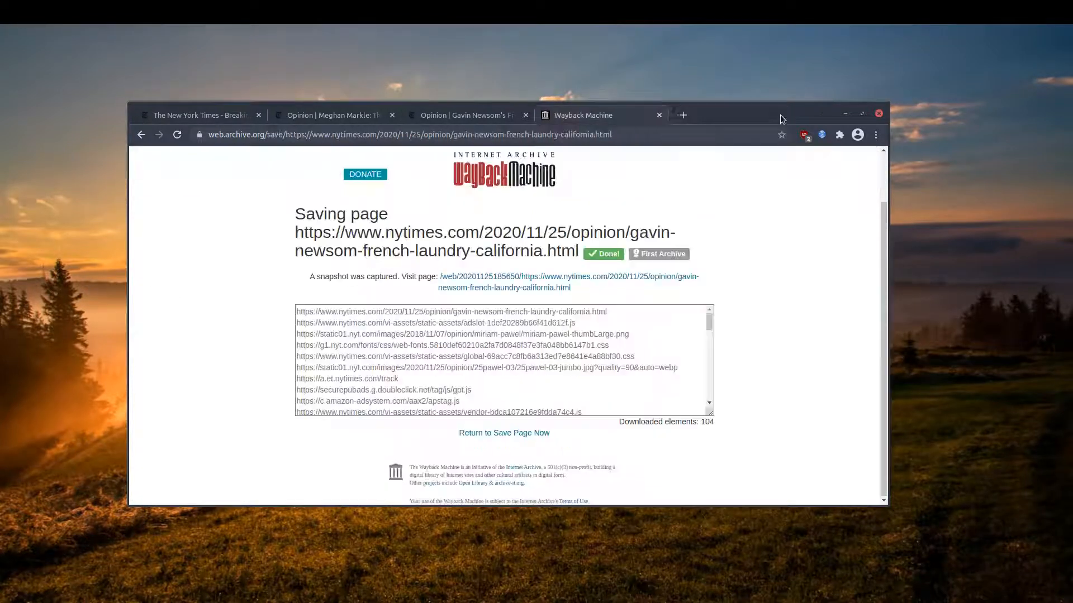
Step: Switch to the NYT Newsom tab, select its URL and read the Wayback snapshot of the French Laundry article
click(465, 114)
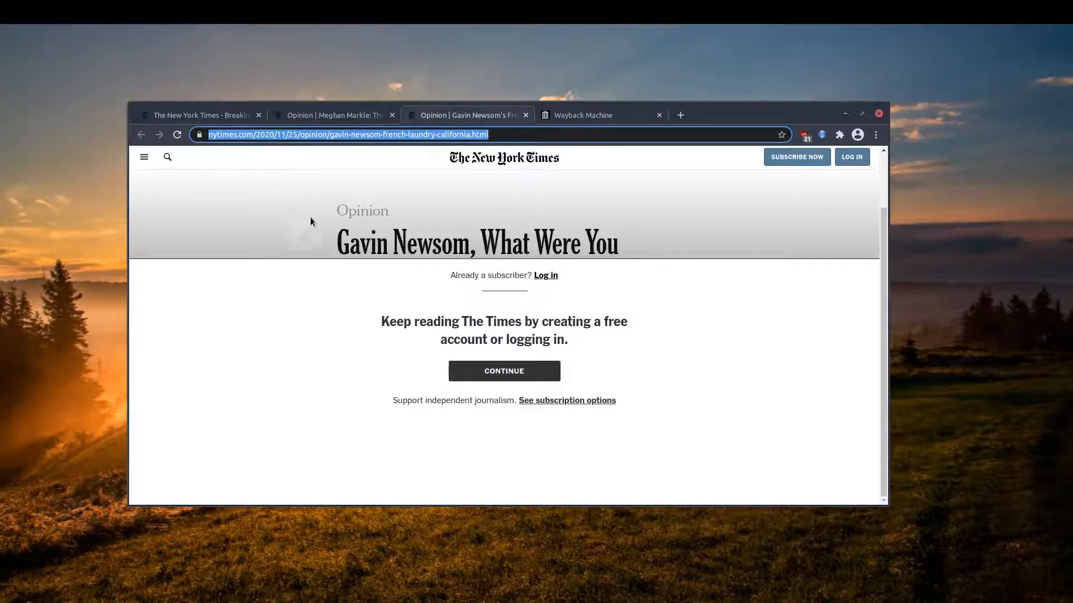
click(599, 115)
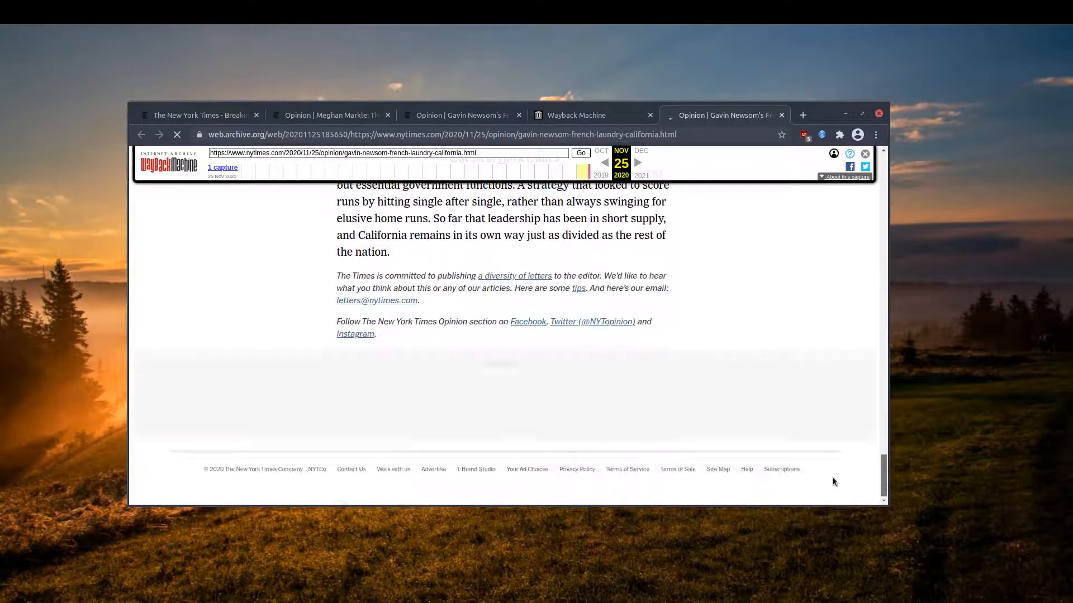
scroll(up, 3)
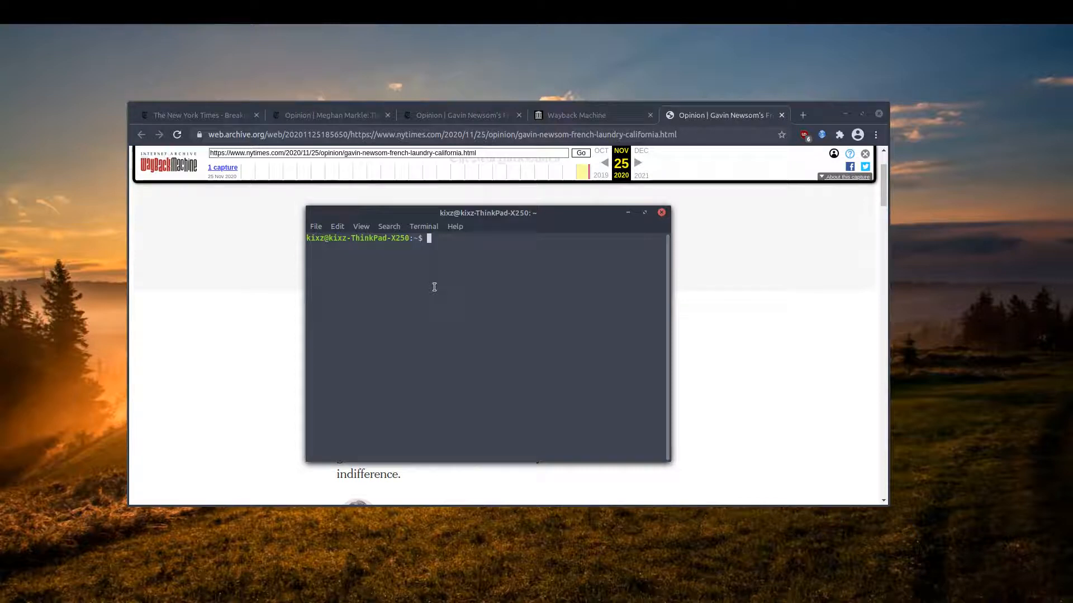
mouse_move(451, 129)
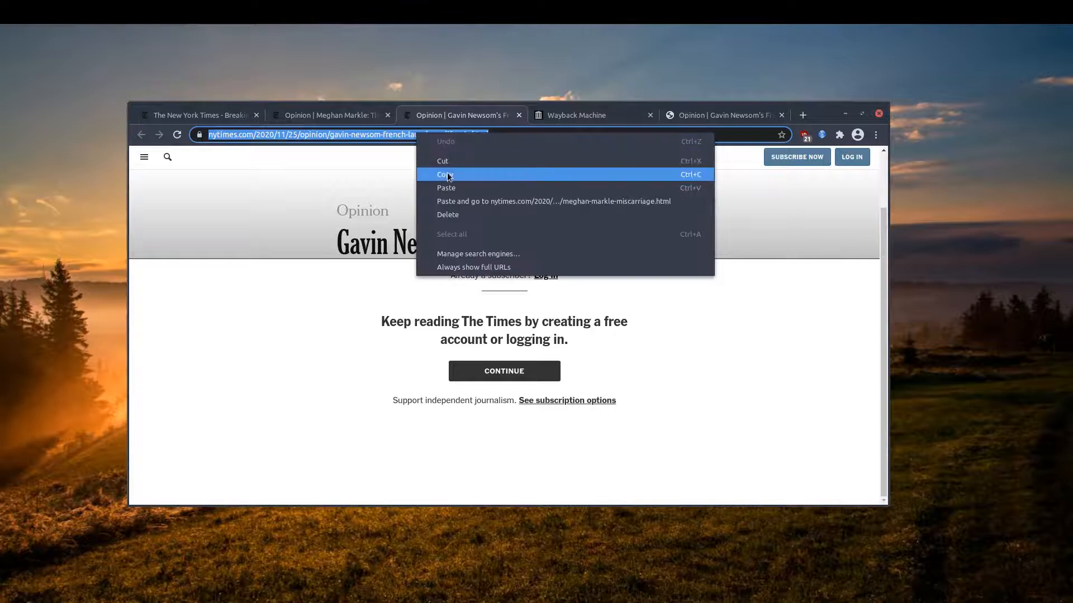
Step: Copy the Newsom article's URL and run sudo apt install w3m in the terminal, then clear it
click(445, 175)
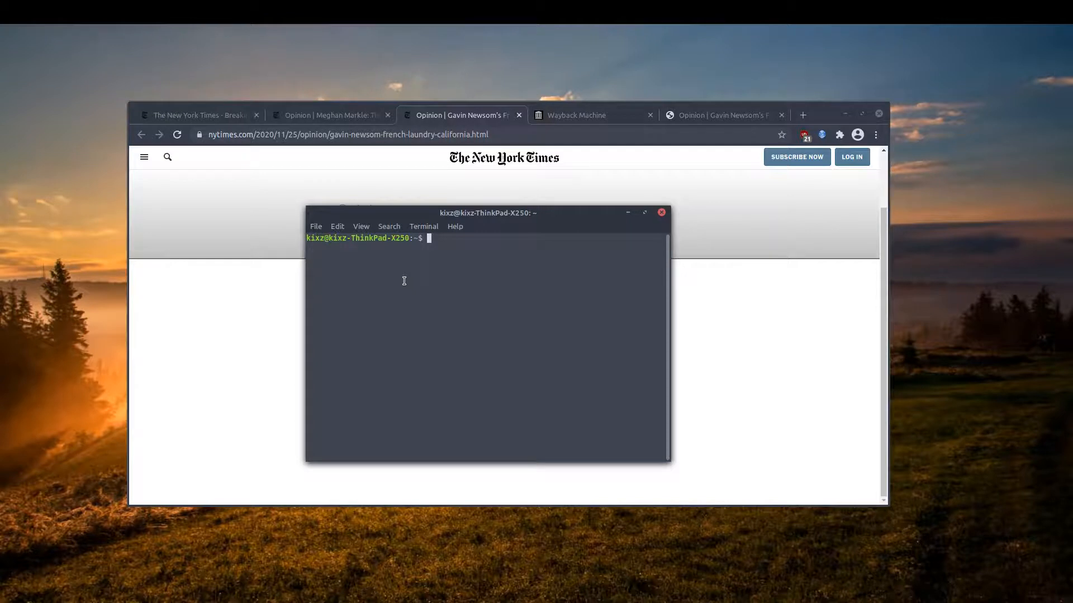
text(sudo a)
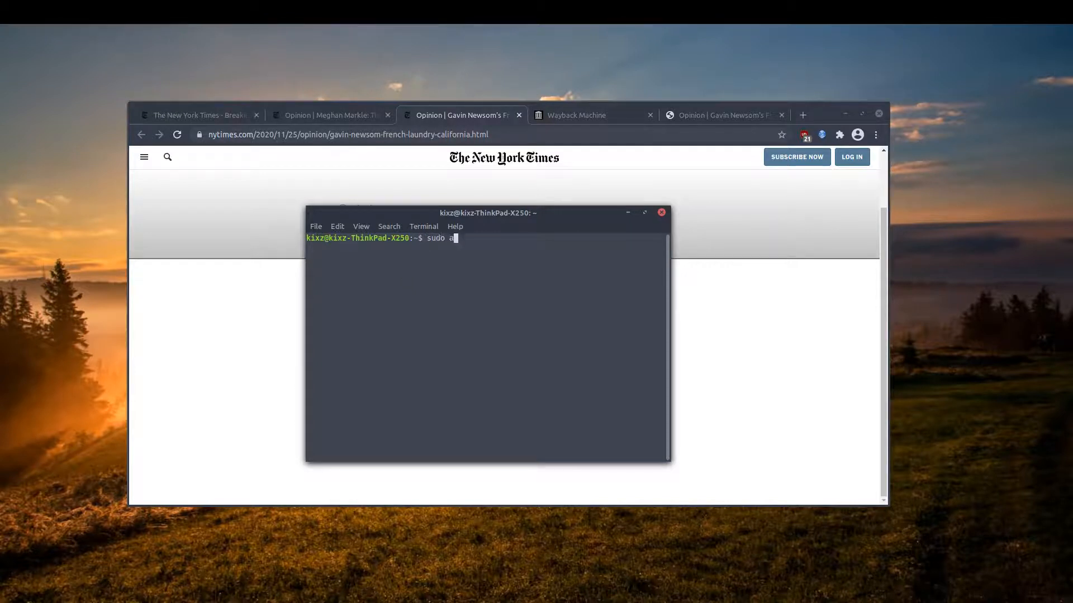
text(pt install)
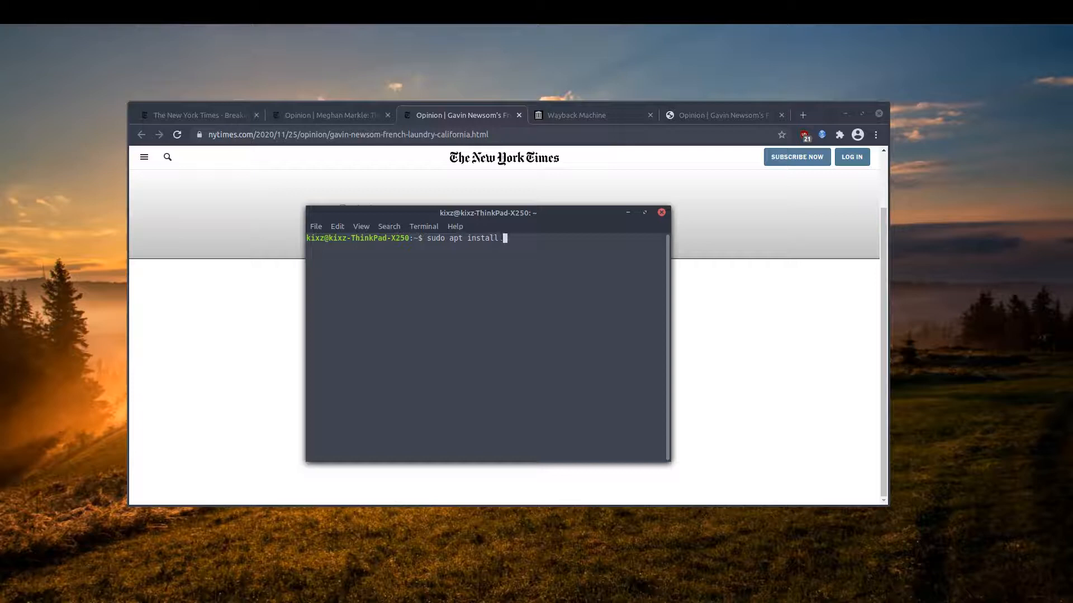
text(w3m)
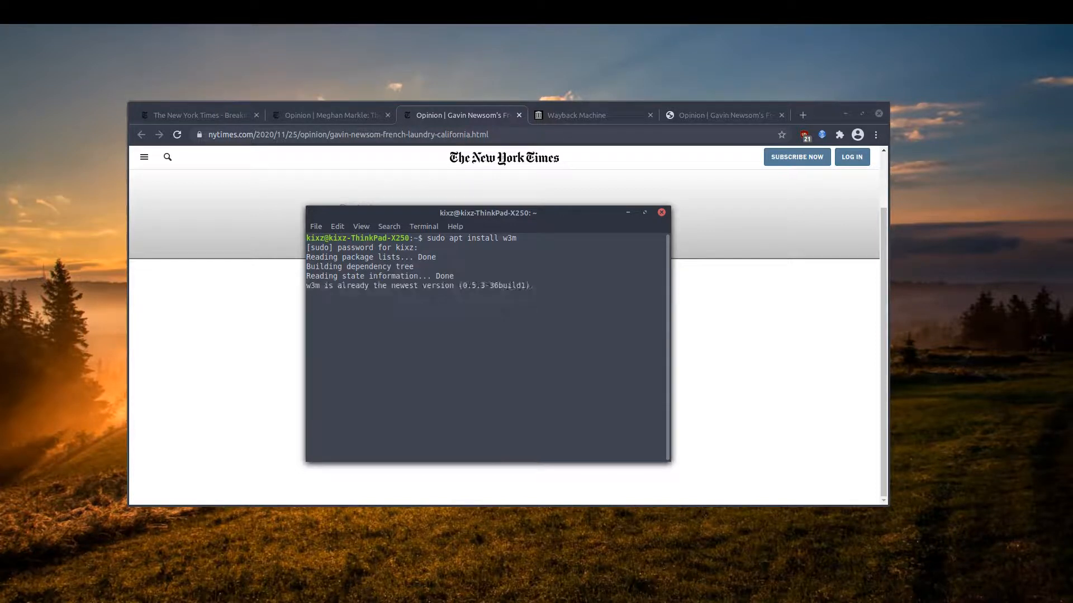
key(Return)
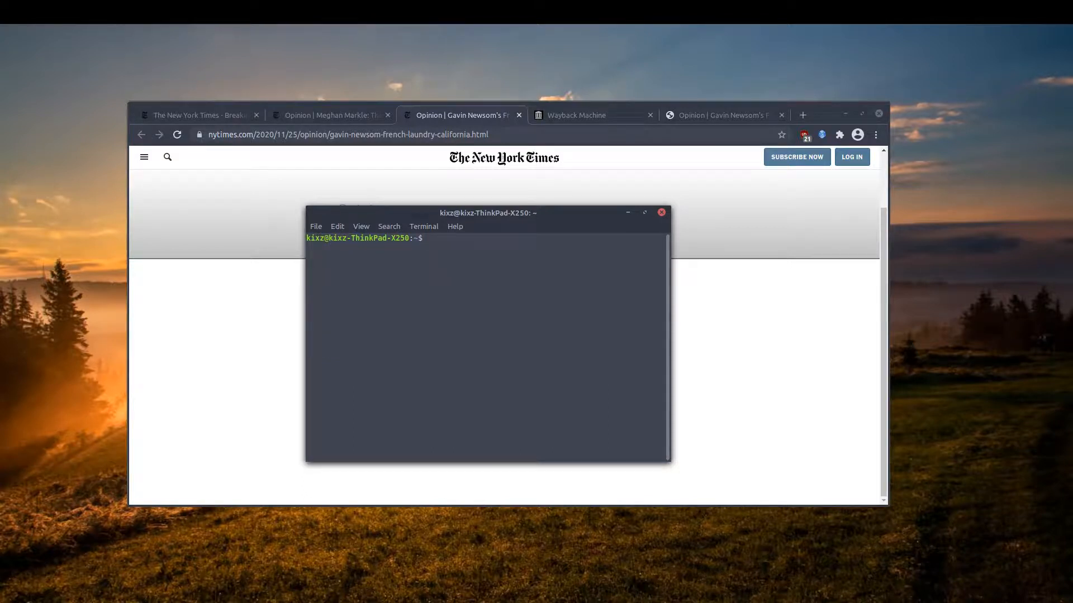
Step: Run w3m on the Newsom French Laundry URL, enlarge the terminal and scroll through the full article text
text(w3m)
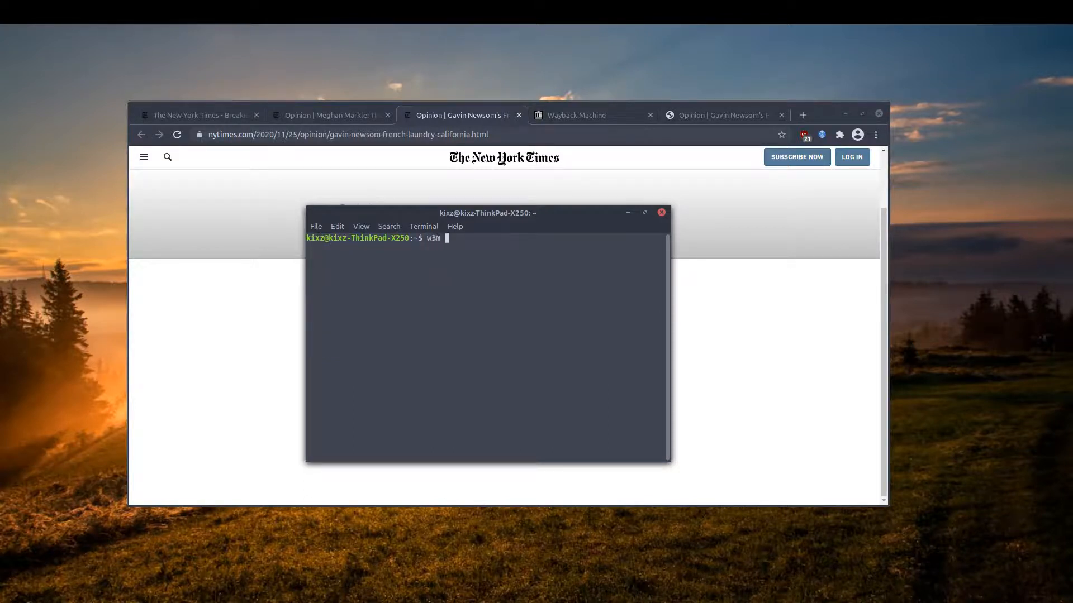
text('https://www.nytimes.com/2020/11/25/opinion/gavin-newsom-french-laundry-california.html')
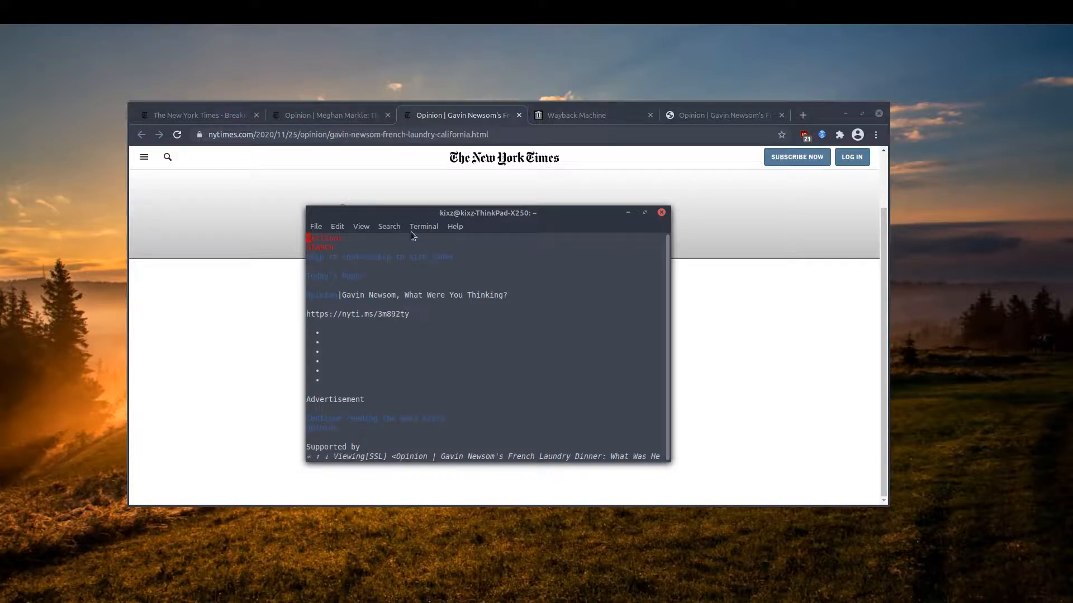
click(644, 212)
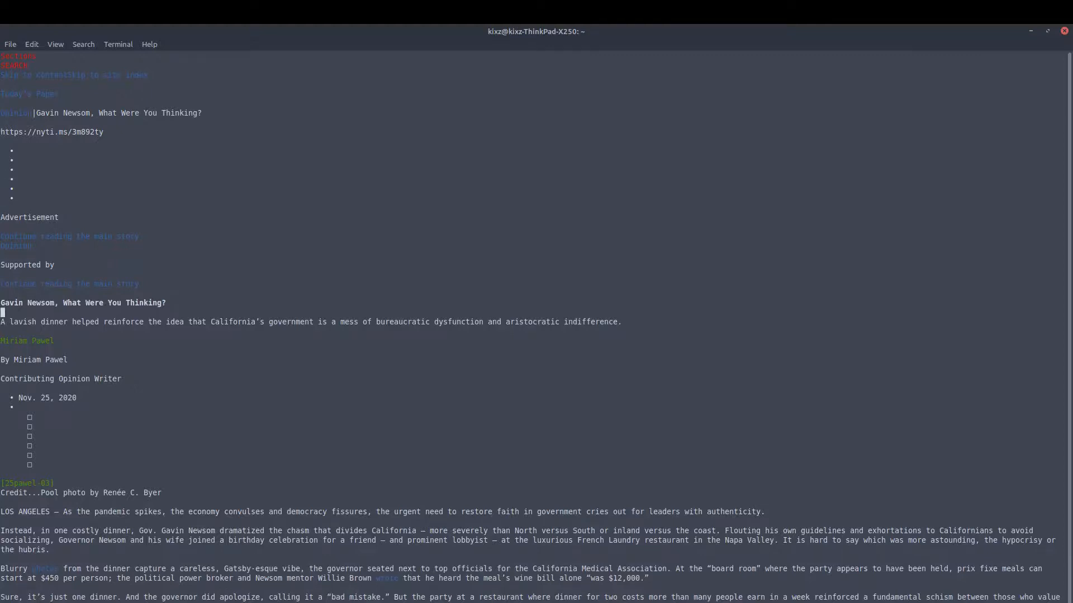
scroll(down, 3)
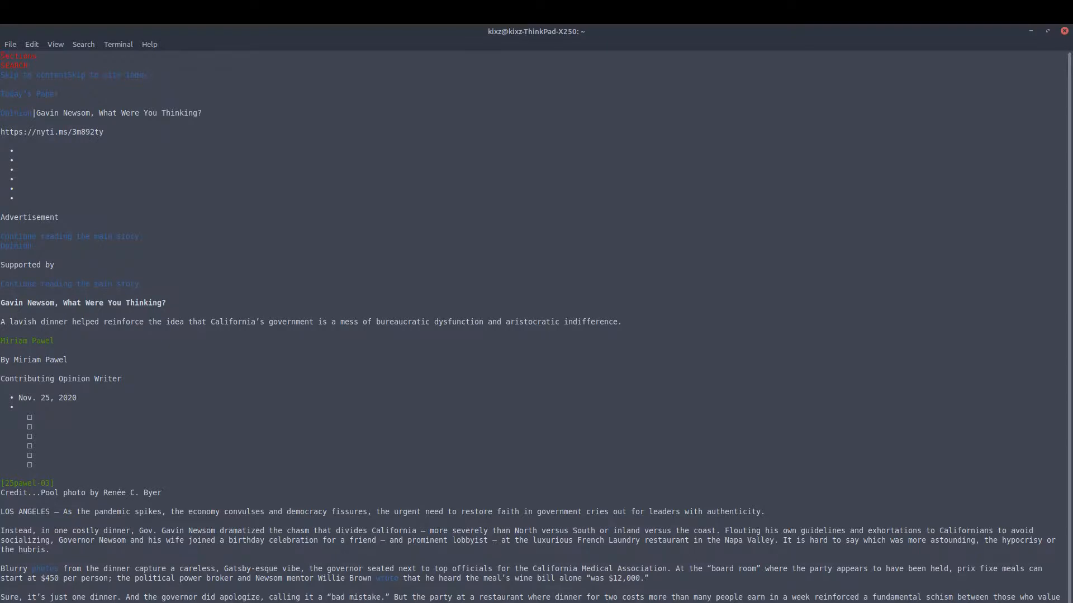
scroll(down, 3)
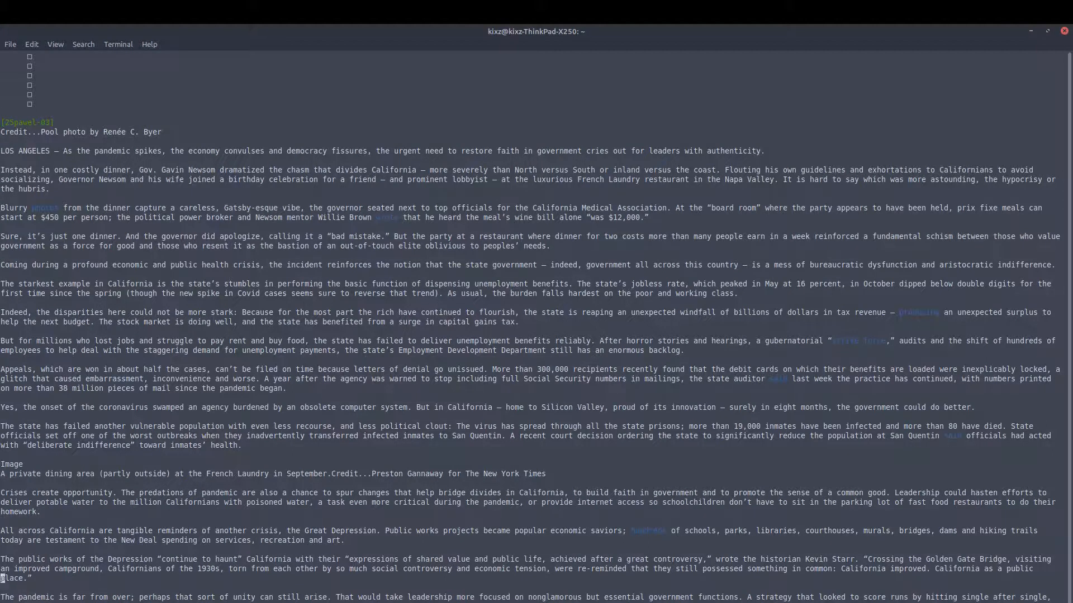
scroll(down, 3)
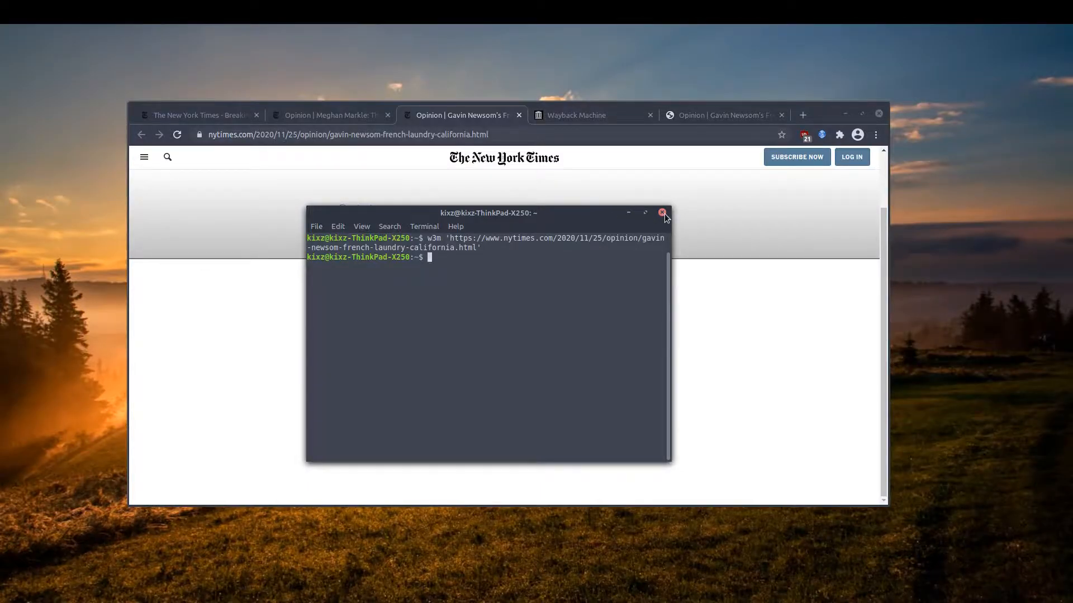
Step: Close the terminal window, leaving the walled Newsom article tab in Chrome
click(660, 212)
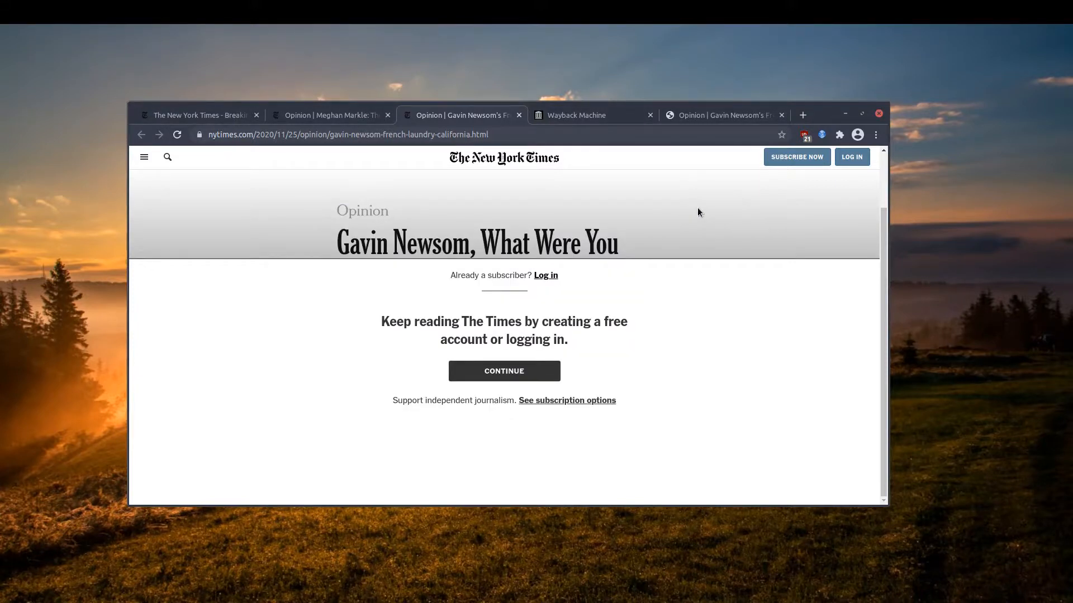
mouse_move(731, 224)
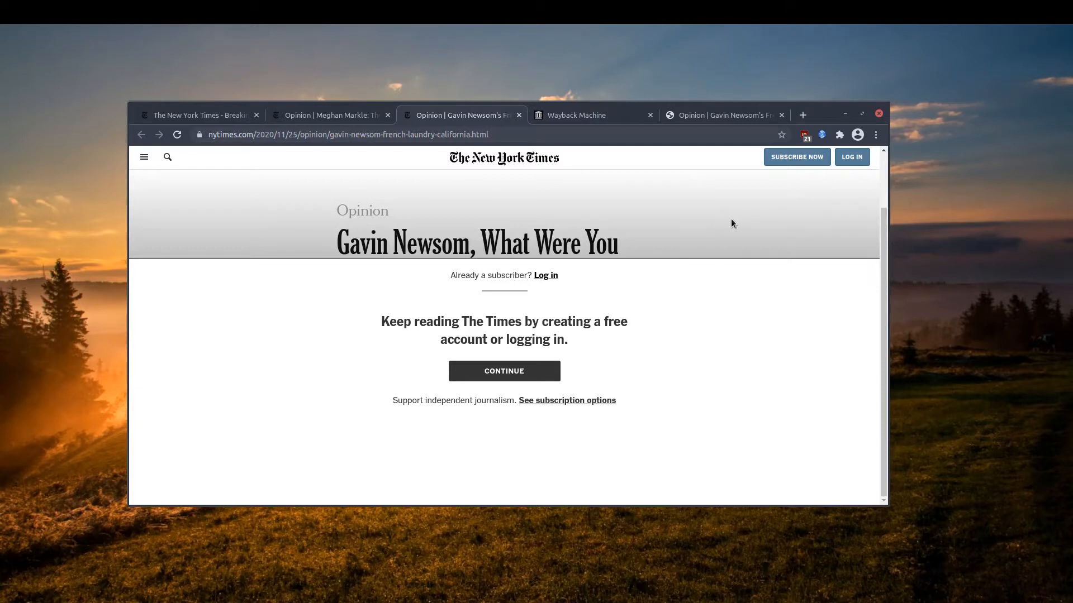